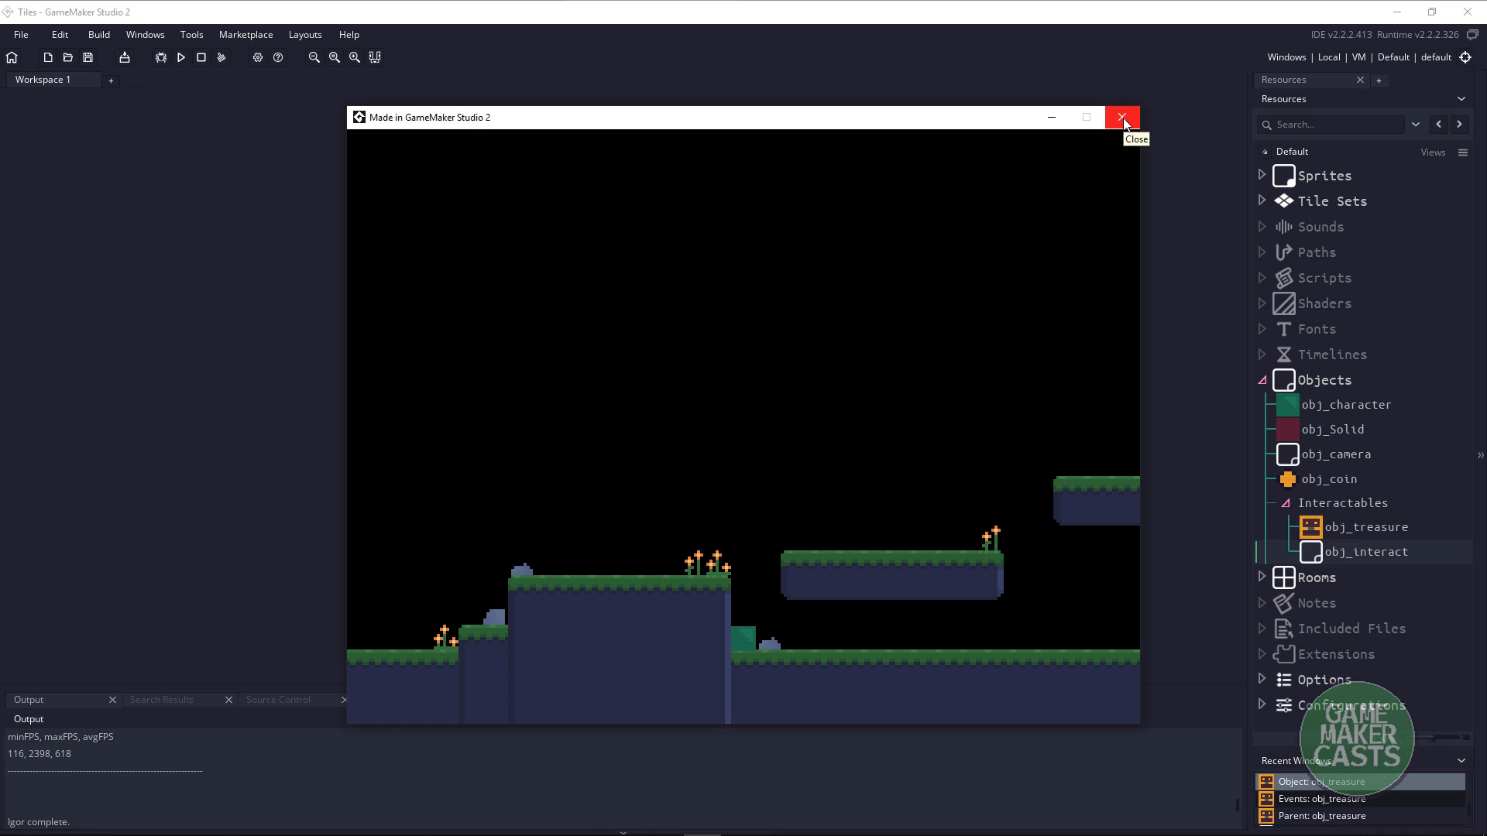
Close the running game and bring room0 up in the room editor.
{"action": "left_click", "coordinate": [1123, 116]}
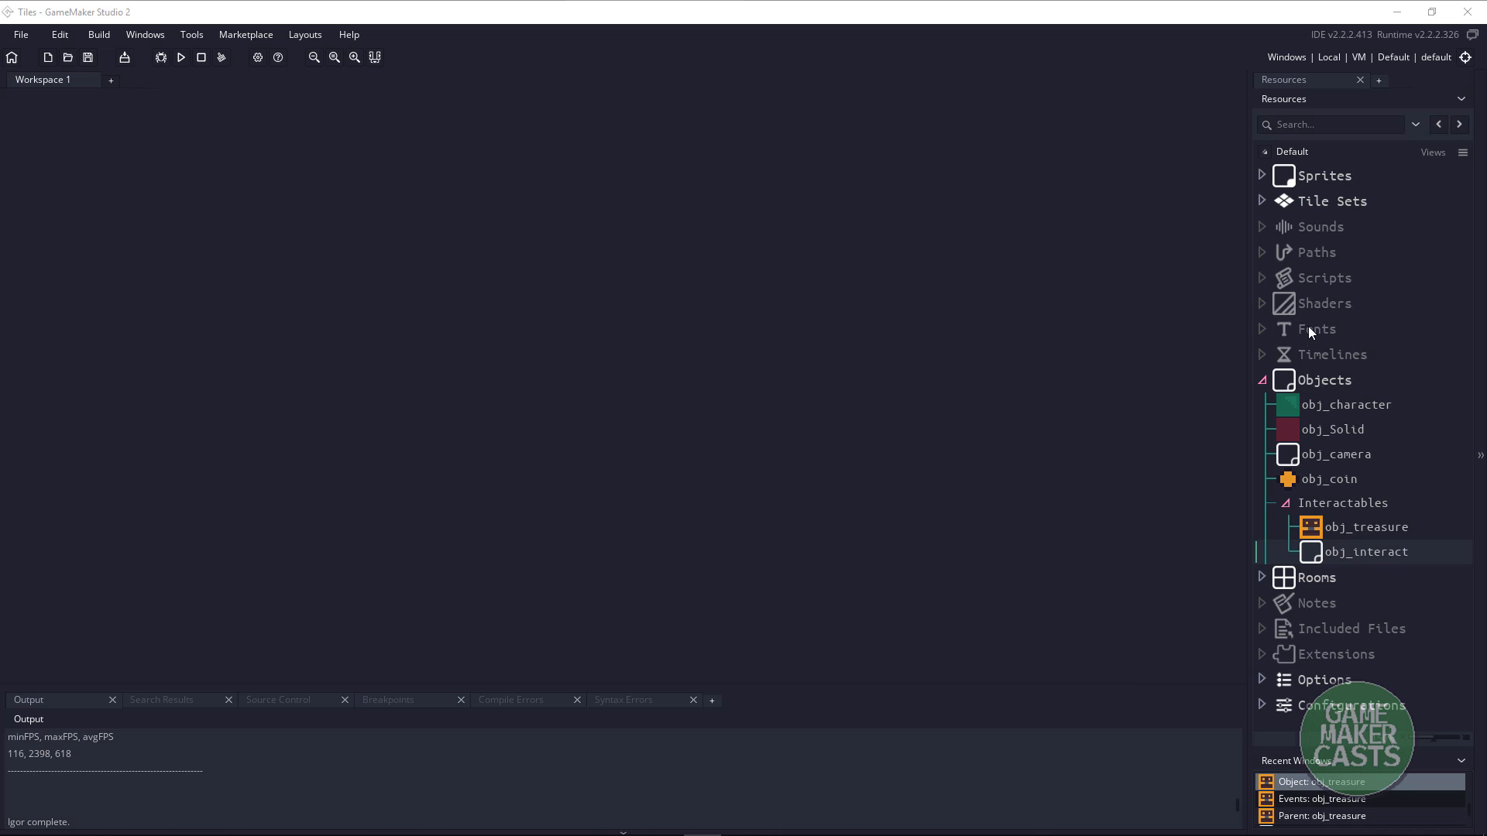
{"action": "left_click", "coordinate": [1263, 577]}
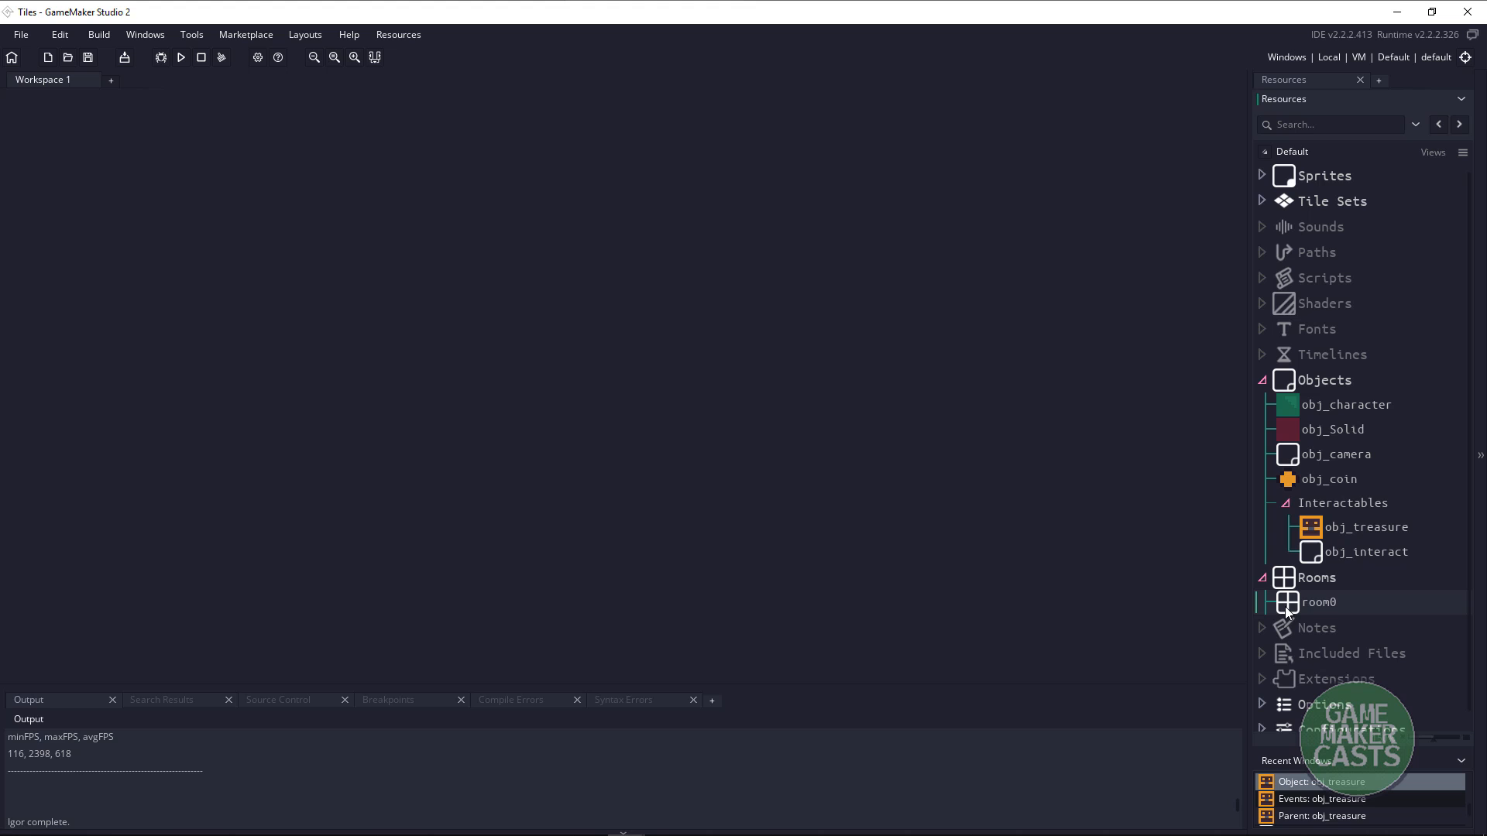
{"action": "double_click", "coordinate": [1316, 601]}
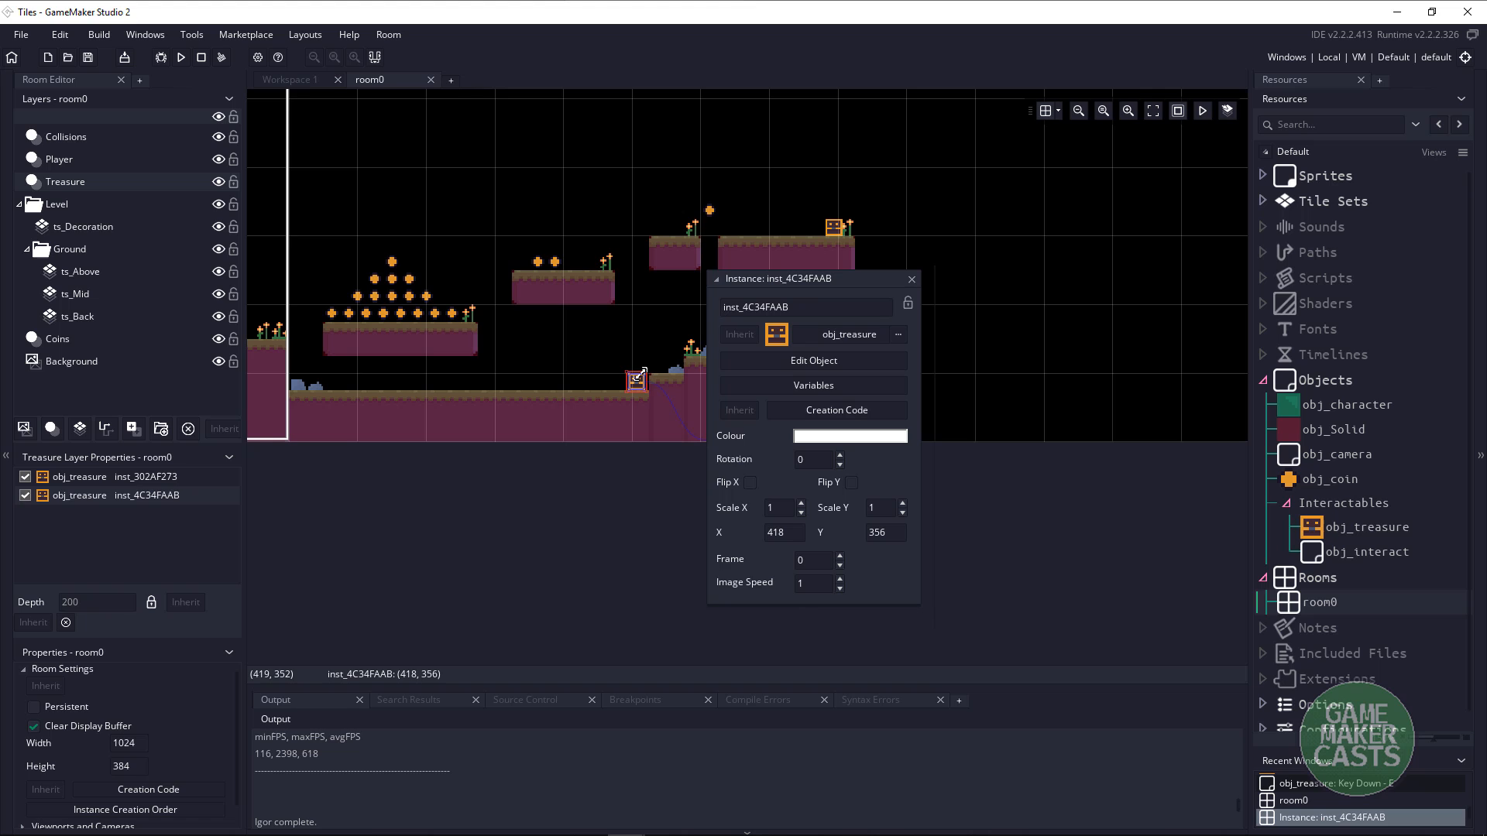
Set the chest instance's debug variable to true and go to its obj_treasure definition.
{"action": "left_click", "coordinate": [812, 386]}
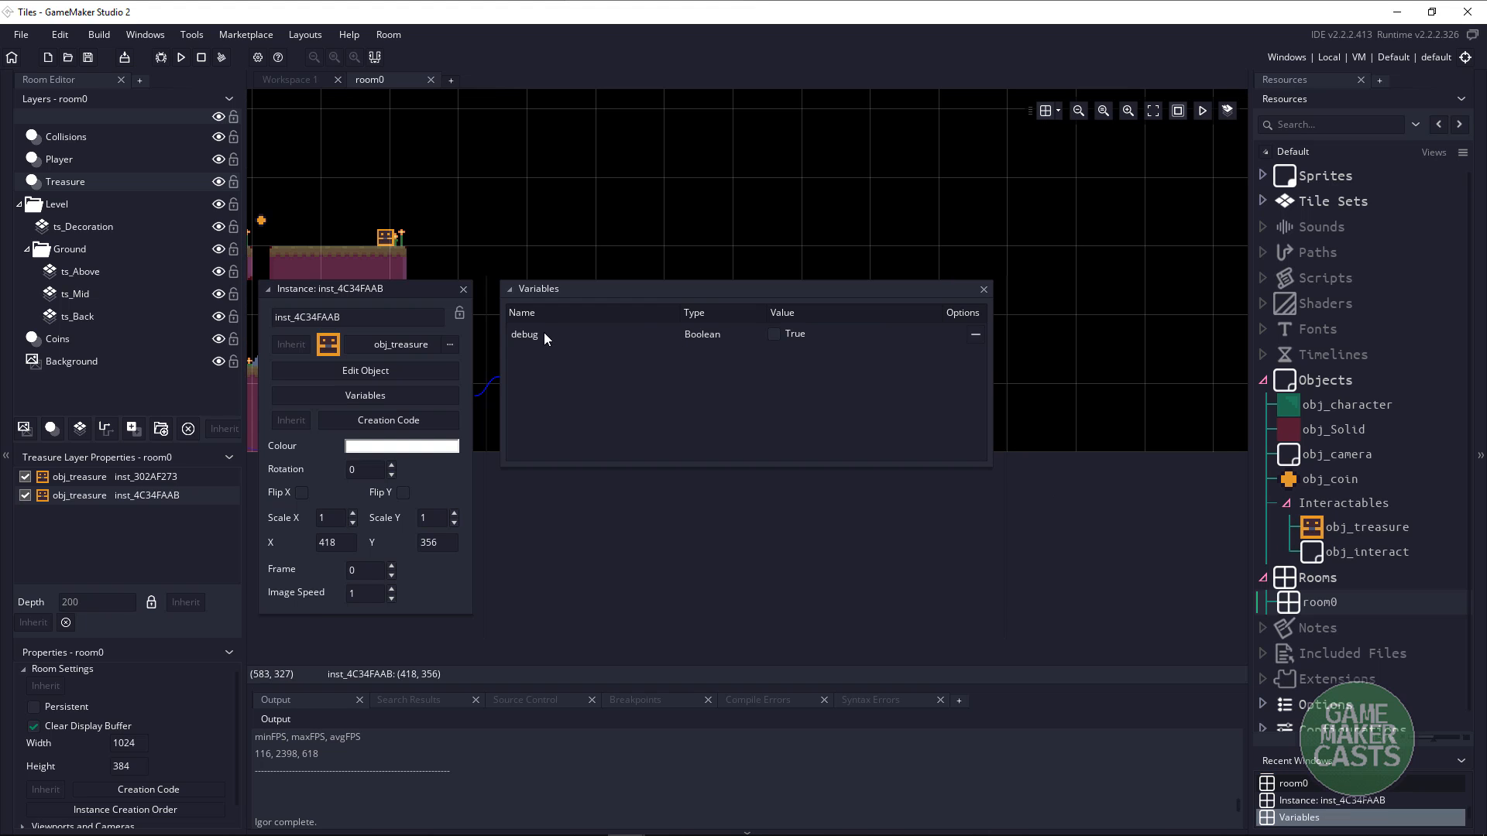
{"action": "left_click", "coordinate": [775, 334]}
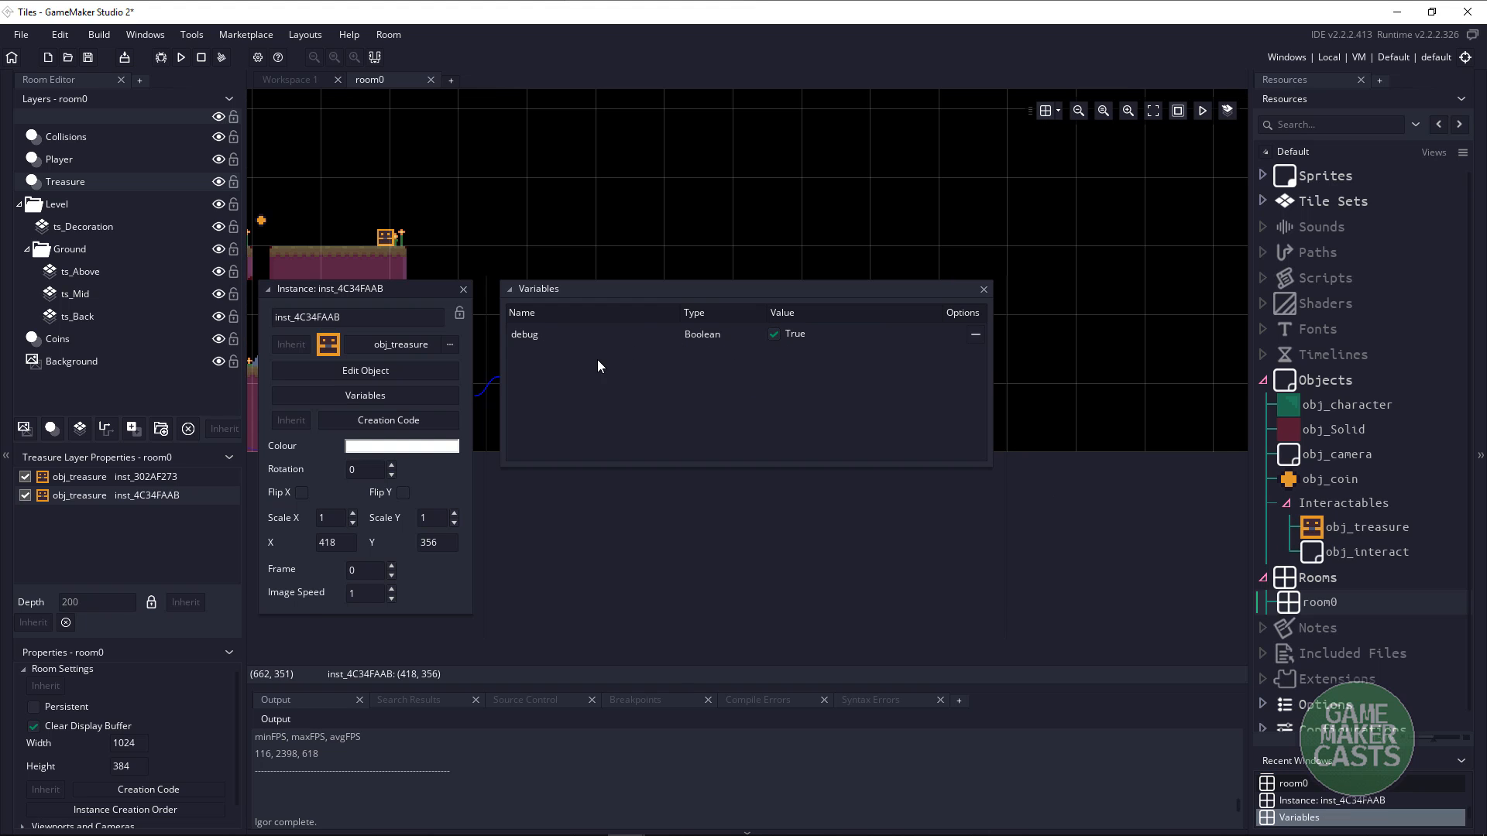
{"action": "left_click", "coordinate": [365, 371]}
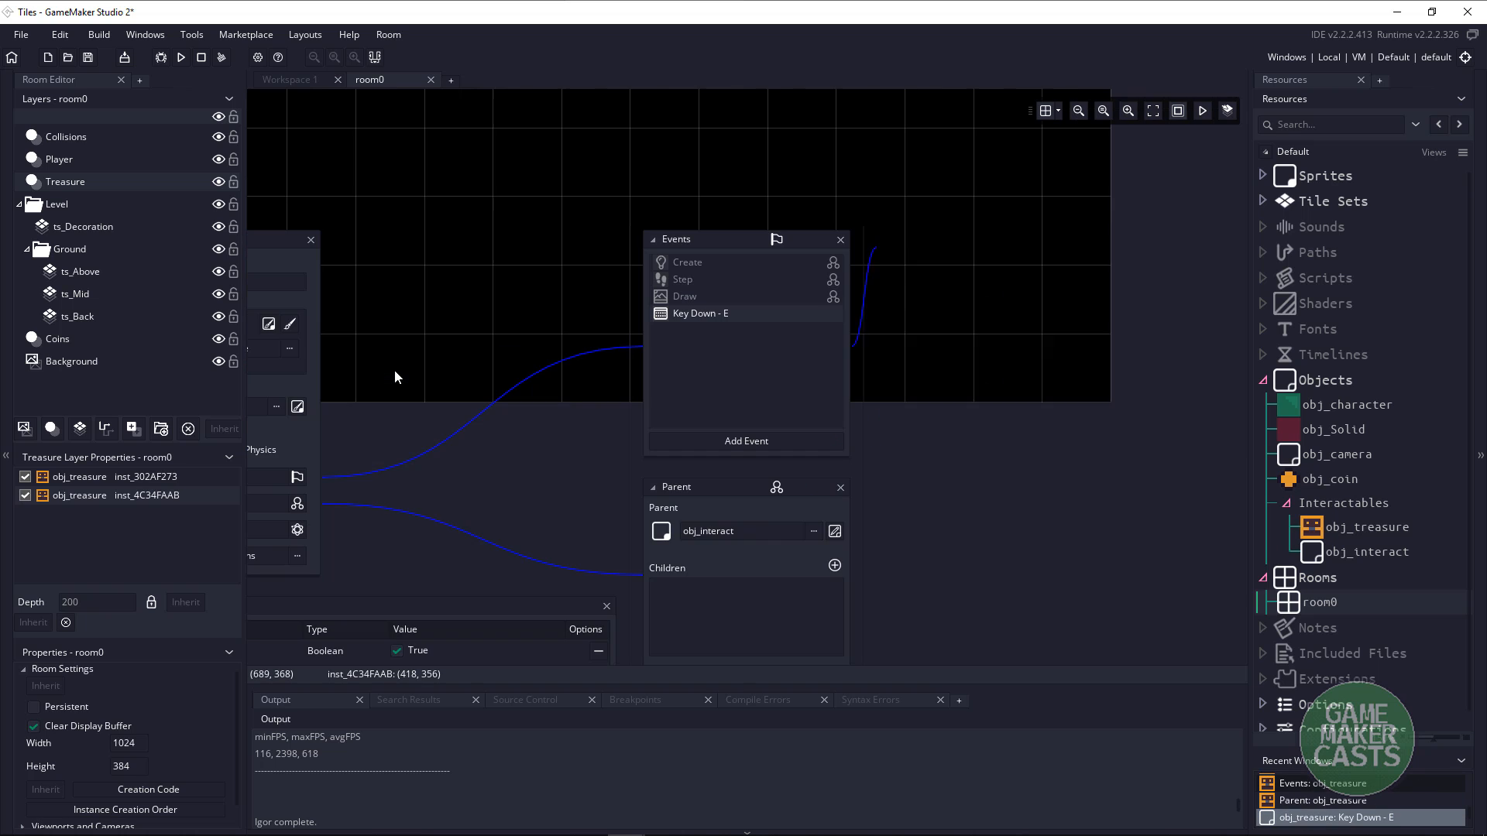
View the Key Down - E code, reach obj_interact's lime debug-circle Draw code, and test-run the game.
{"action": "double_click", "coordinate": [699, 313]}
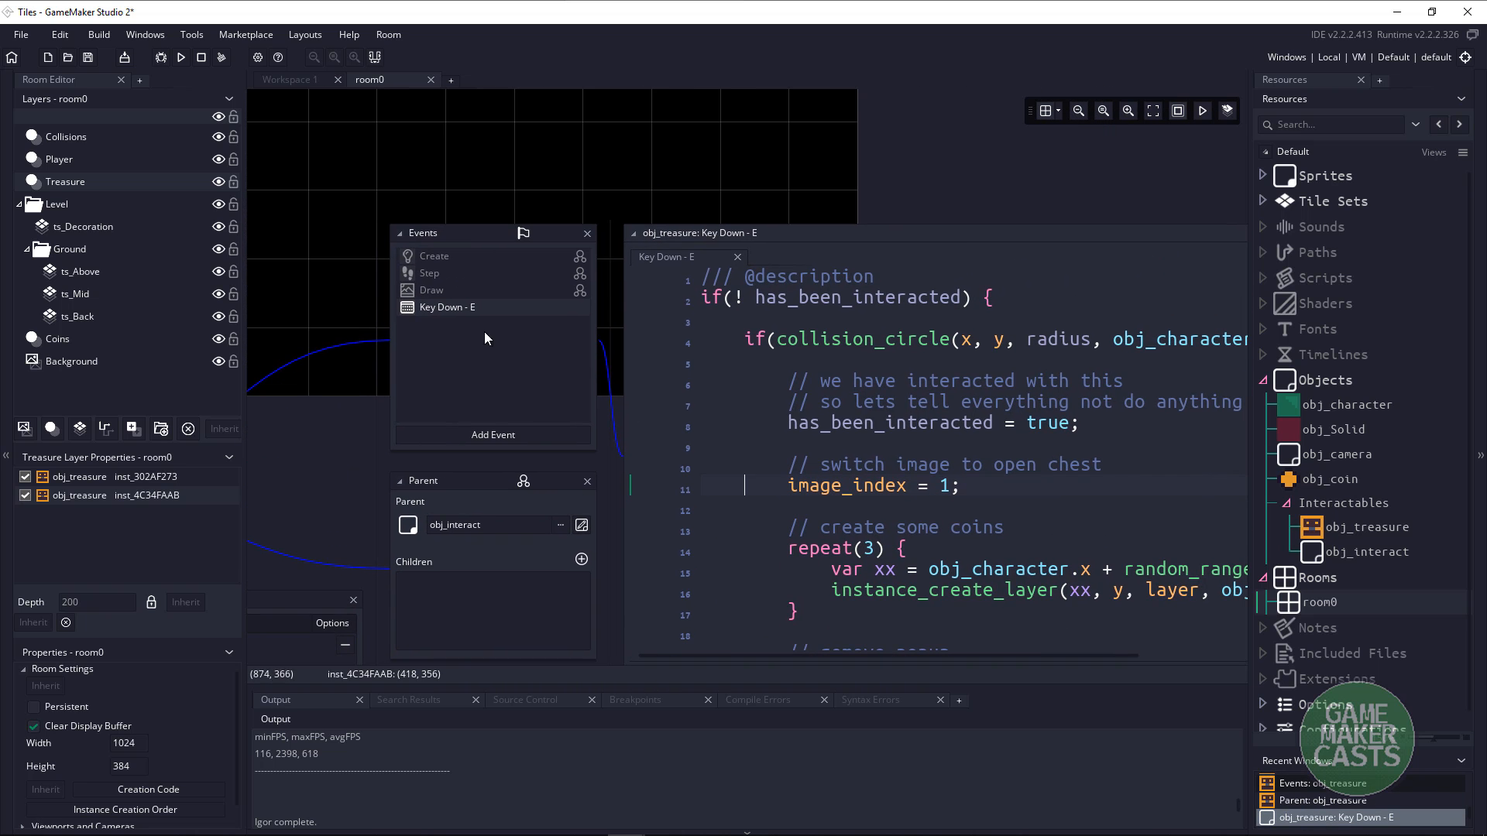
{"action": "mouse_move", "coordinate": [436, 289]}
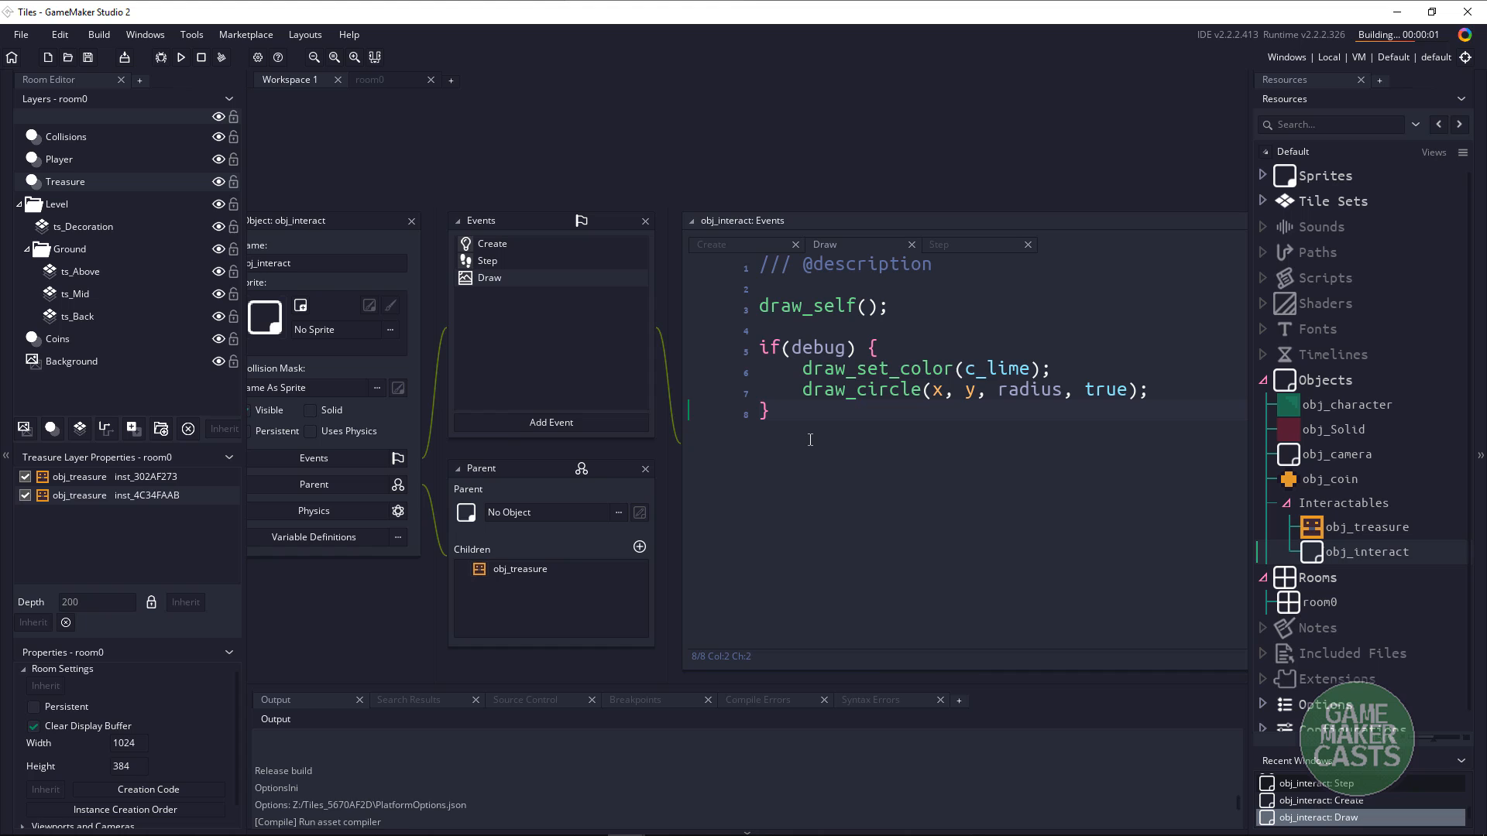
{"action": "left_click", "coordinate": [182, 57]}
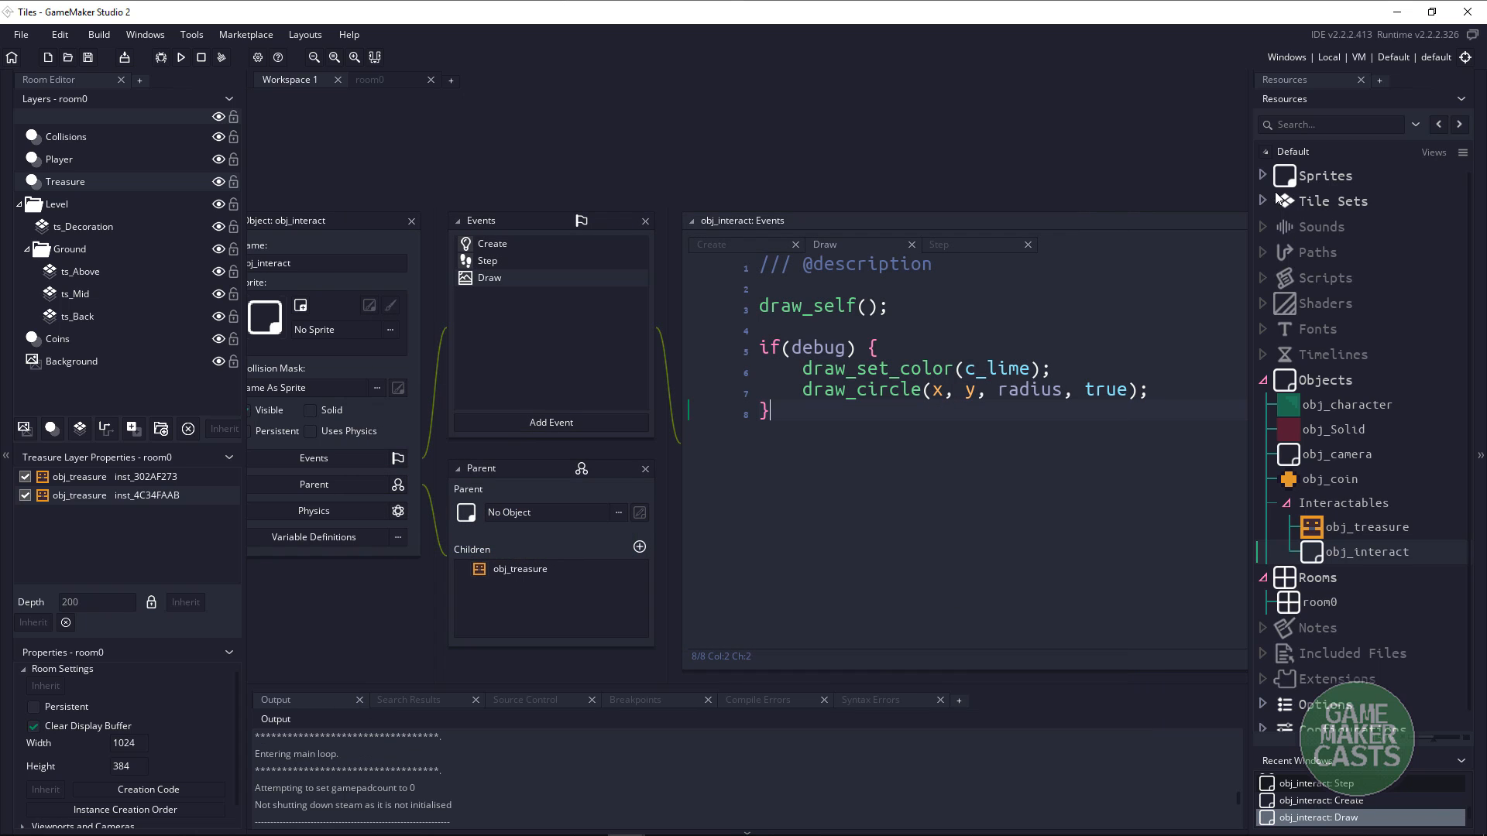
Create a new object obj_Popup in the Objects group, using the spr_interact sprite.
{"action": "left_click", "coordinate": [1264, 175]}
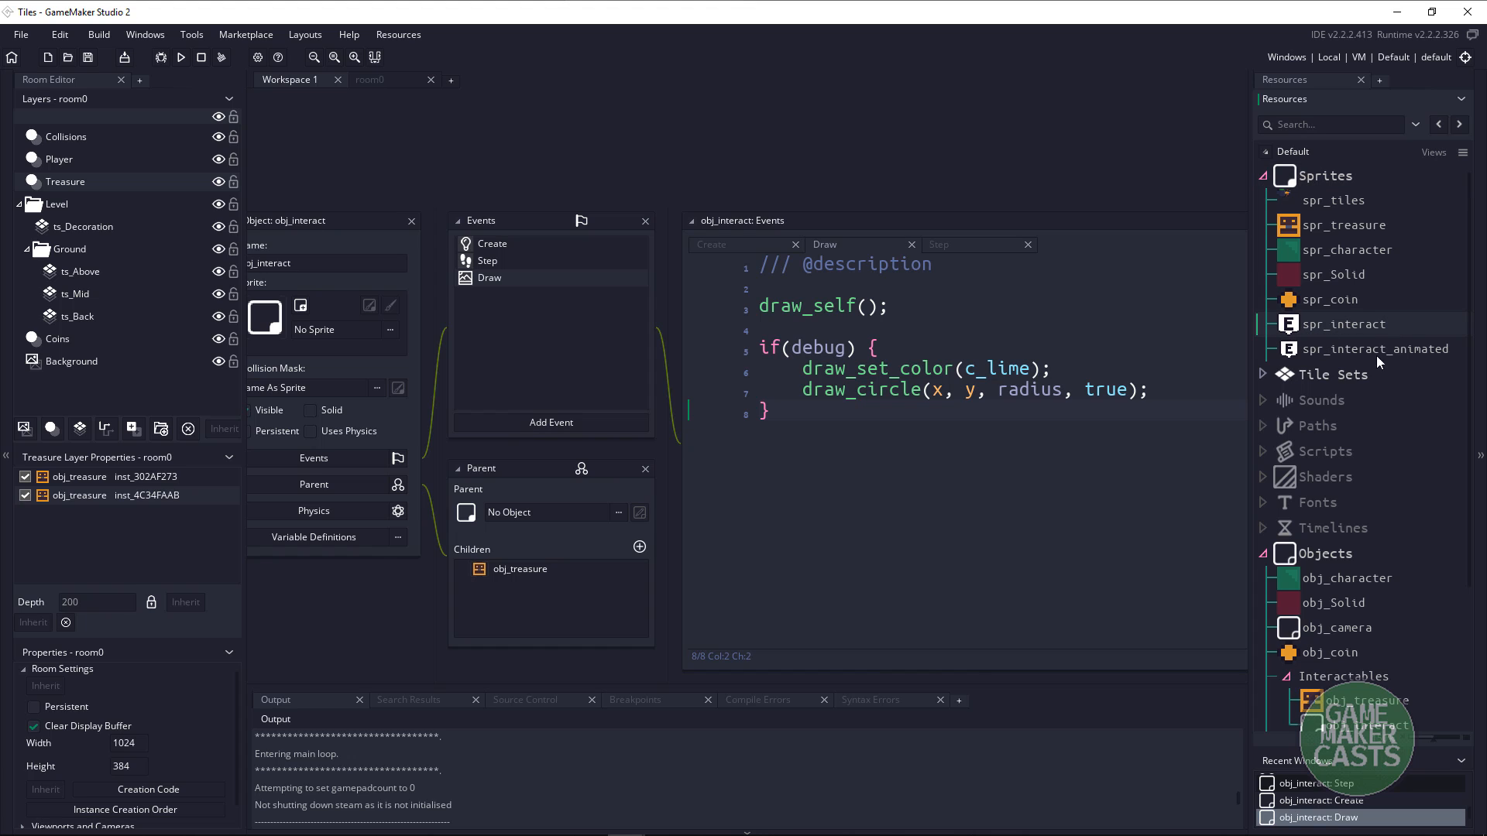
{"action": "mouse_move", "coordinate": [1311, 331]}
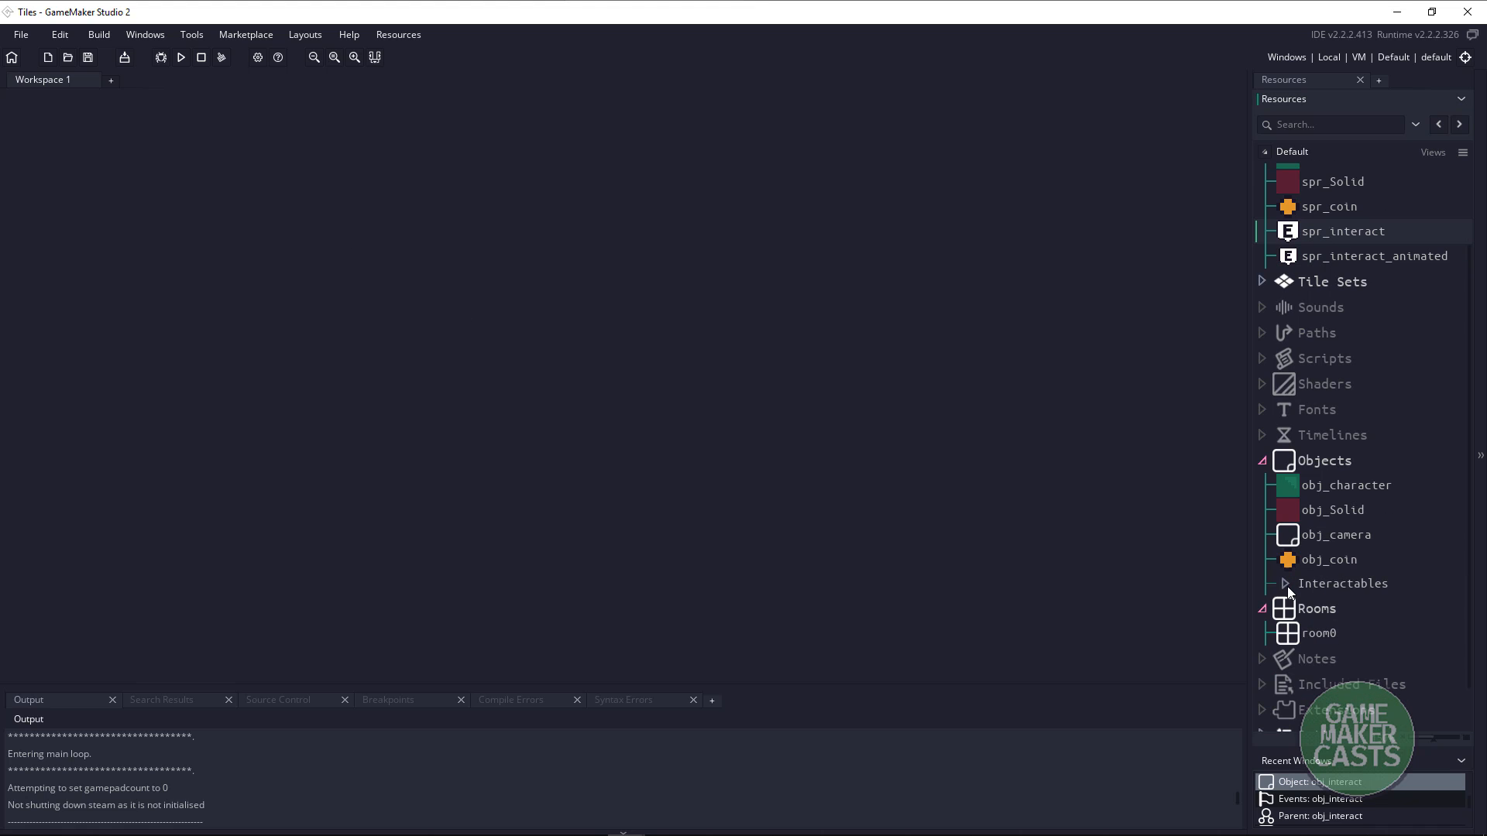
{"action": "right_click", "coordinate": [1322, 460]}
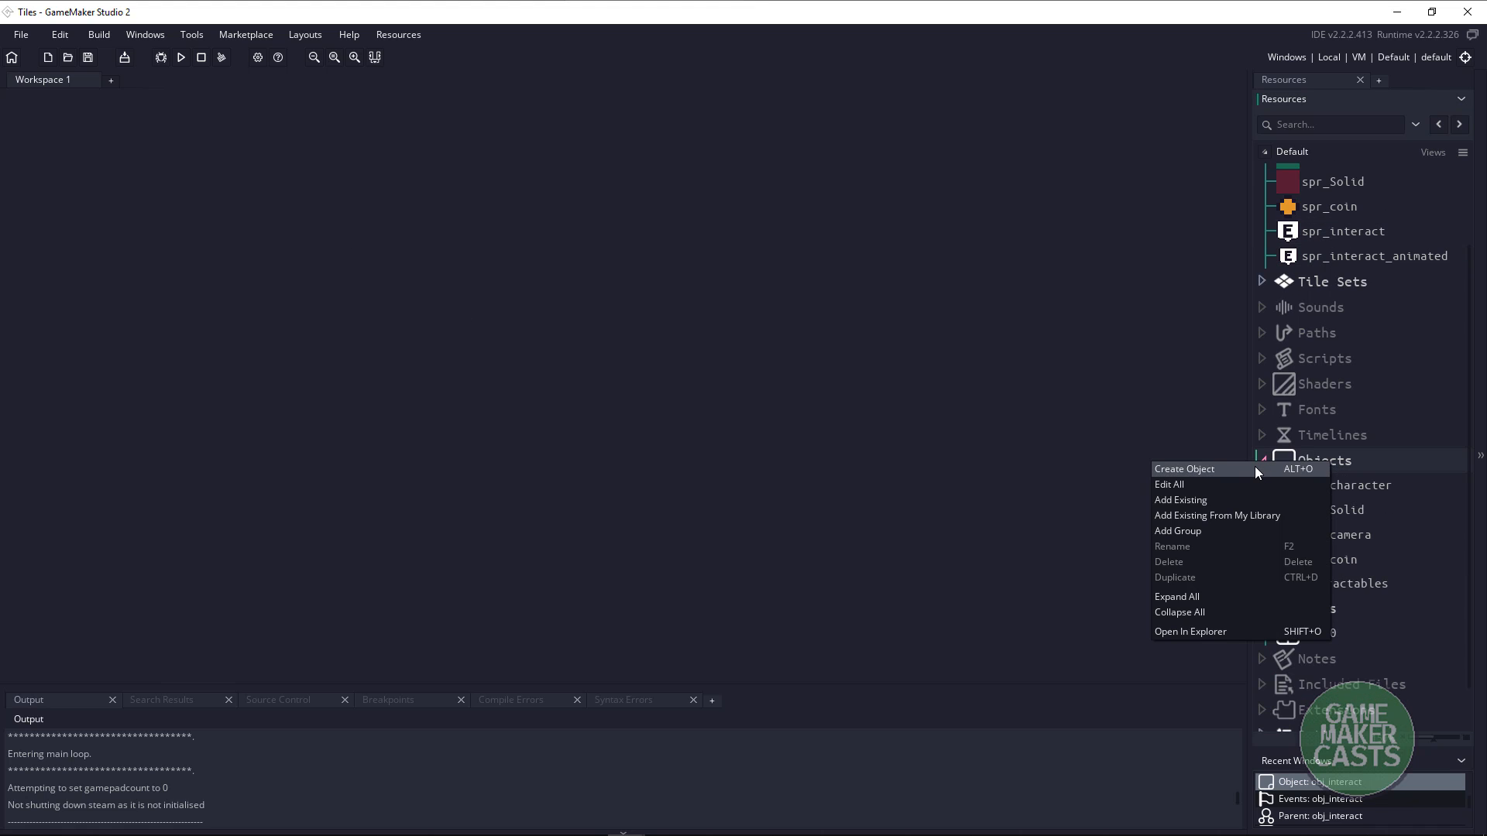
{"action": "left_click", "coordinate": [1183, 467]}
{"action": "type", "text": "obj_Popup"}
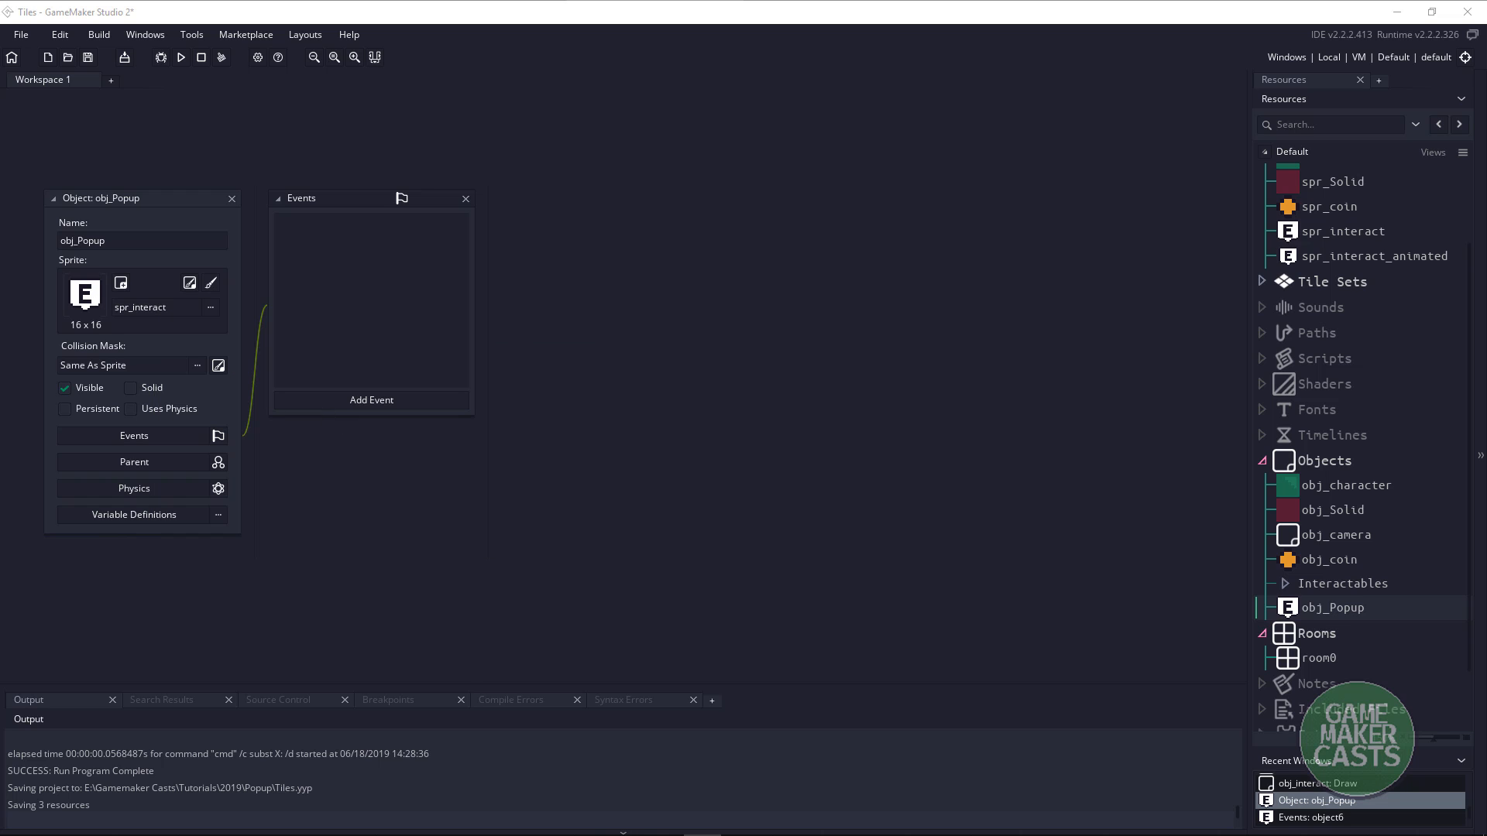
{"action": "mouse_move", "coordinate": [133, 375]}
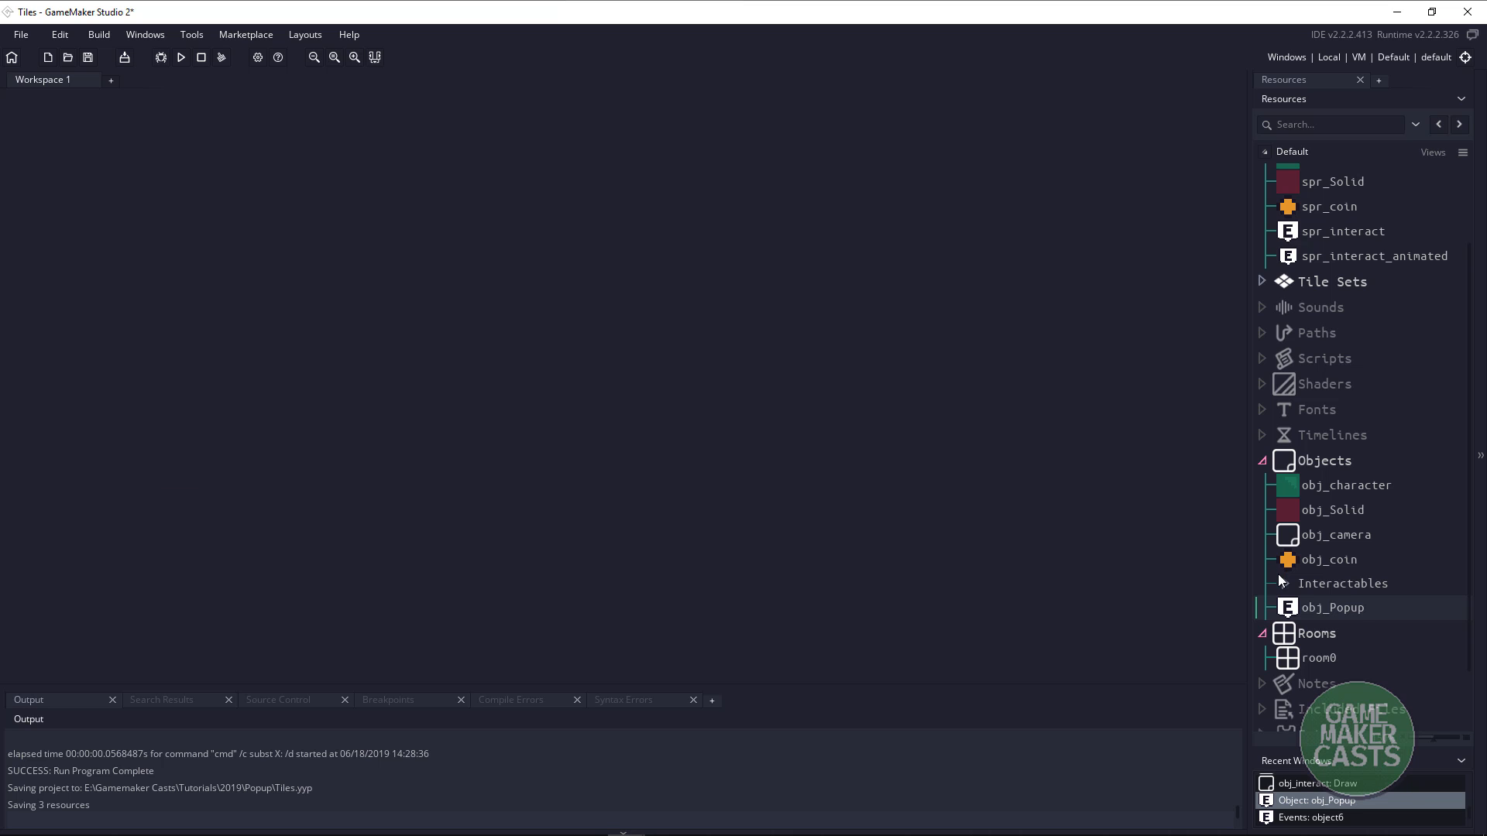
Place a third obj_treasure chest on the raised ground in room0's Treasure layer.
{"action": "left_click", "coordinate": [1273, 583]}
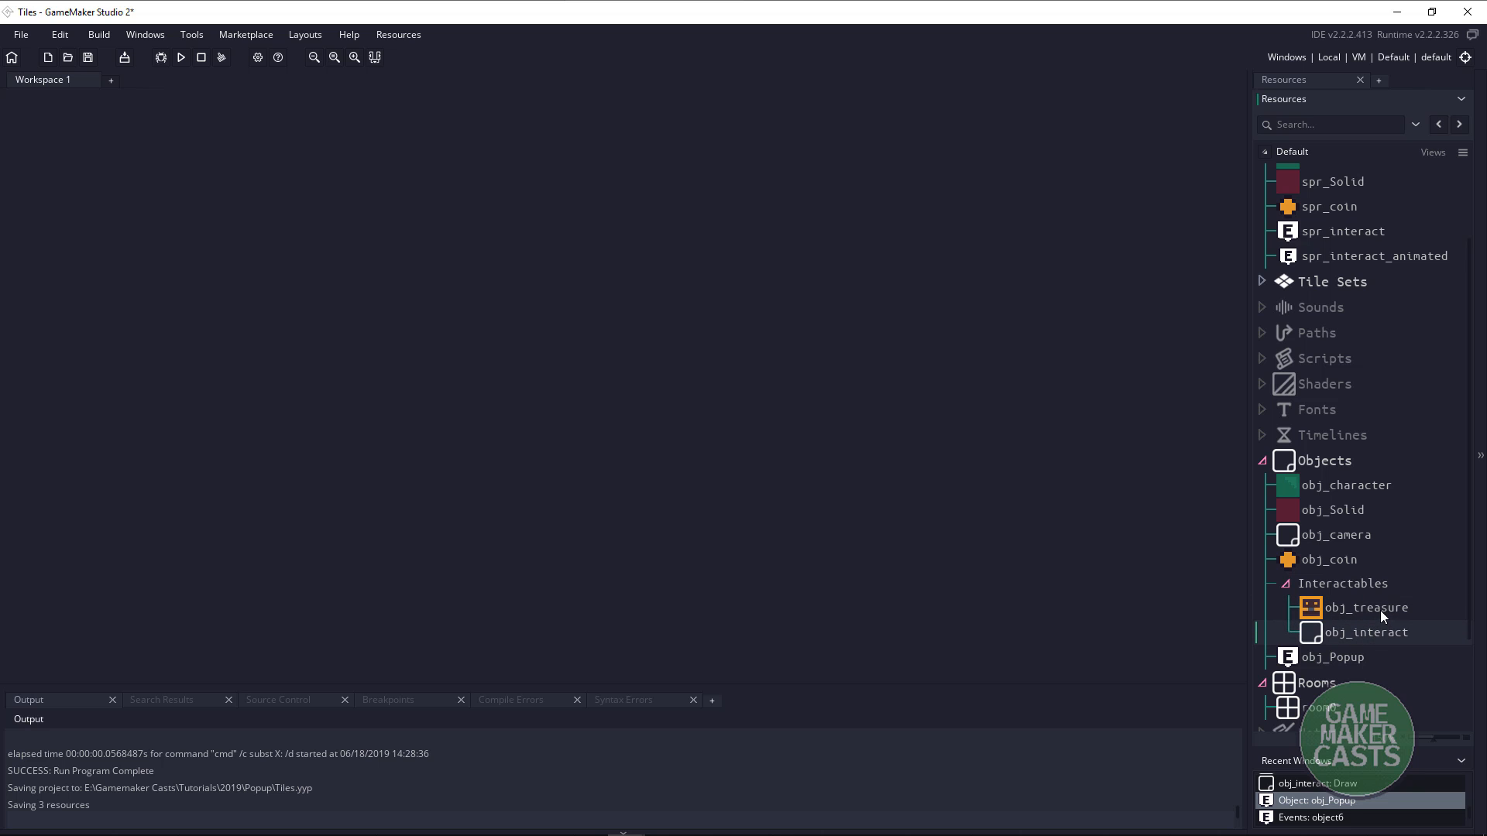
{"action": "double_click", "coordinate": [1366, 632]}
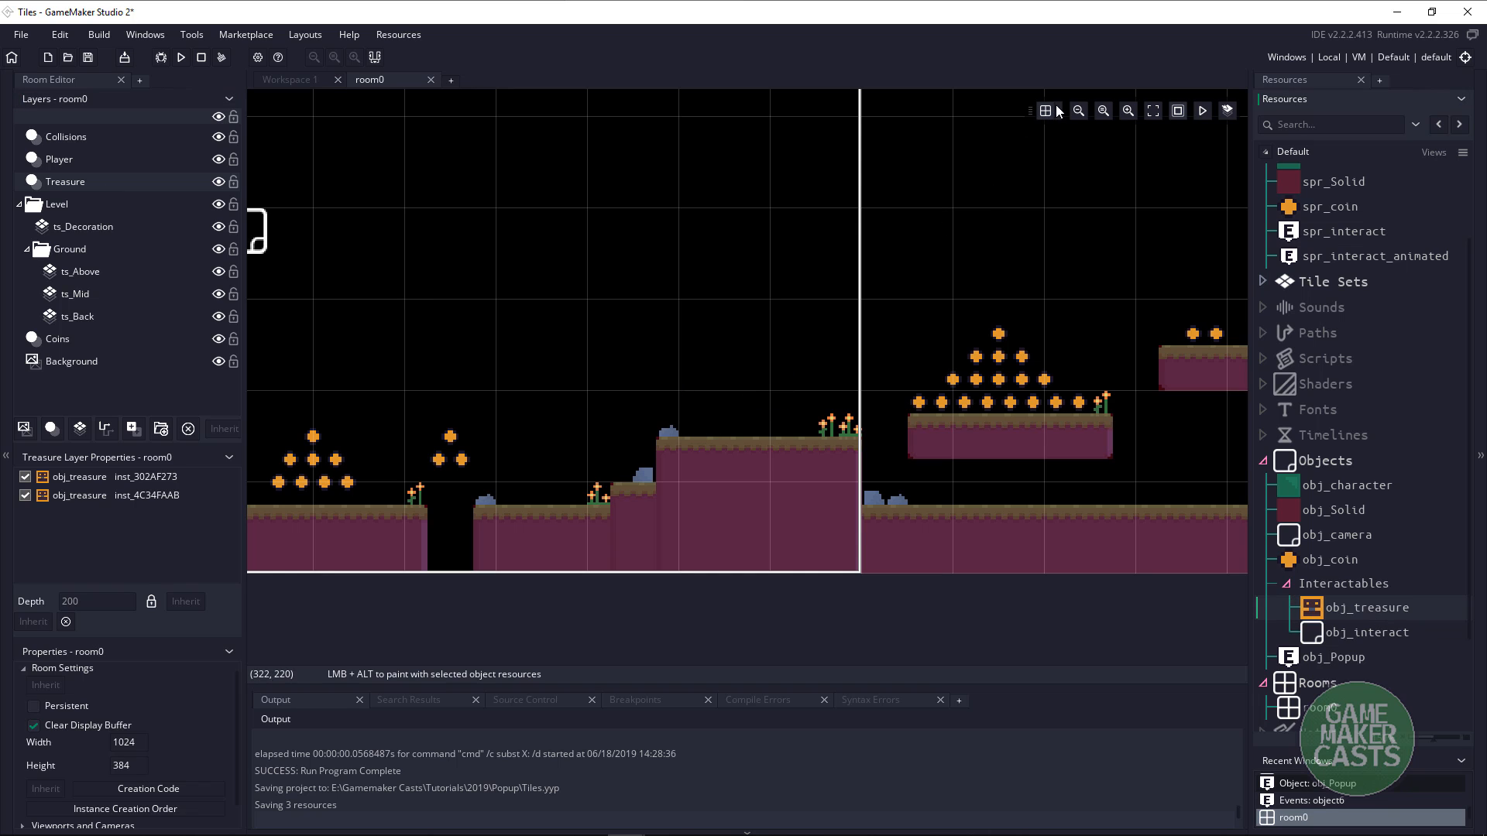
{"action": "left_click", "coordinate": [1044, 110]}
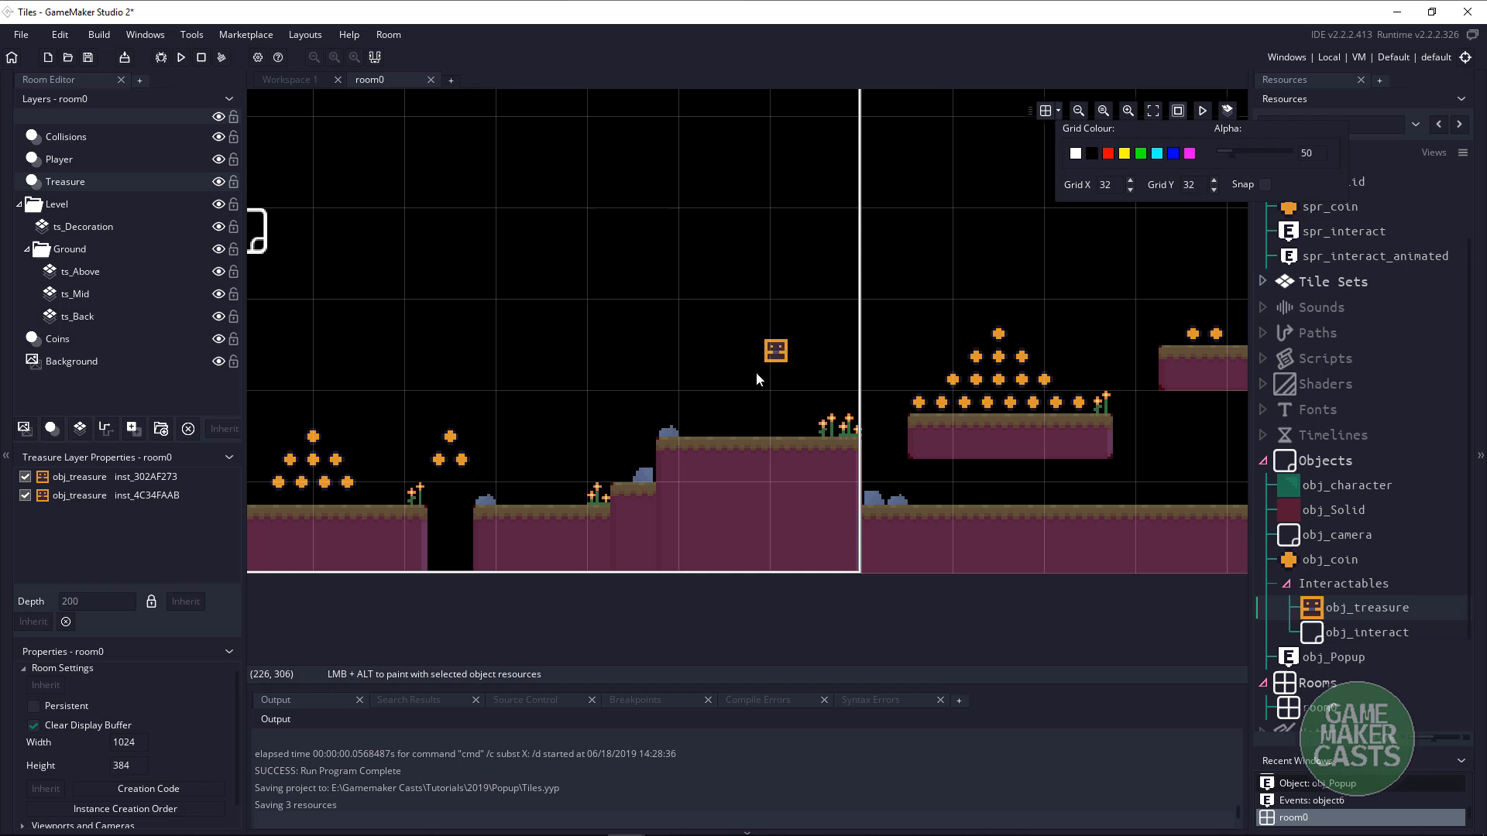
{"action": "left_click", "coordinate": [713, 420]}
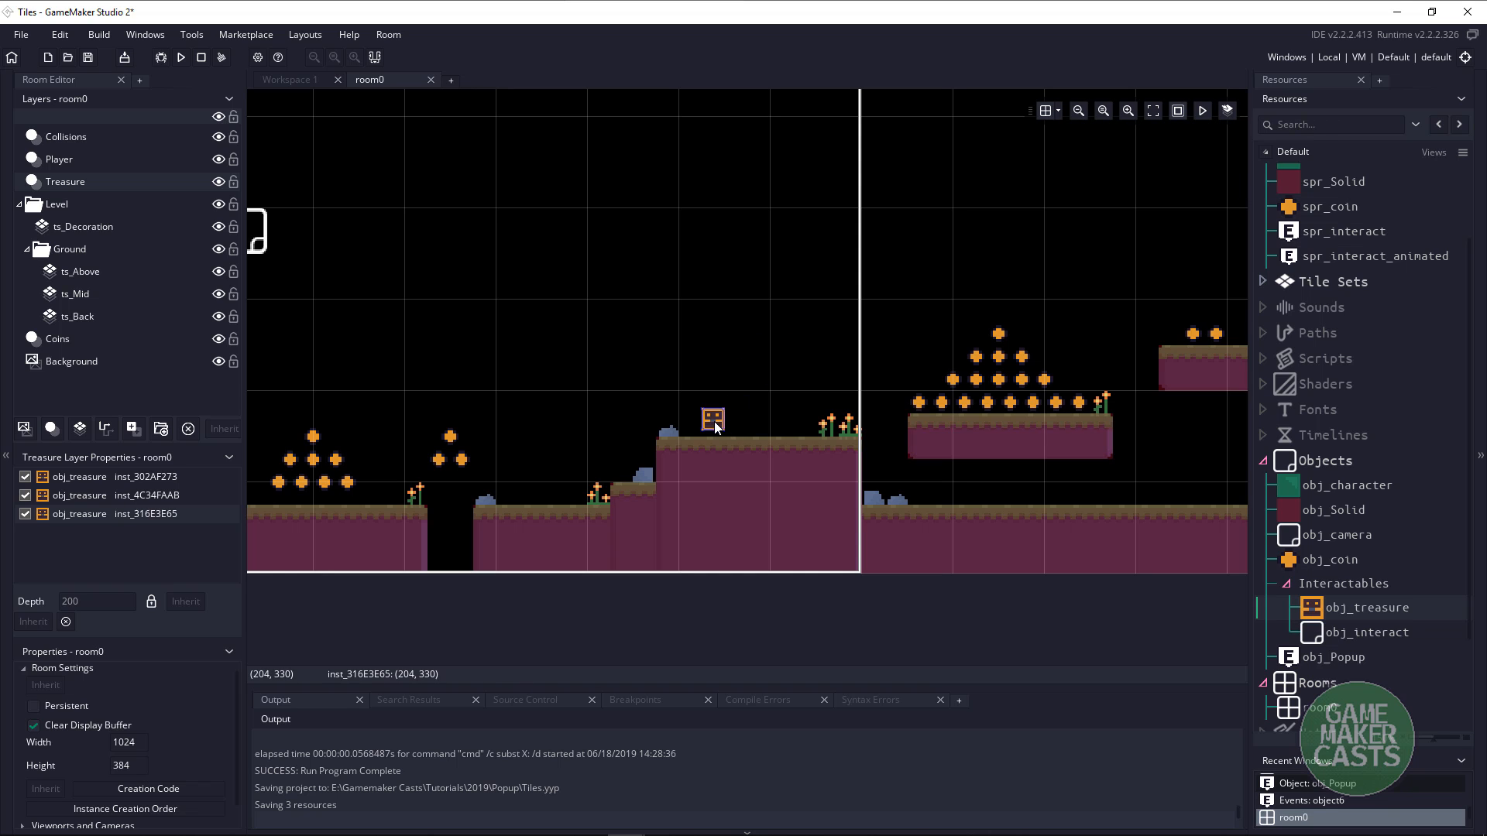
{"action": "mouse_move", "coordinate": [720, 456]}
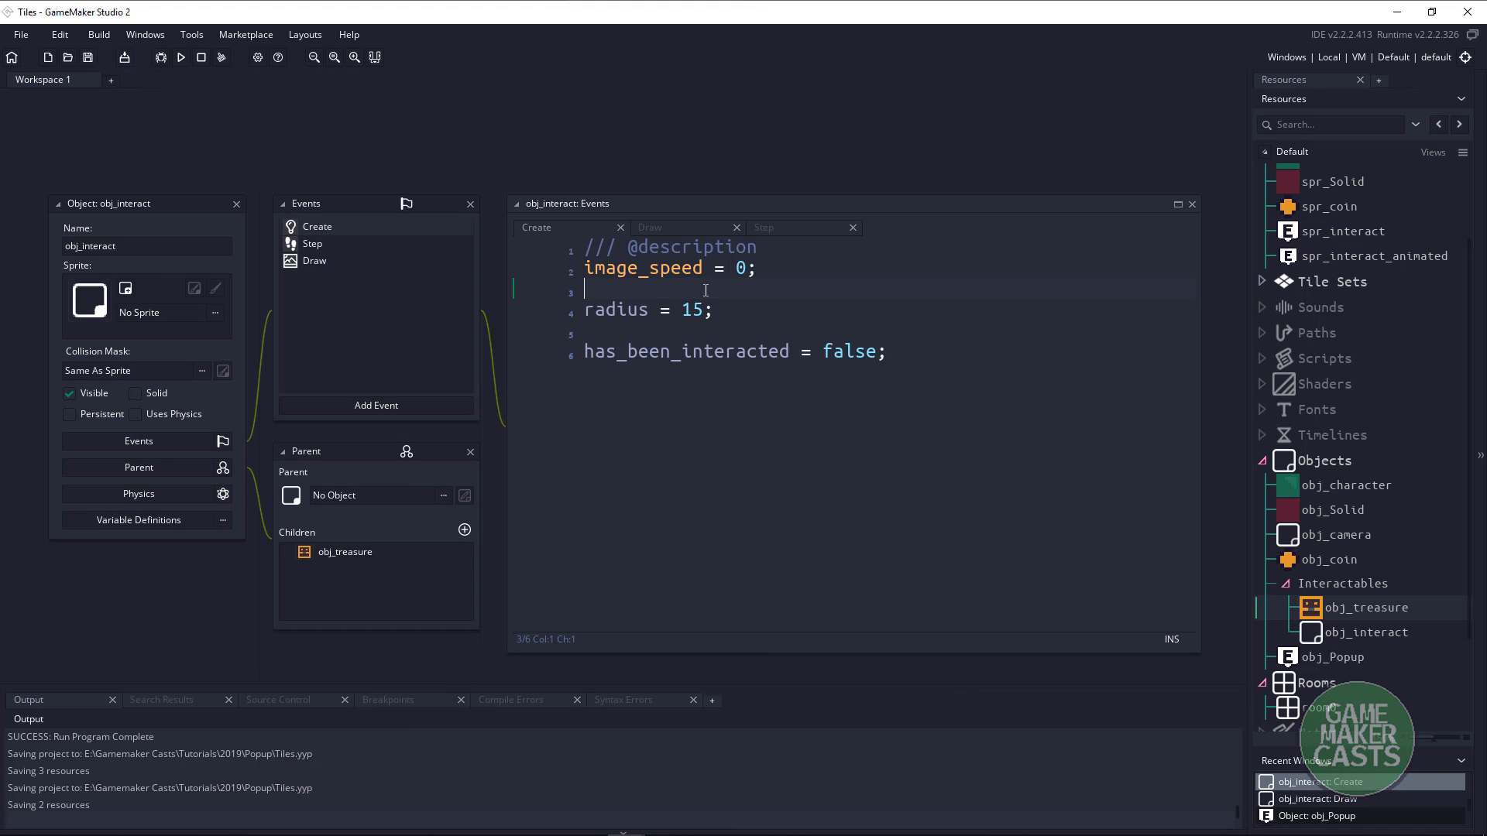
Write popup_id = instance_create_layer(x, y -16, layer ... in obj_interact's Create code.
{"action": "type", "text": "popup_id"}
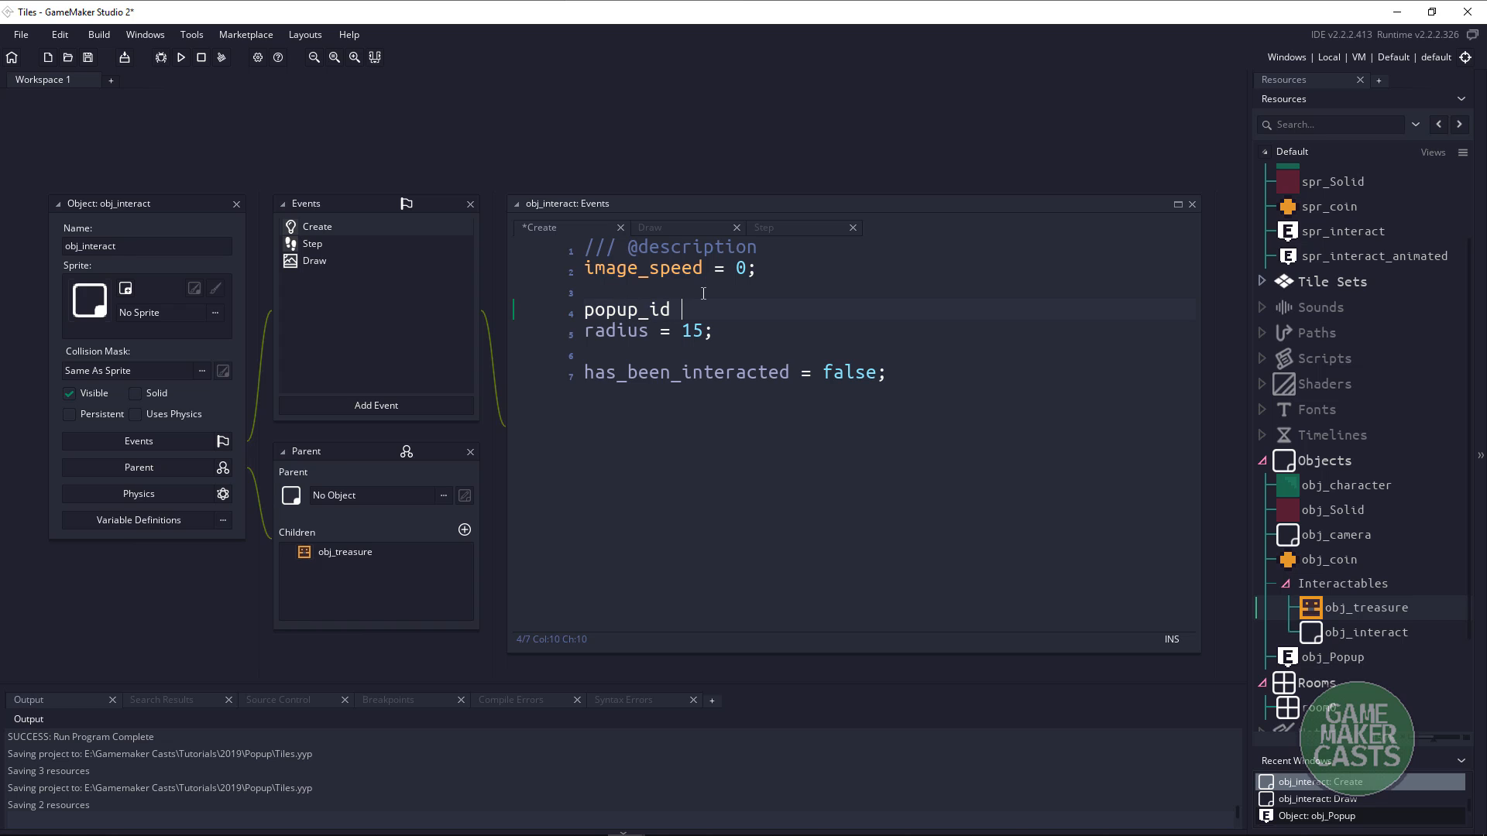
{"action": "type", "text": "="}
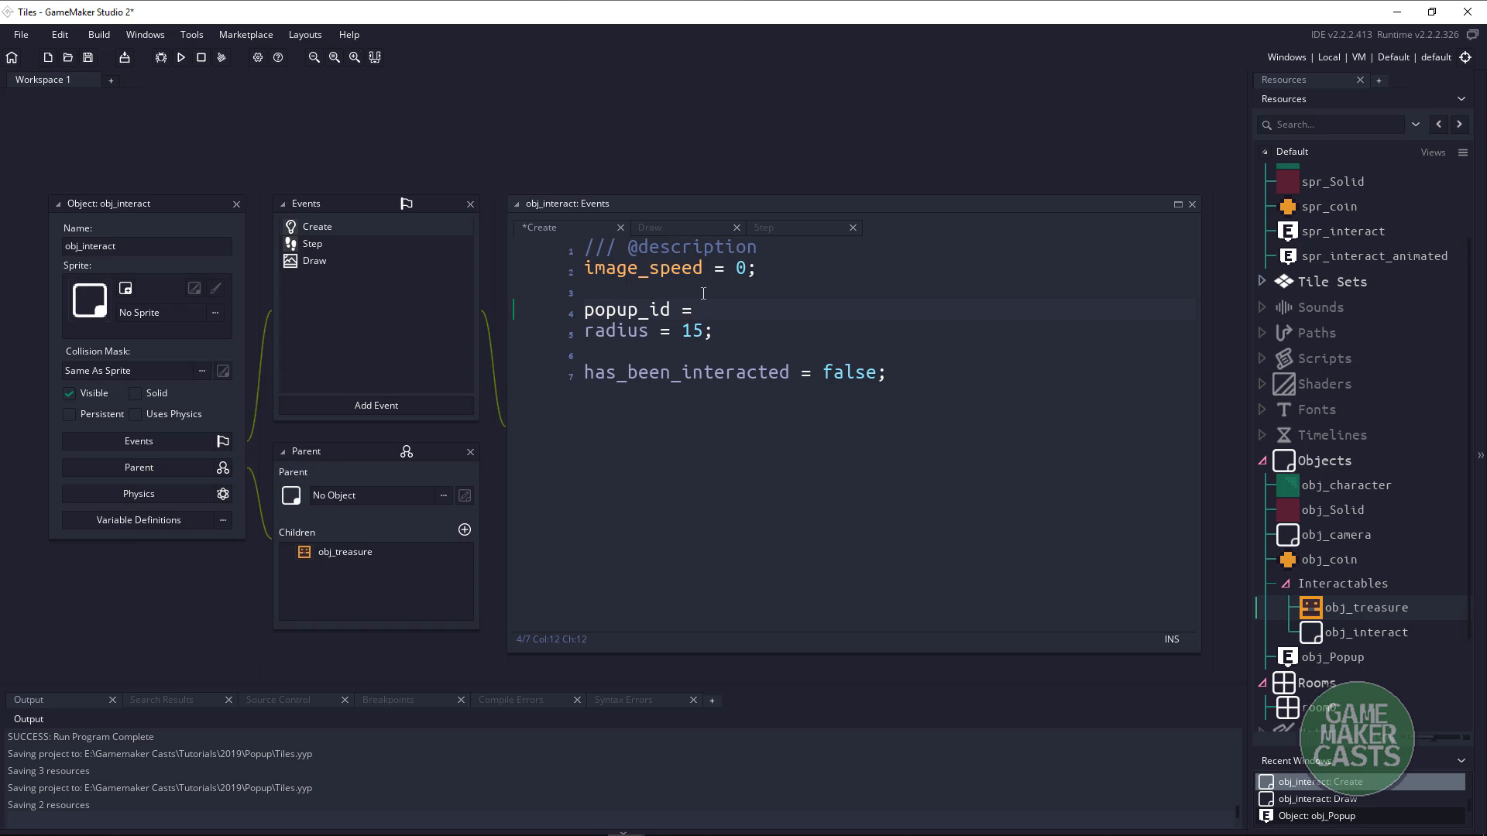
{"action": "type", "text": "instance_create_"}
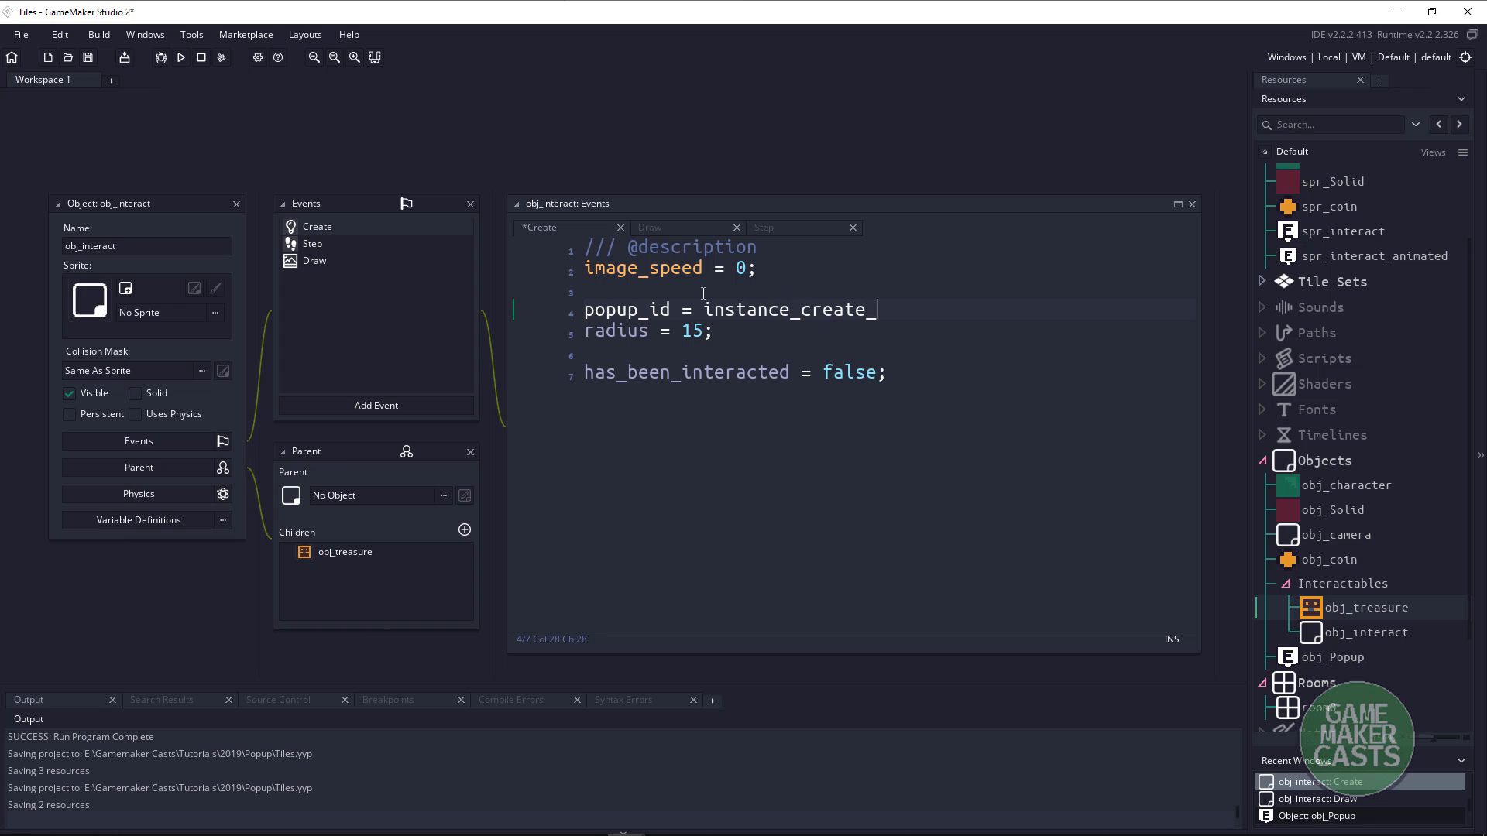
{"action": "type", "text": "layer("}
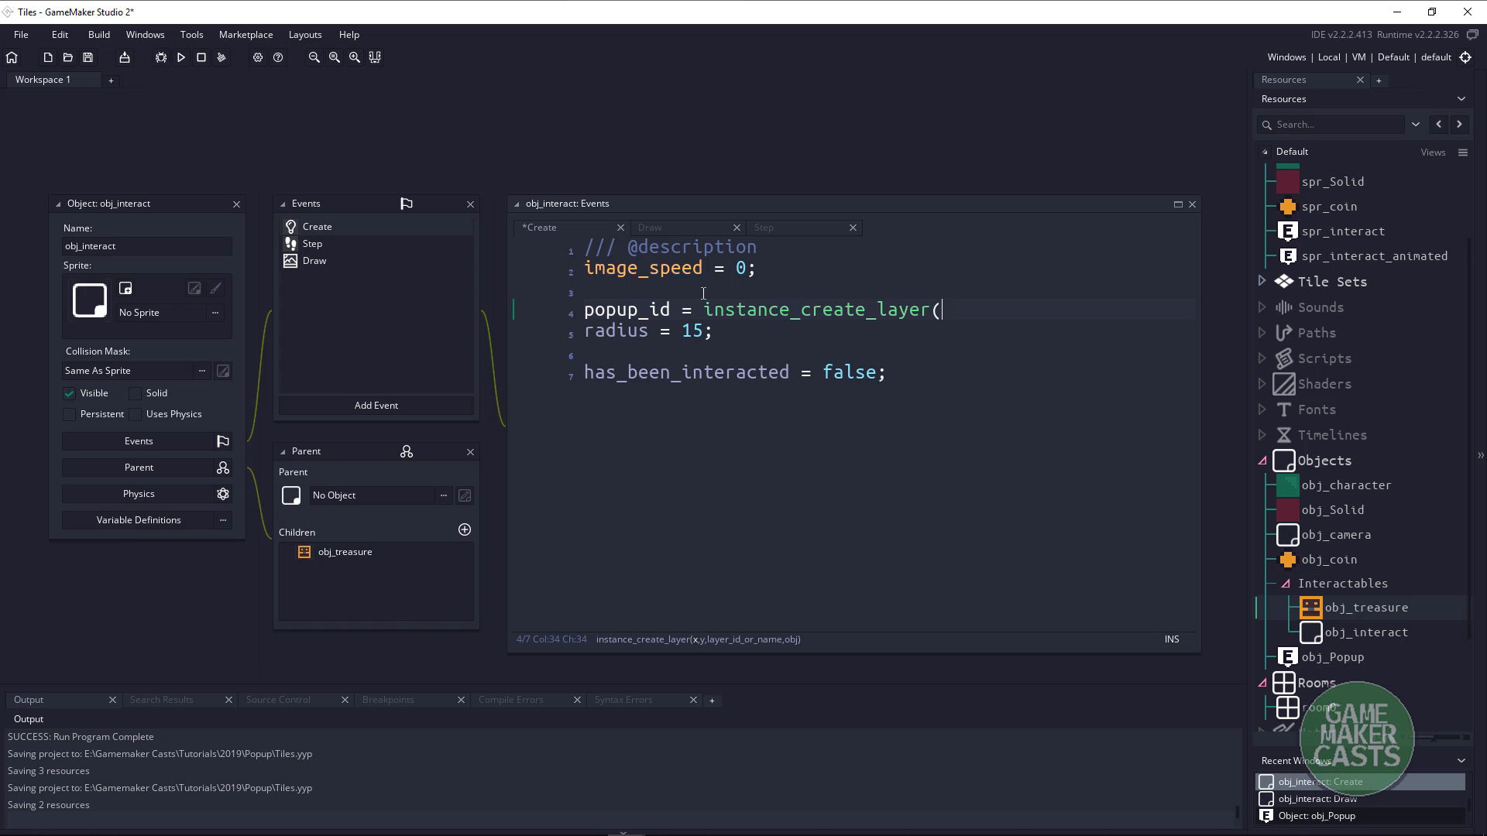
{"action": "type", "text": "x"}
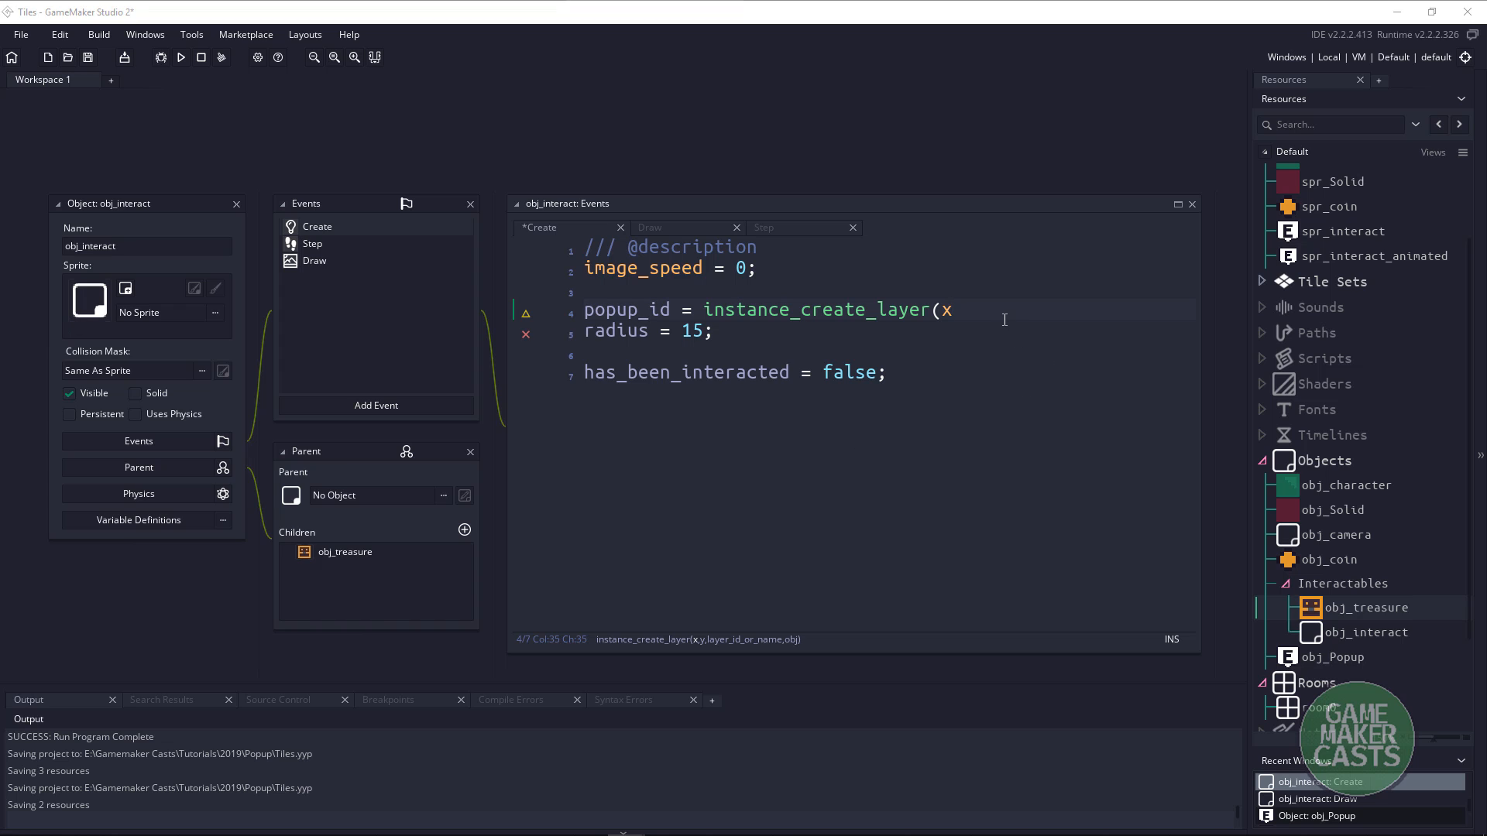
{"action": "type", "text": ", y"}
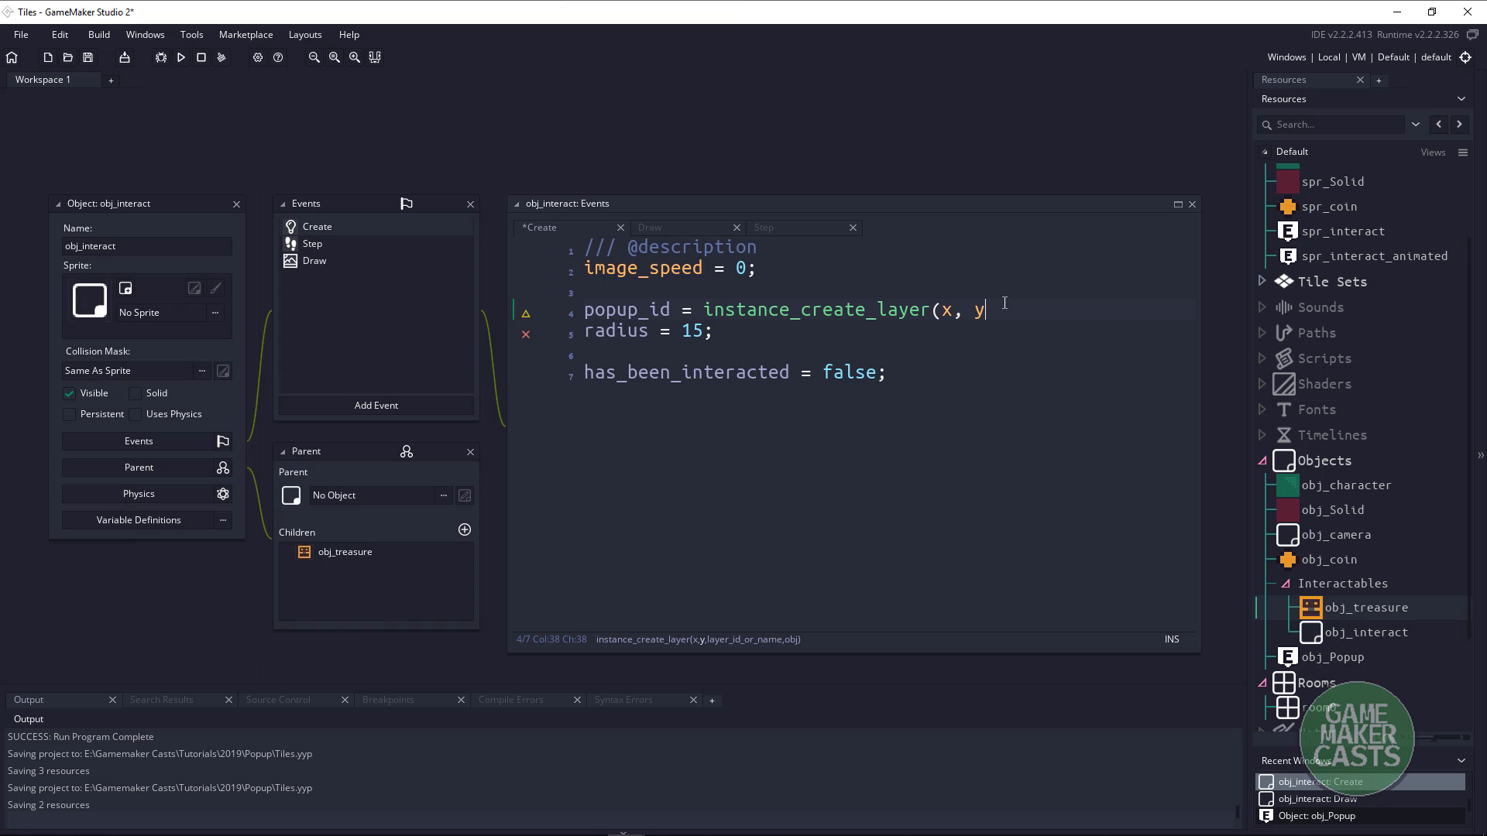
{"action": "type", "text": "-16"}
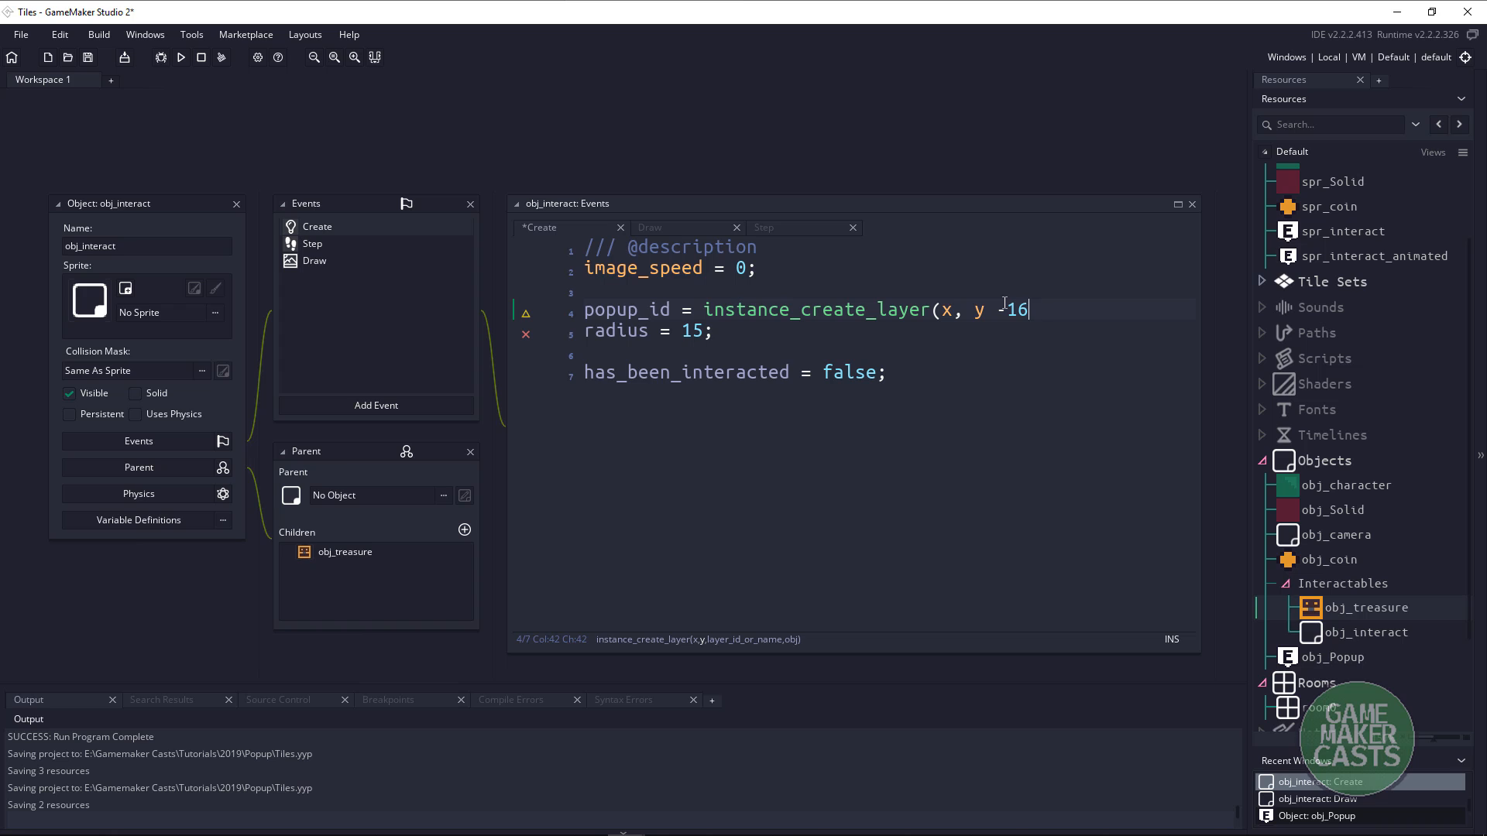
{"action": "type", "text": ","}
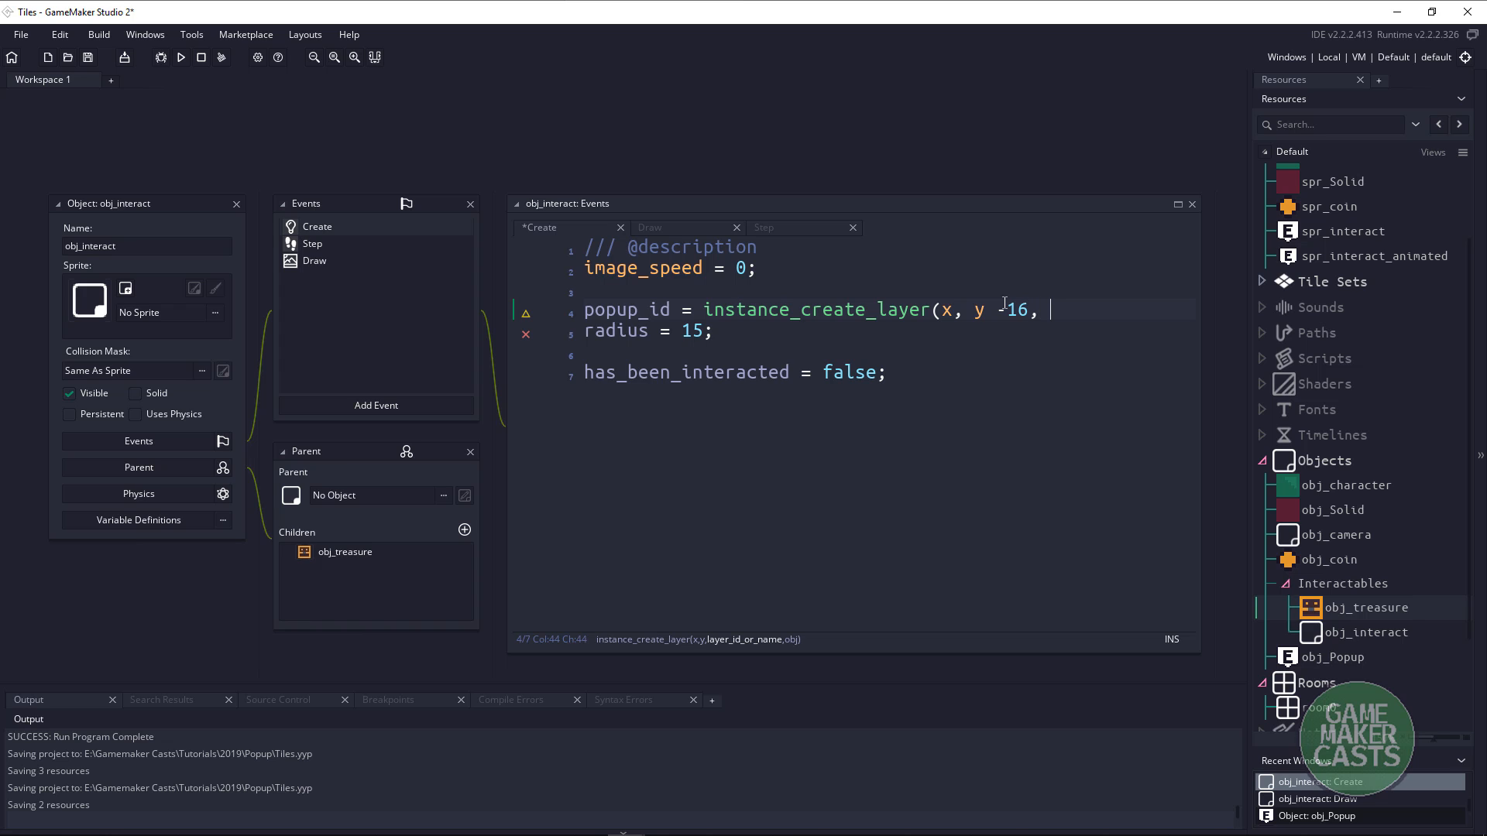
{"action": "type", "text": "l"}
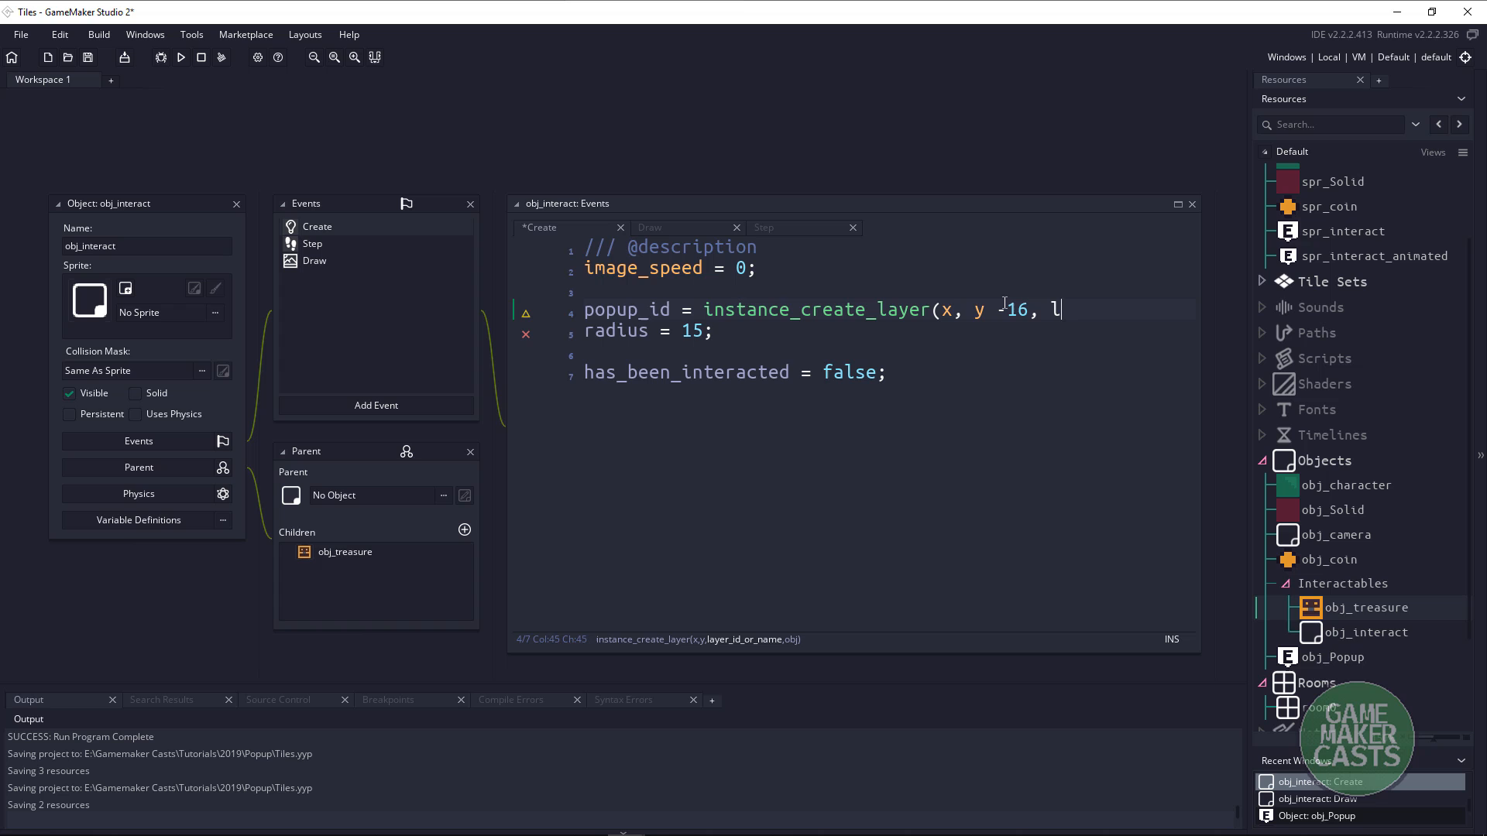
{"action": "type", "text": "ayer"}
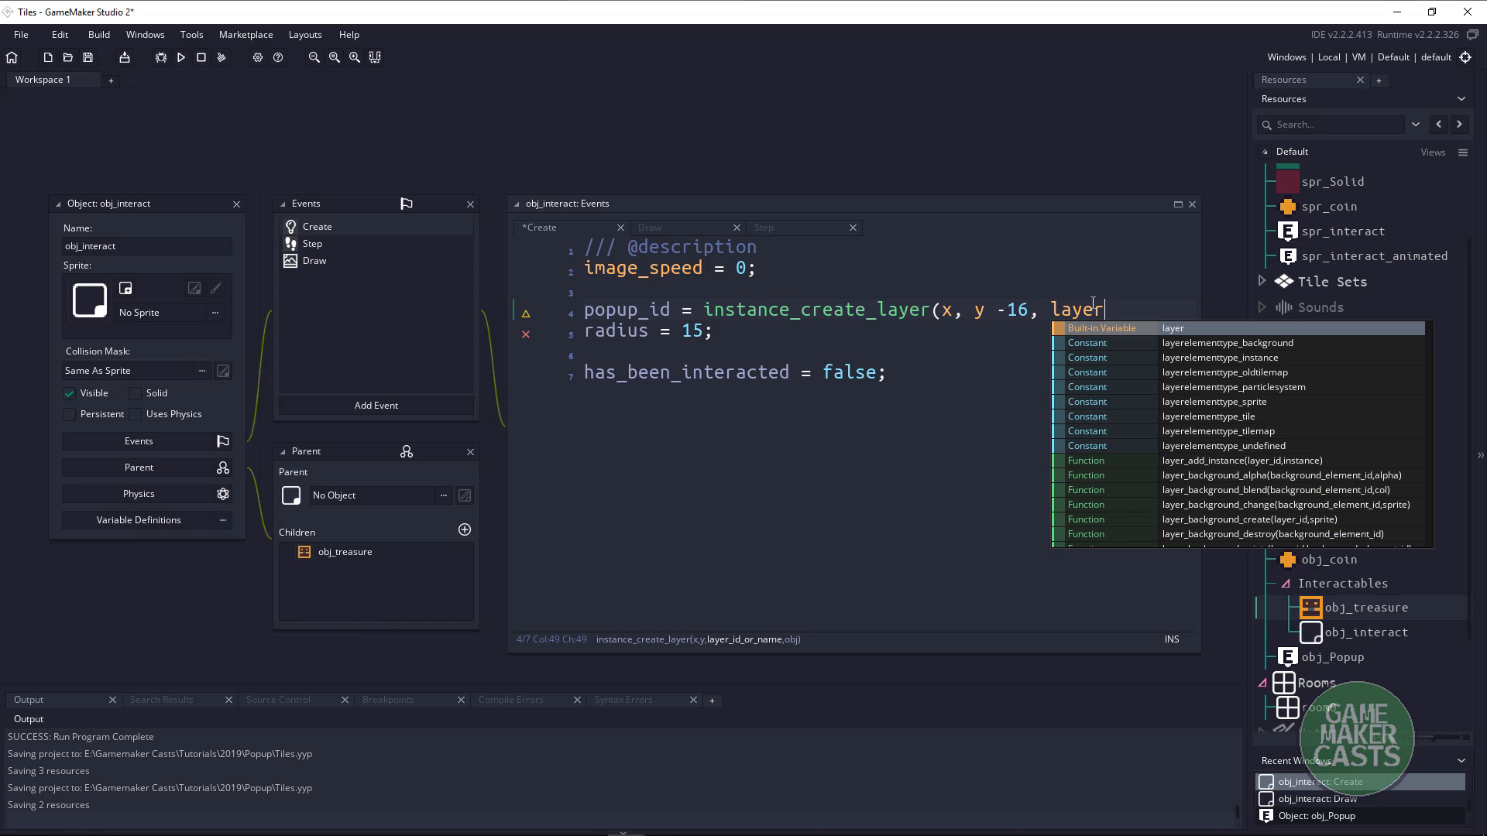
Complete the call with obj_Popup as the created instance, using autocomplete.
{"action": "left_click", "coordinate": [891, 392]}
{"action": "type", "text": "\"Helpers"}
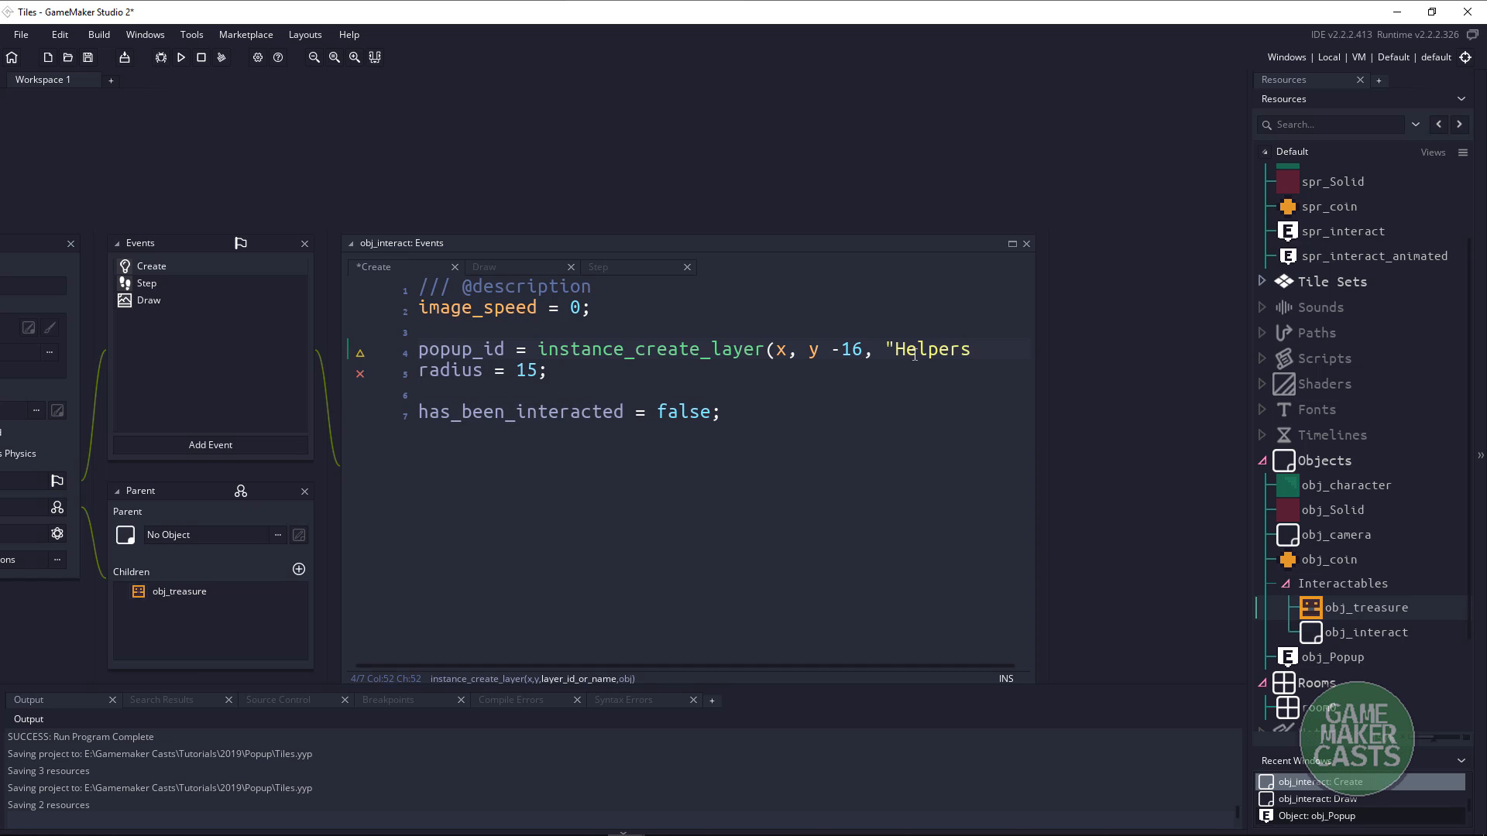
{"action": "type", "text": "Popsup"}
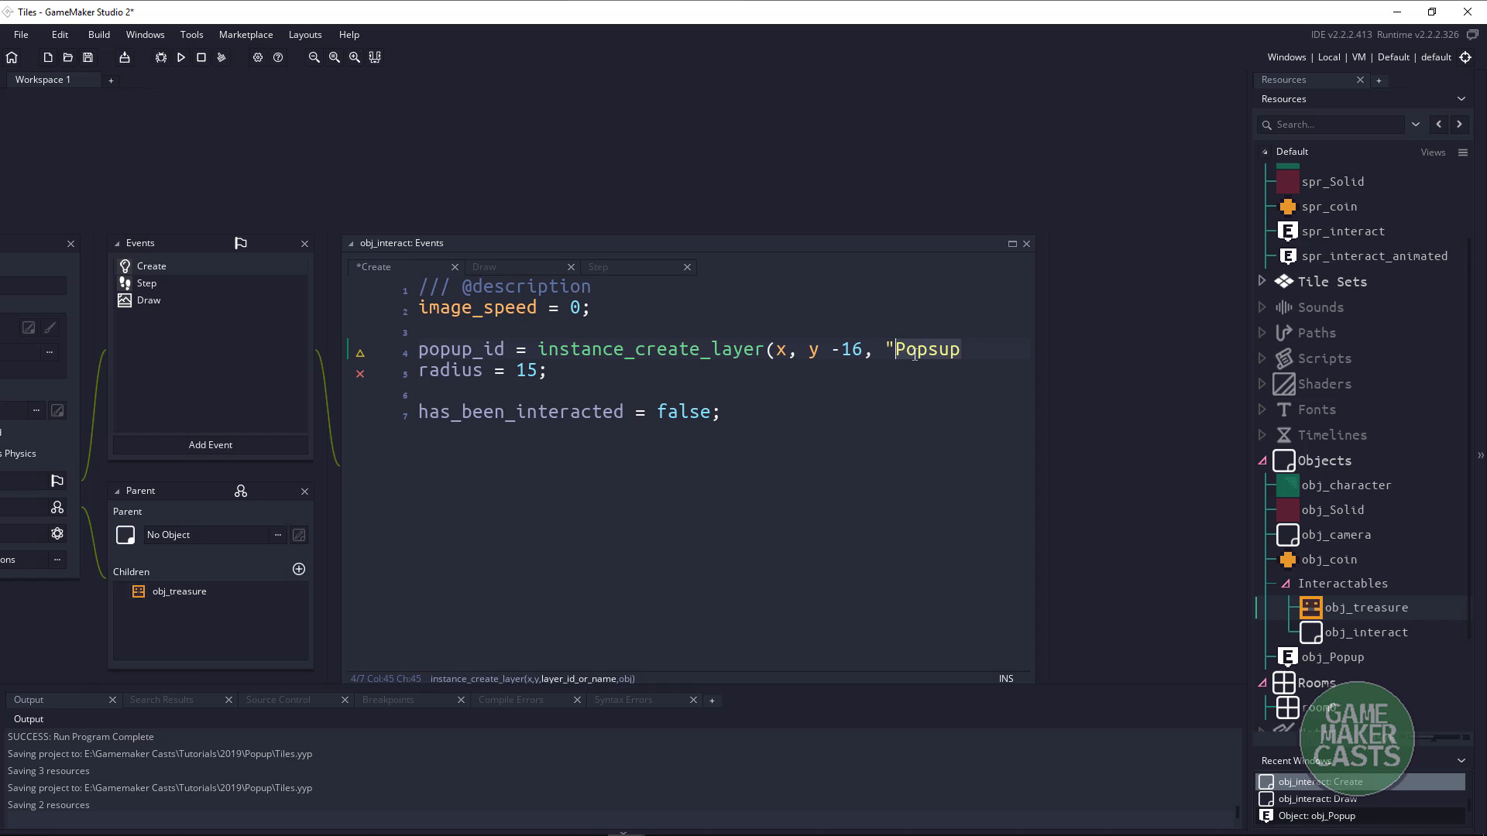
{"action": "type", "text": "layer"}
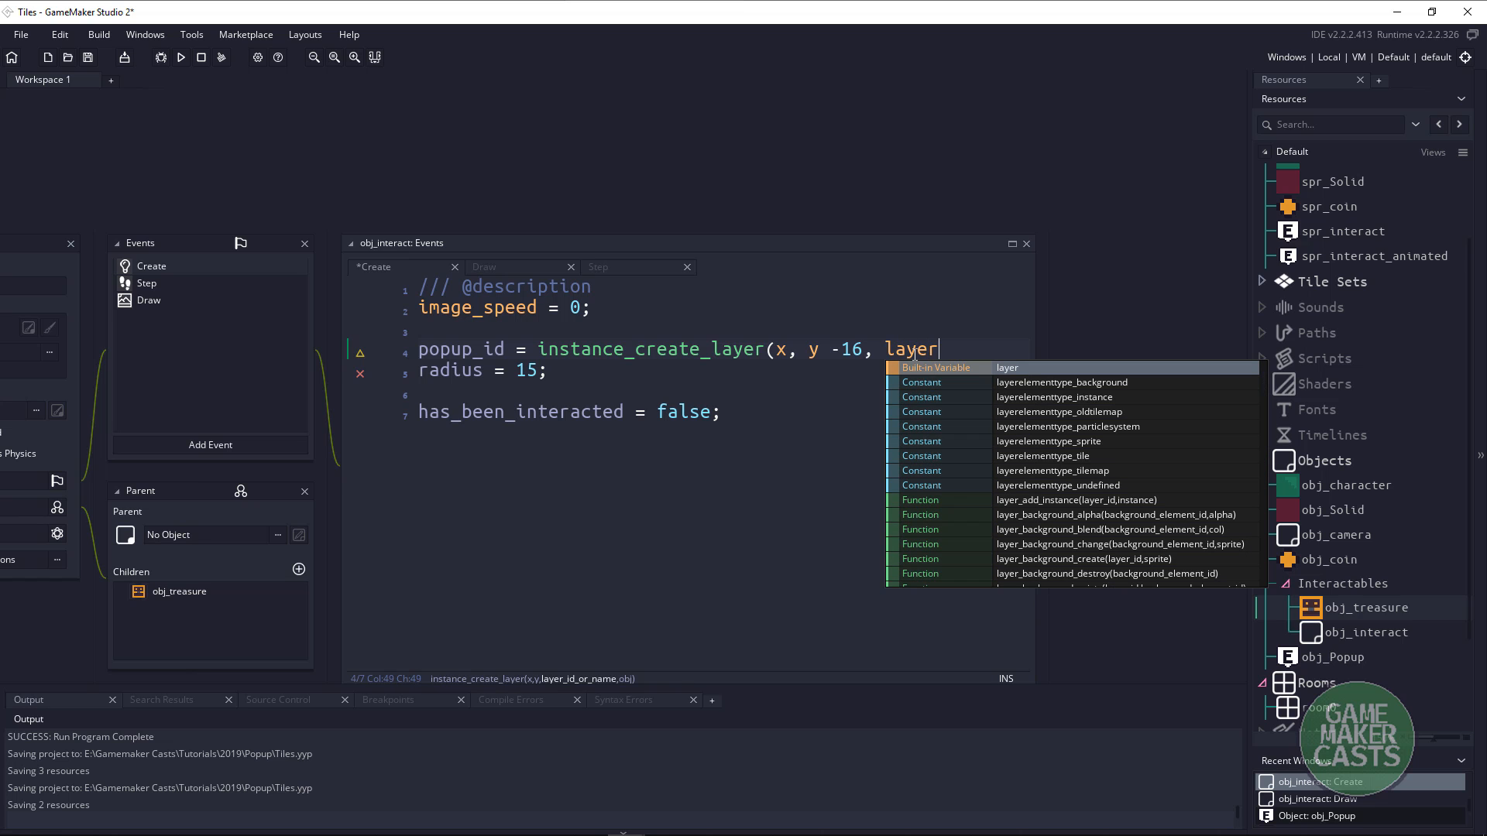
{"action": "type", "text": ", o"}
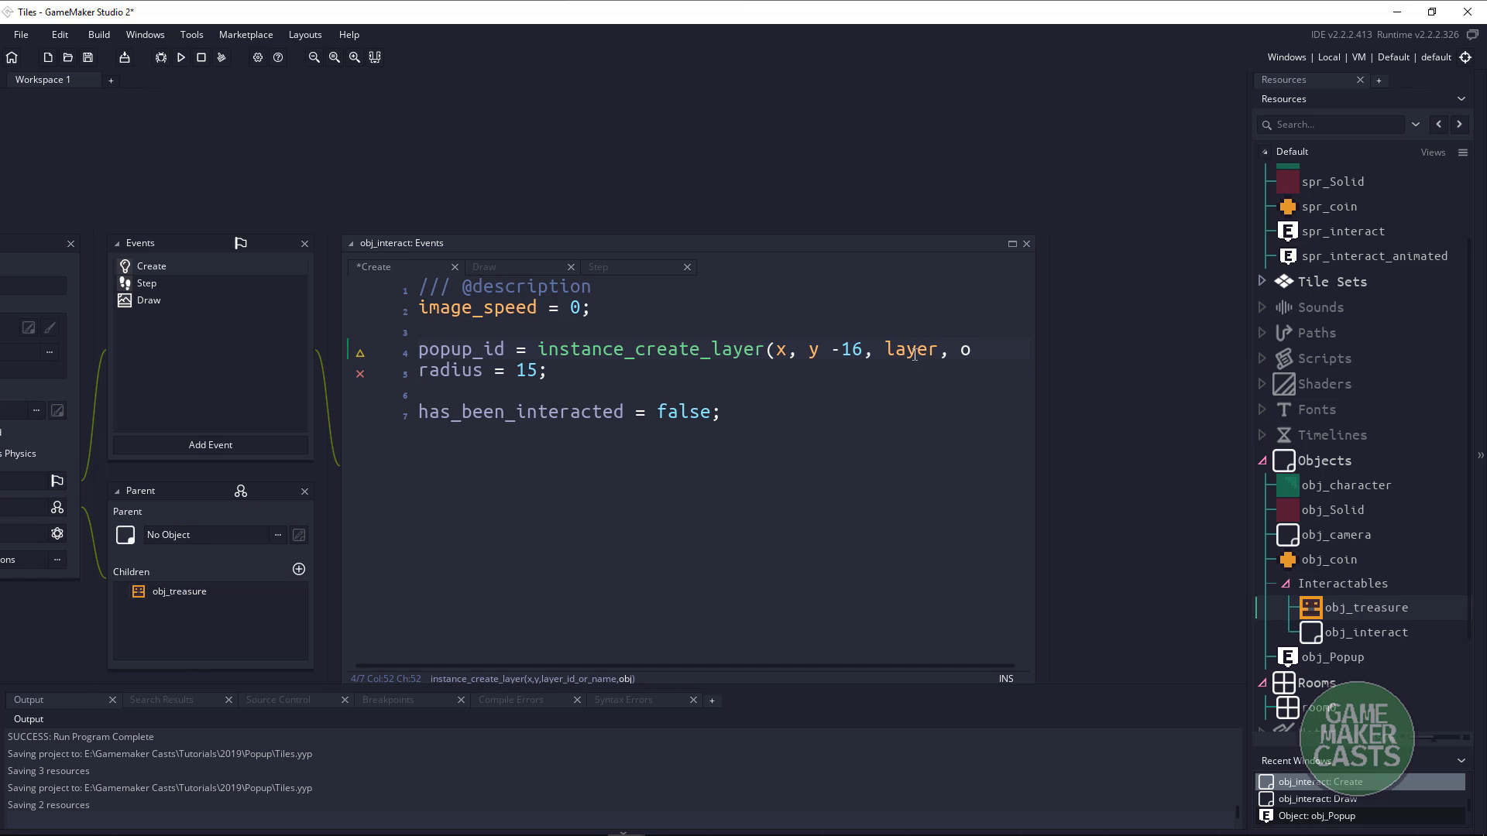
{"action": "type", "text": "bj_Pop"}
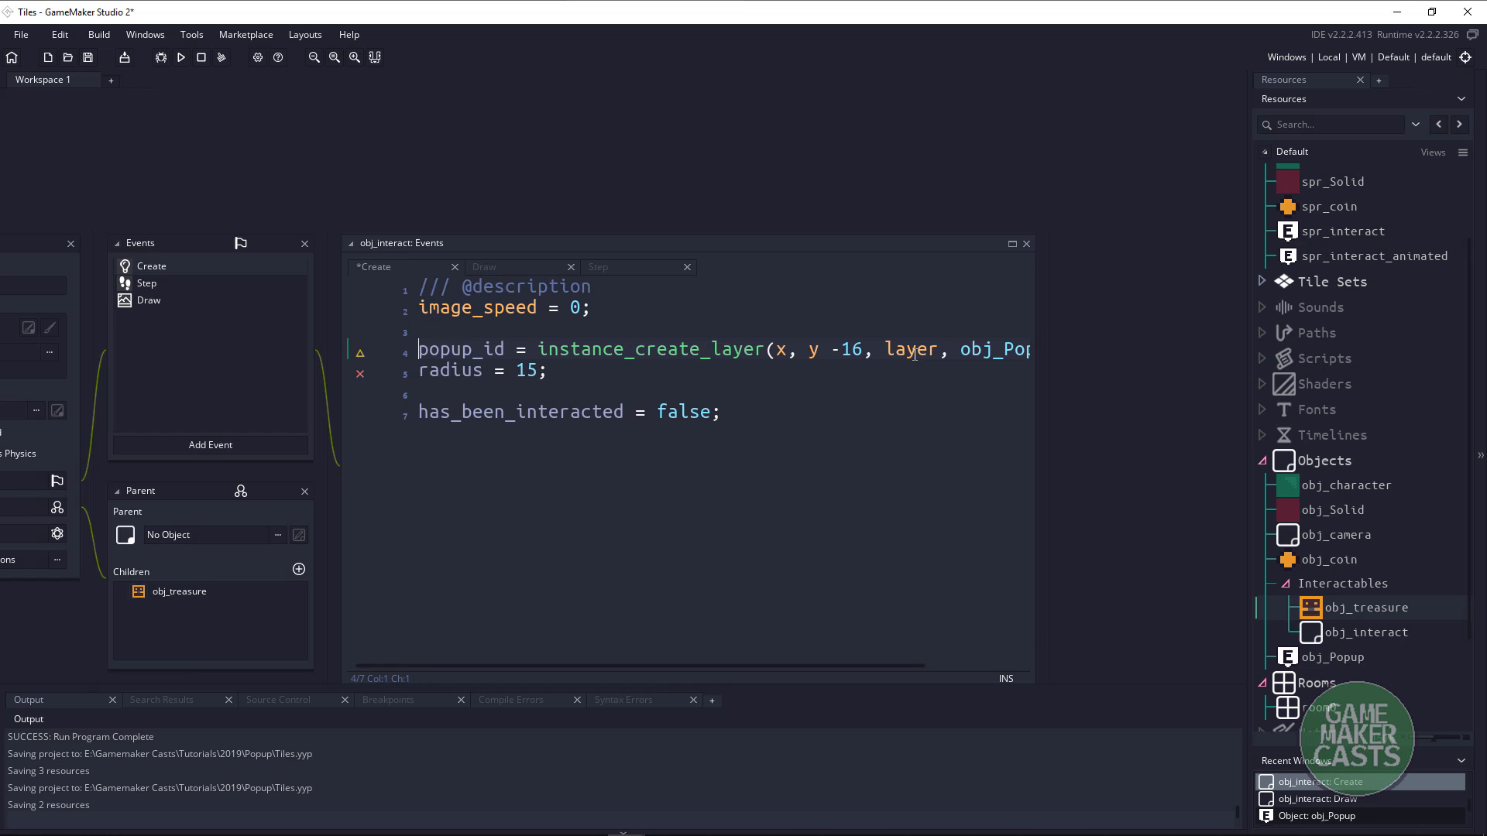
{"action": "double_click", "coordinate": [462, 348]}
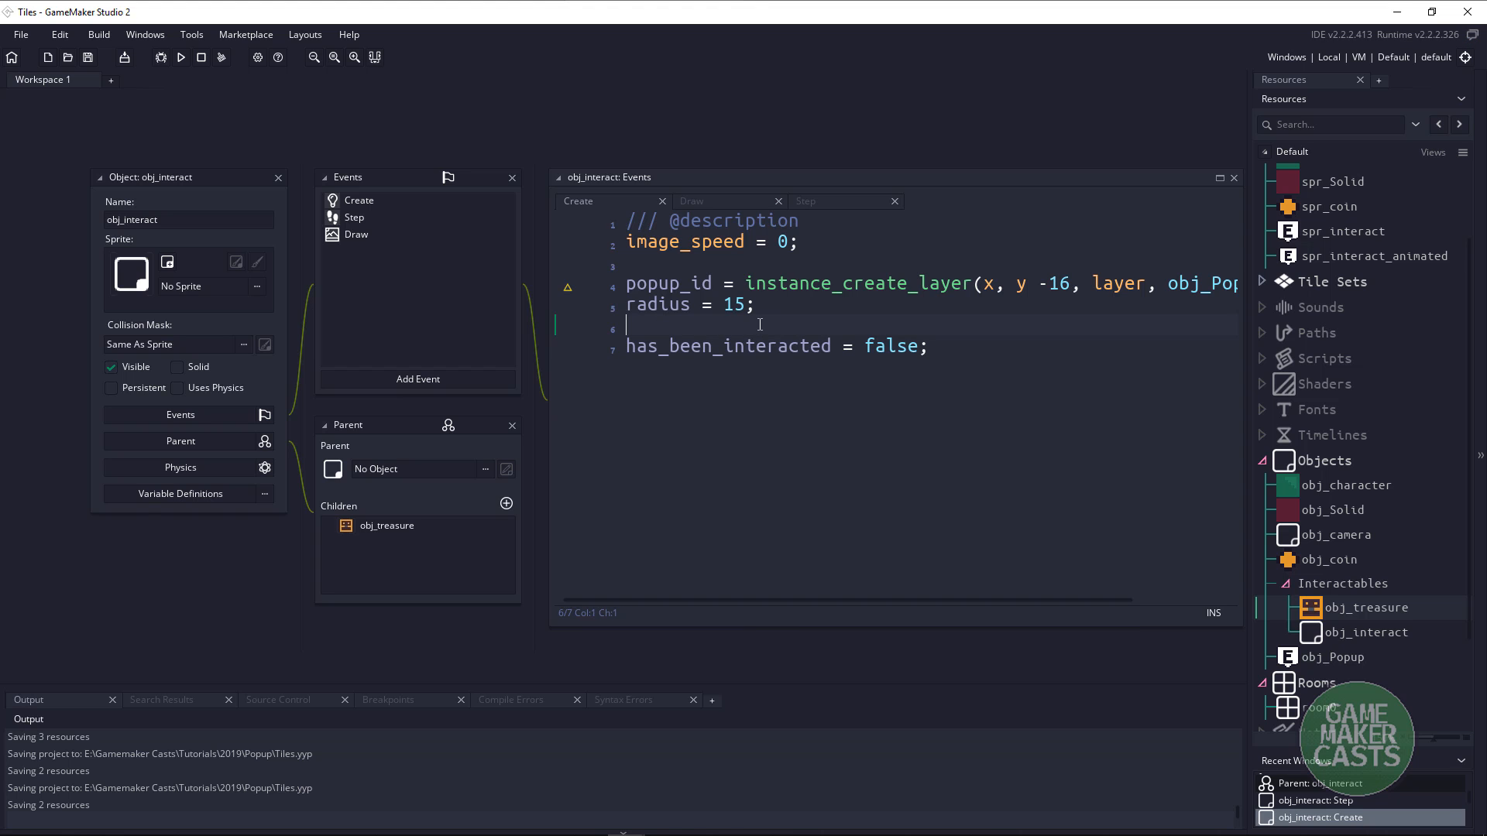
{"action": "left_click", "coordinate": [180, 57]}
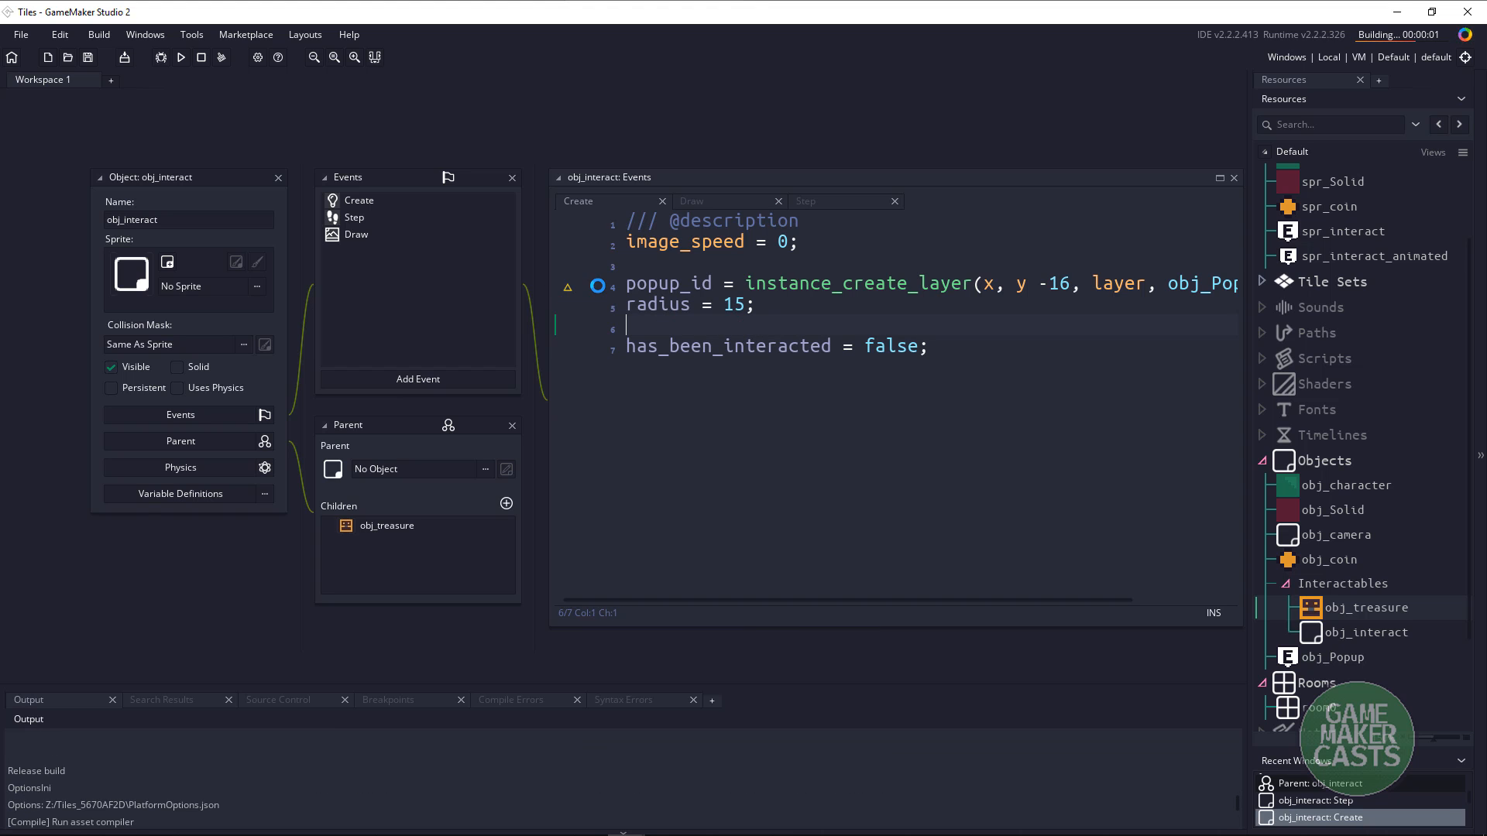
{"action": "left_click", "coordinate": [179, 57]}
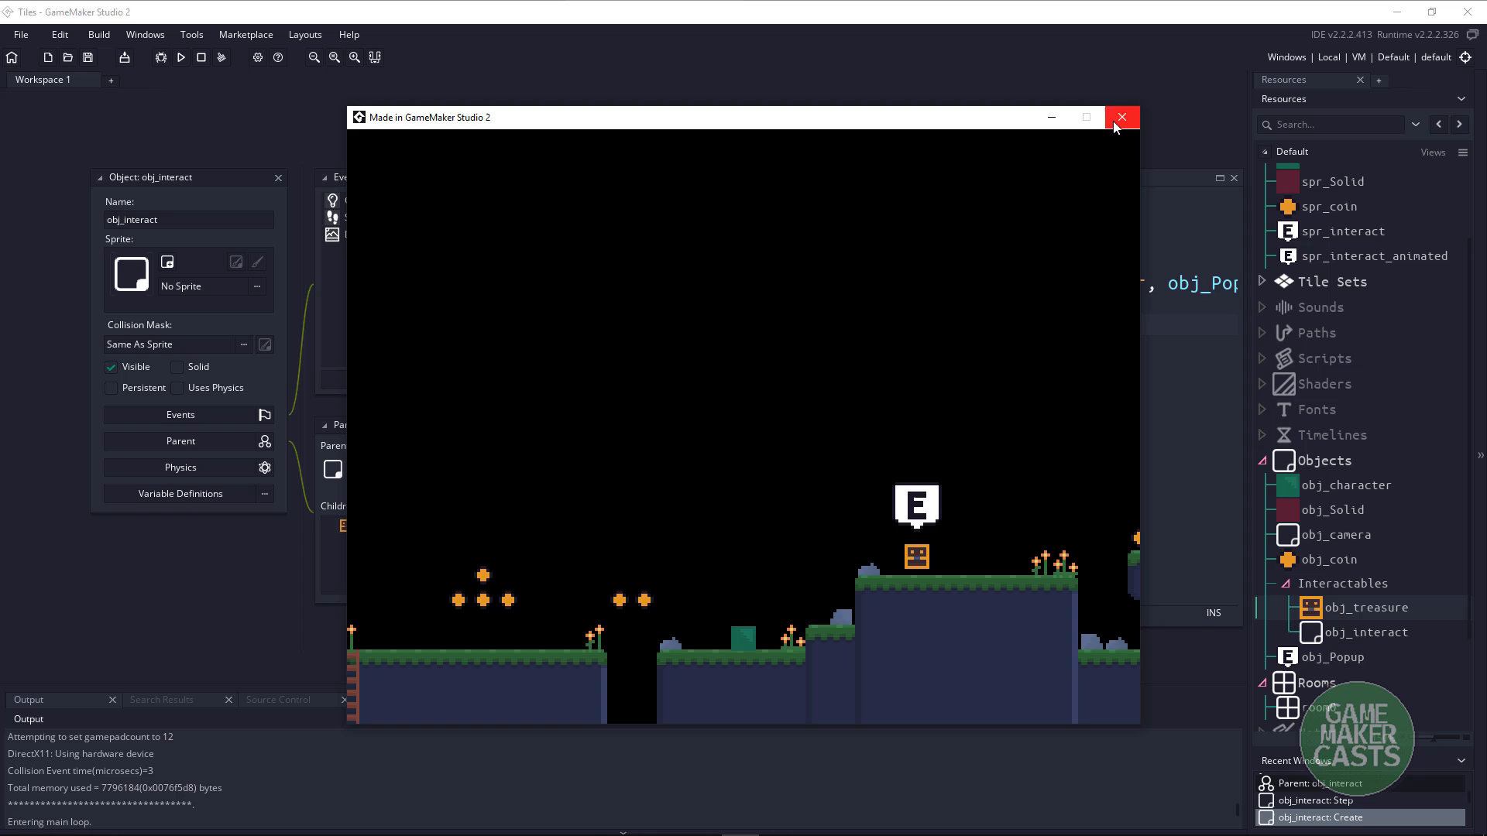
{"action": "left_click", "coordinate": [1122, 116]}
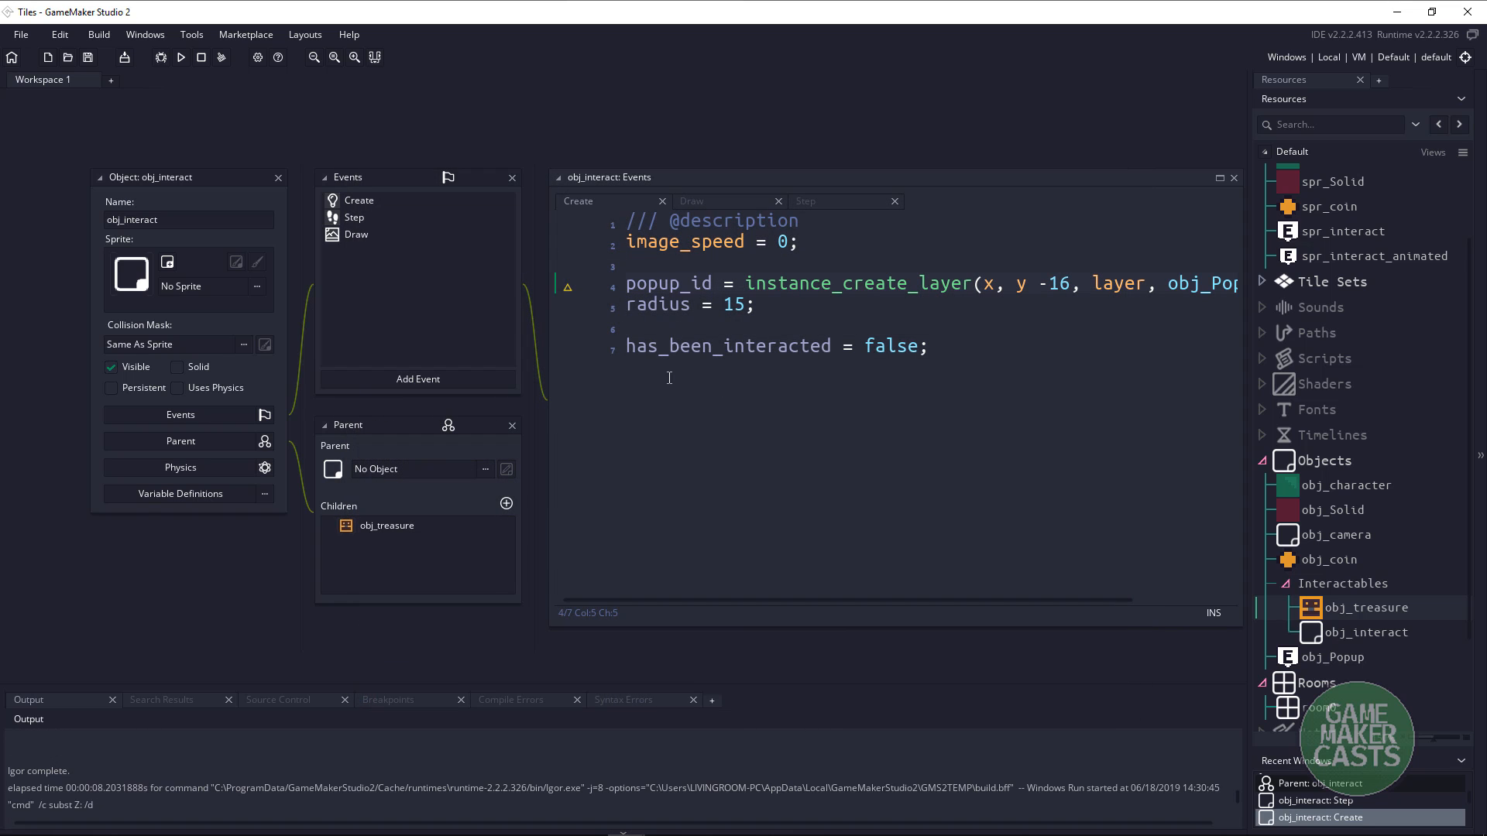
Add popup_id.visible = false; after has_been_interacted = false; to hide the popup initially.
{"action": "type", "text": "wit"}
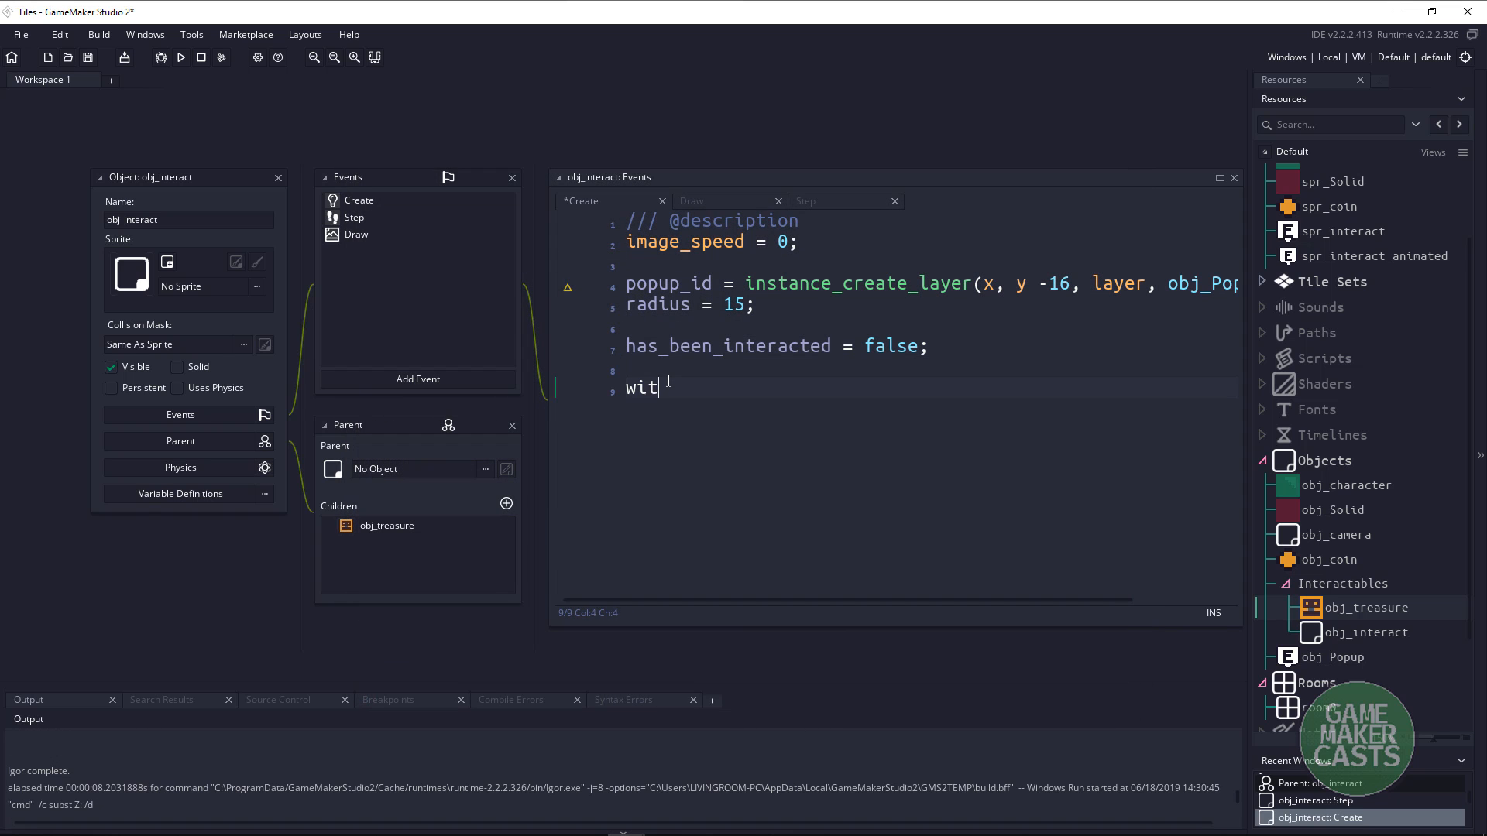
{"action": "type", "text": "h(popup_id) {"}
{"action": "type", "text": "visi"}
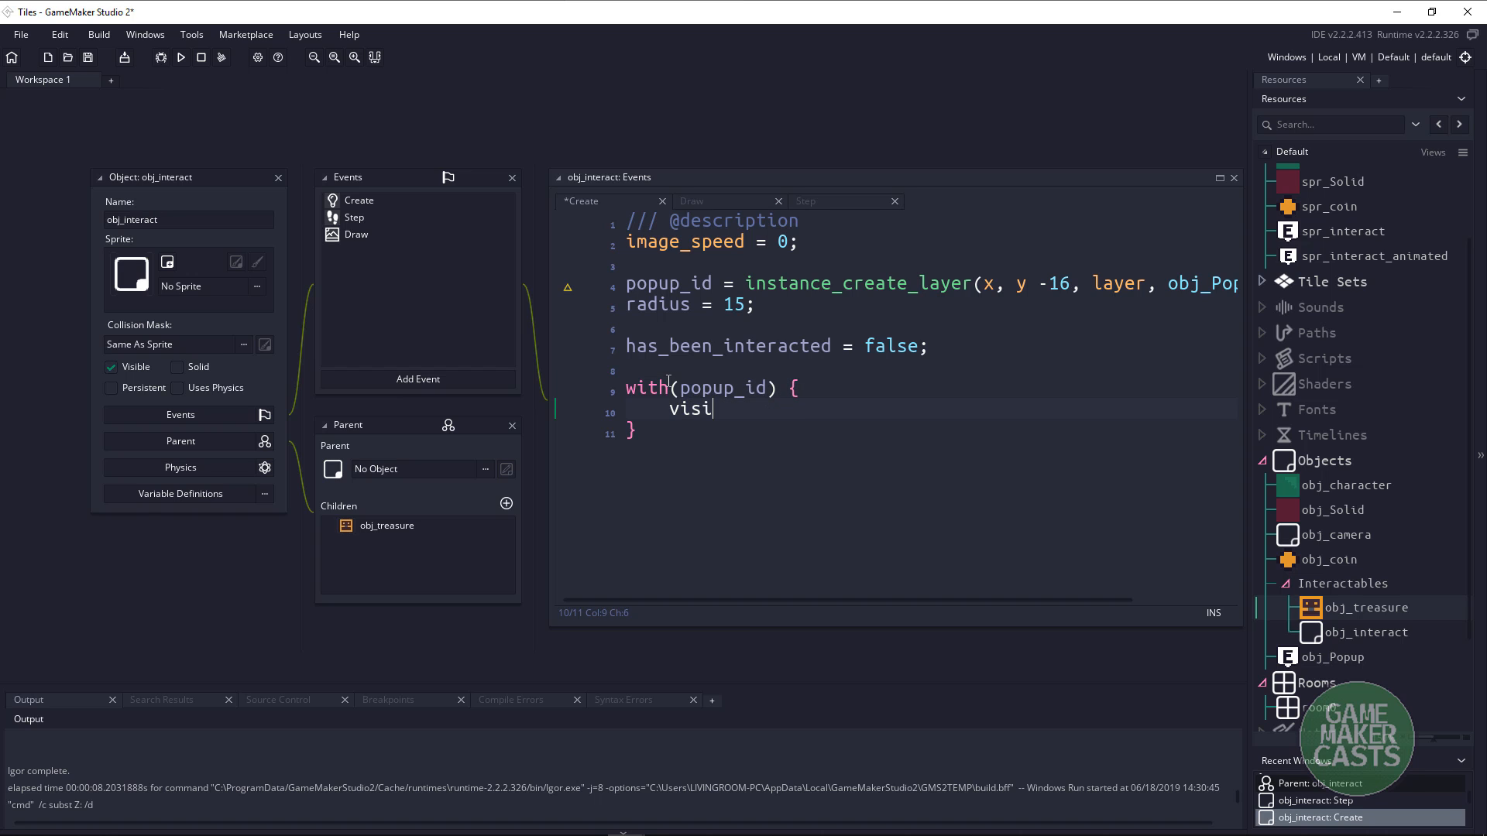
{"action": "type", "text": "ble = false;"}
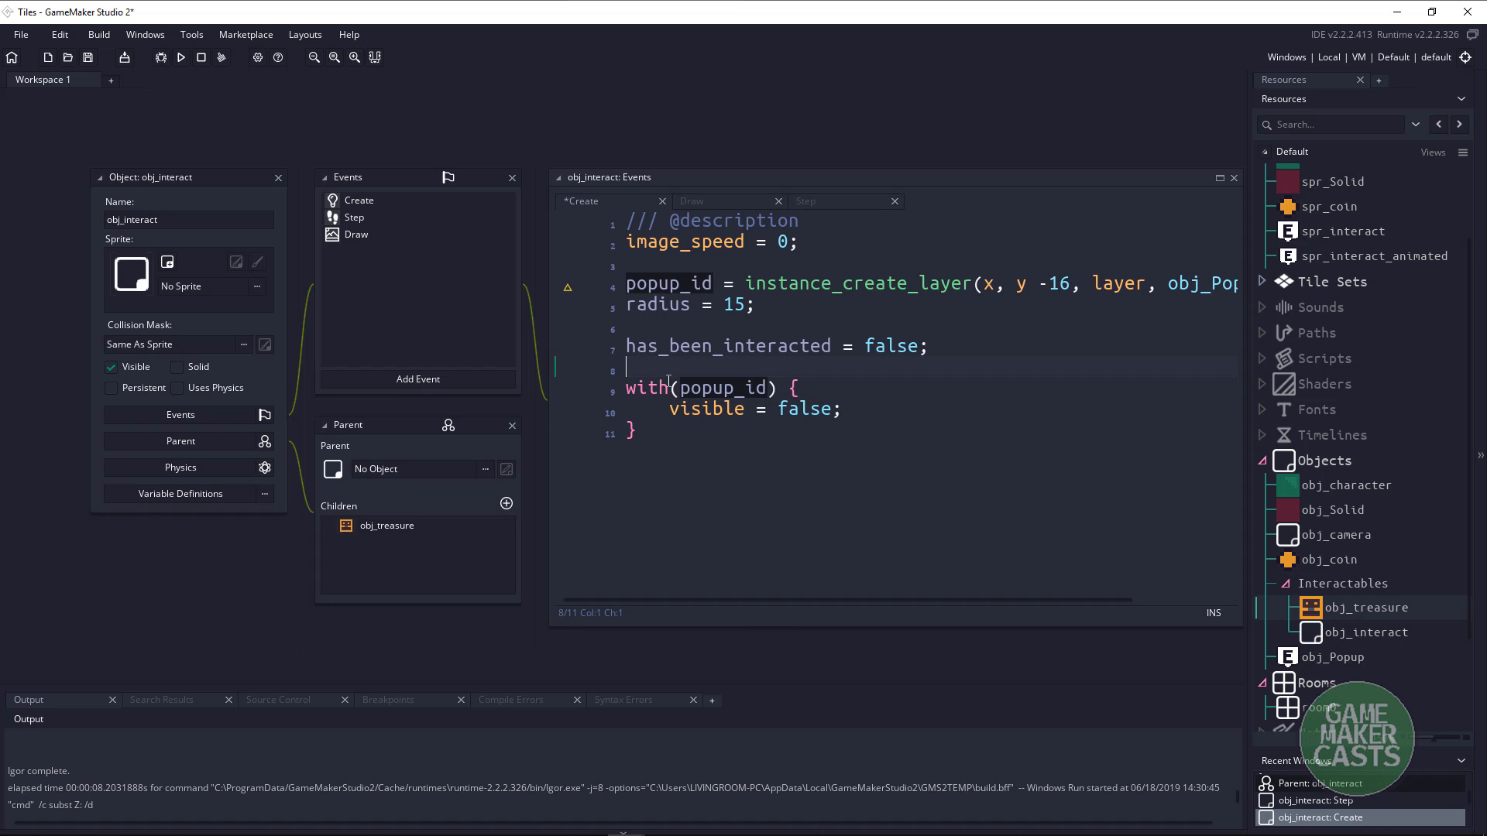
{"action": "type", "text": "popup_id.visible"}
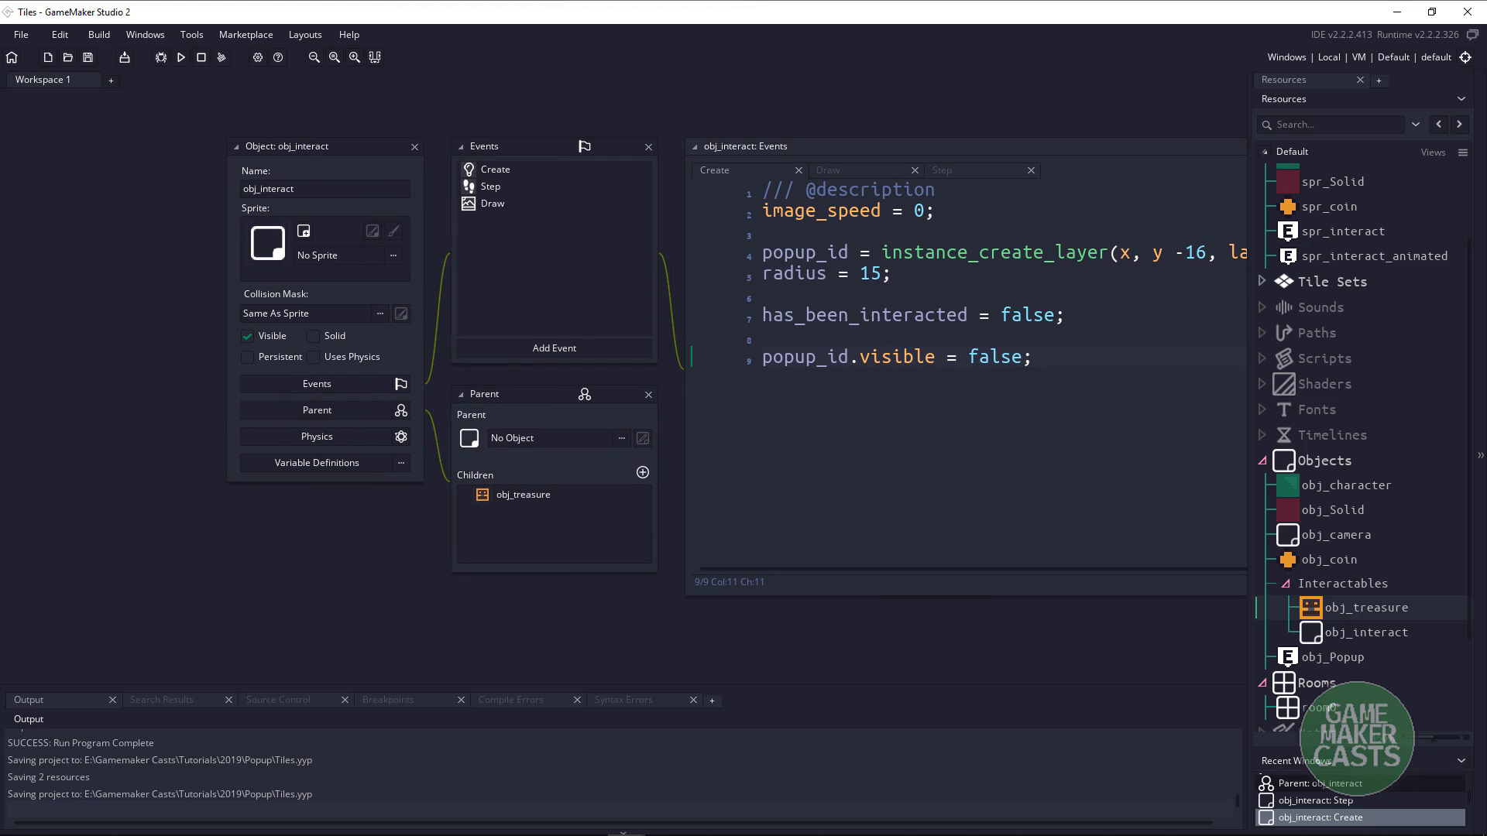
{"action": "left_click", "coordinate": [179, 58]}
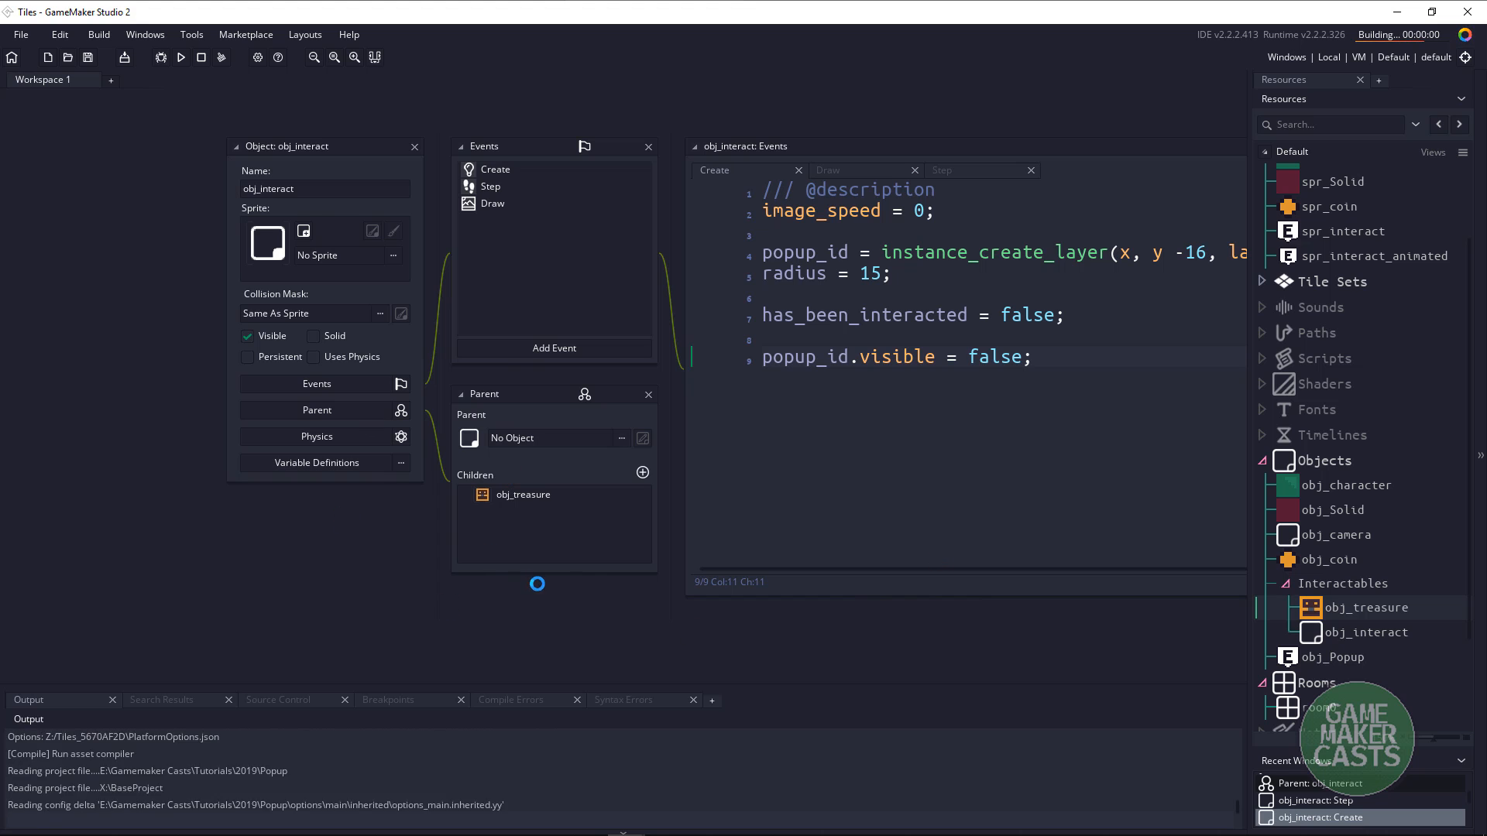
{"action": "left_click", "coordinate": [179, 57]}
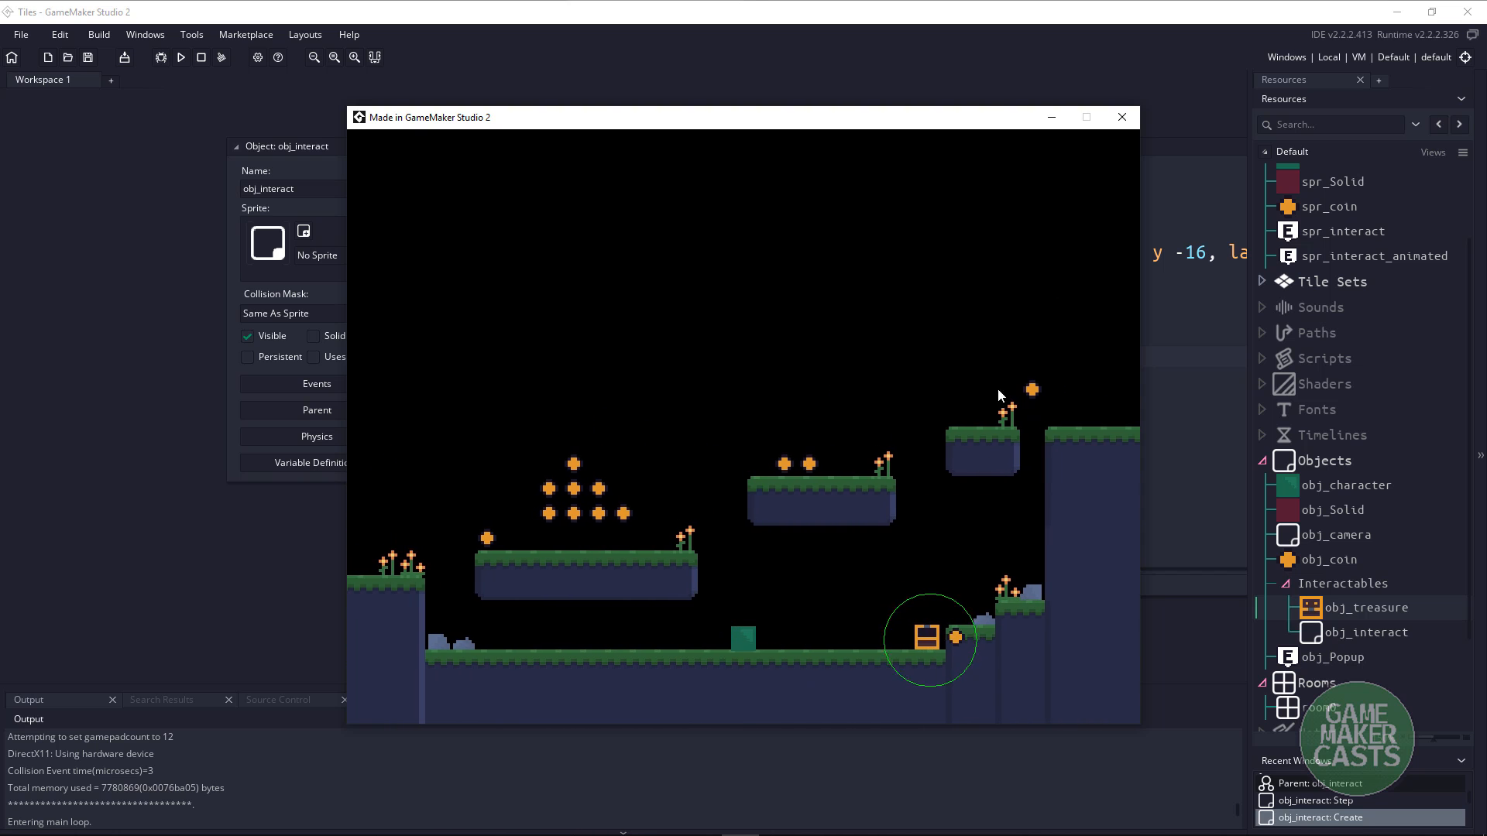
{"action": "left_click", "coordinate": [1121, 117]}
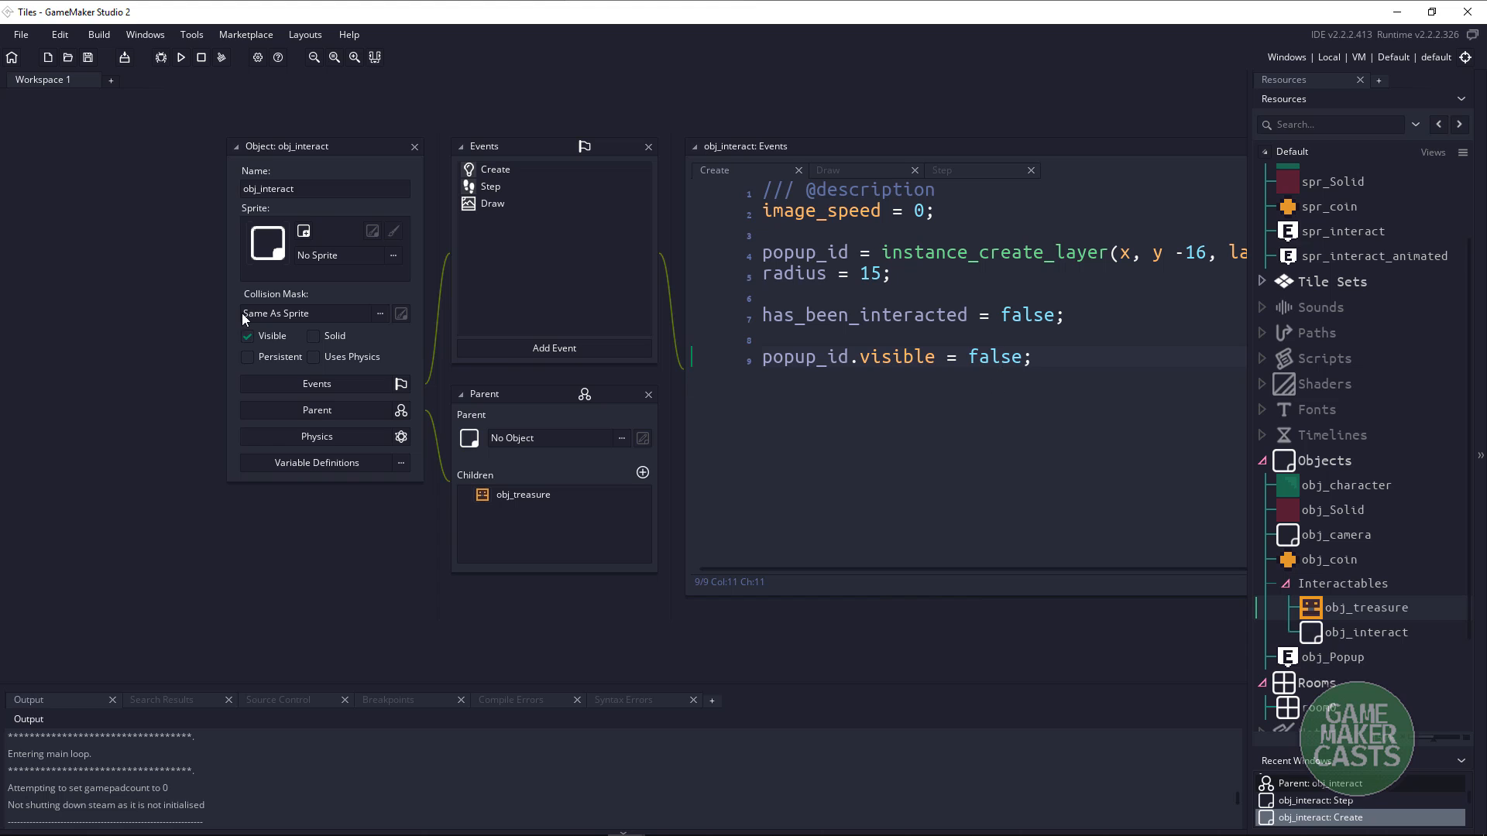
{"action": "left_click", "coordinate": [940, 170]}
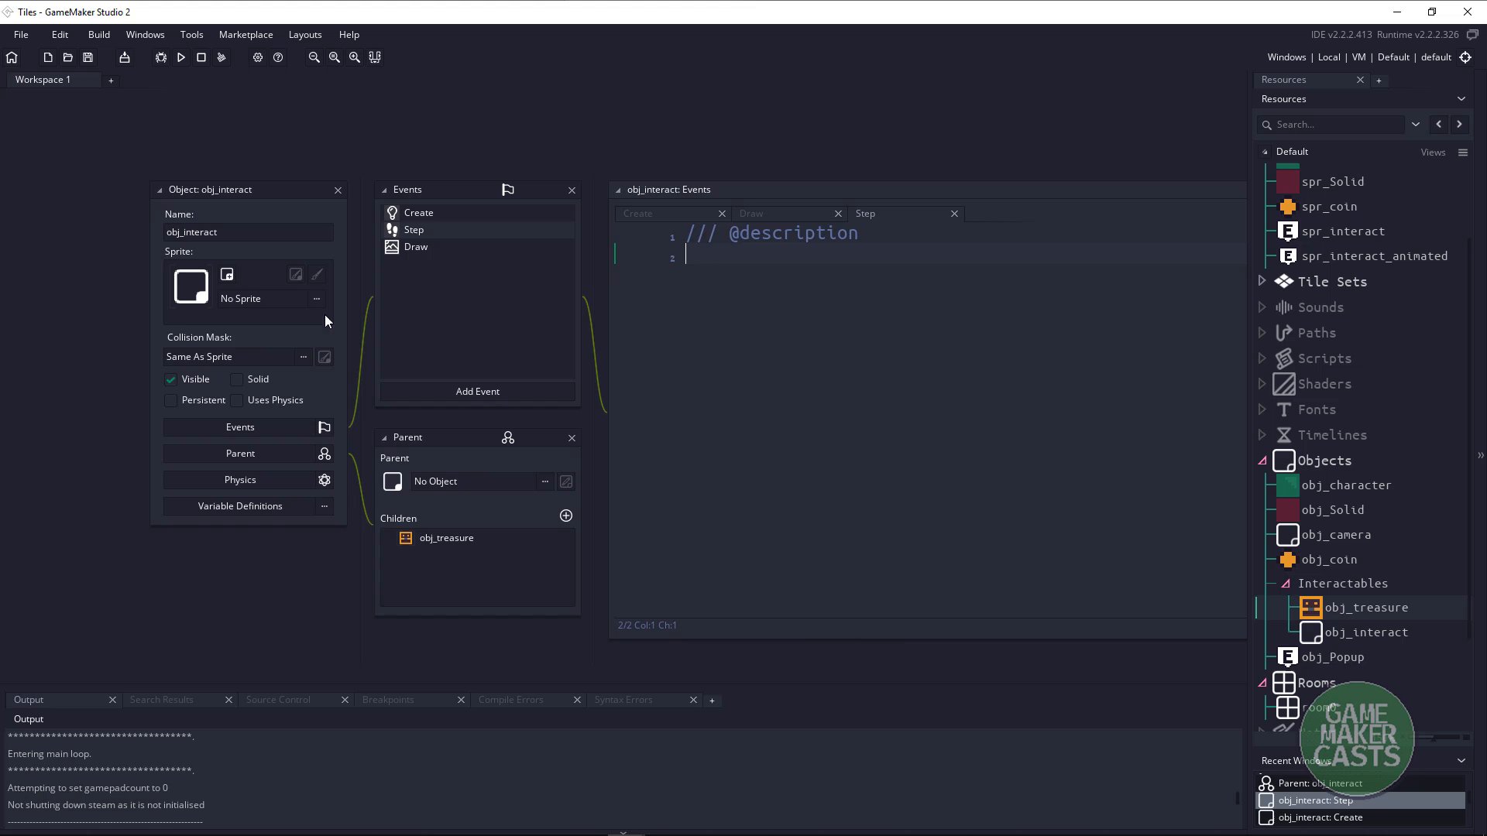
{"action": "mouse_move", "coordinate": [365, 248]}
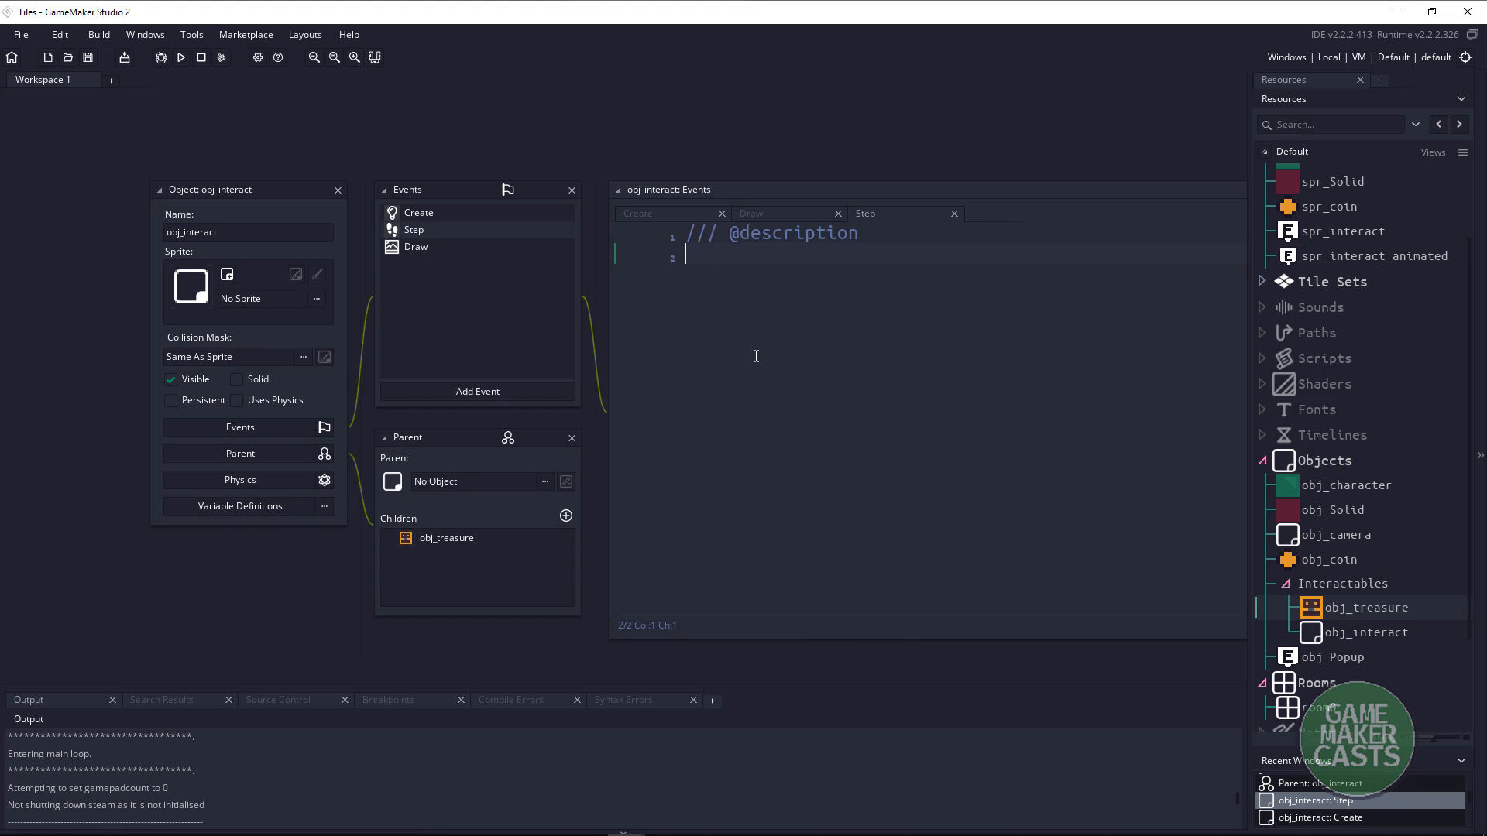
In the Step event, if not interacted and obj_character is within radius (collision_circle), set popup_id.visible = true.
{"action": "type", "text": "if("}
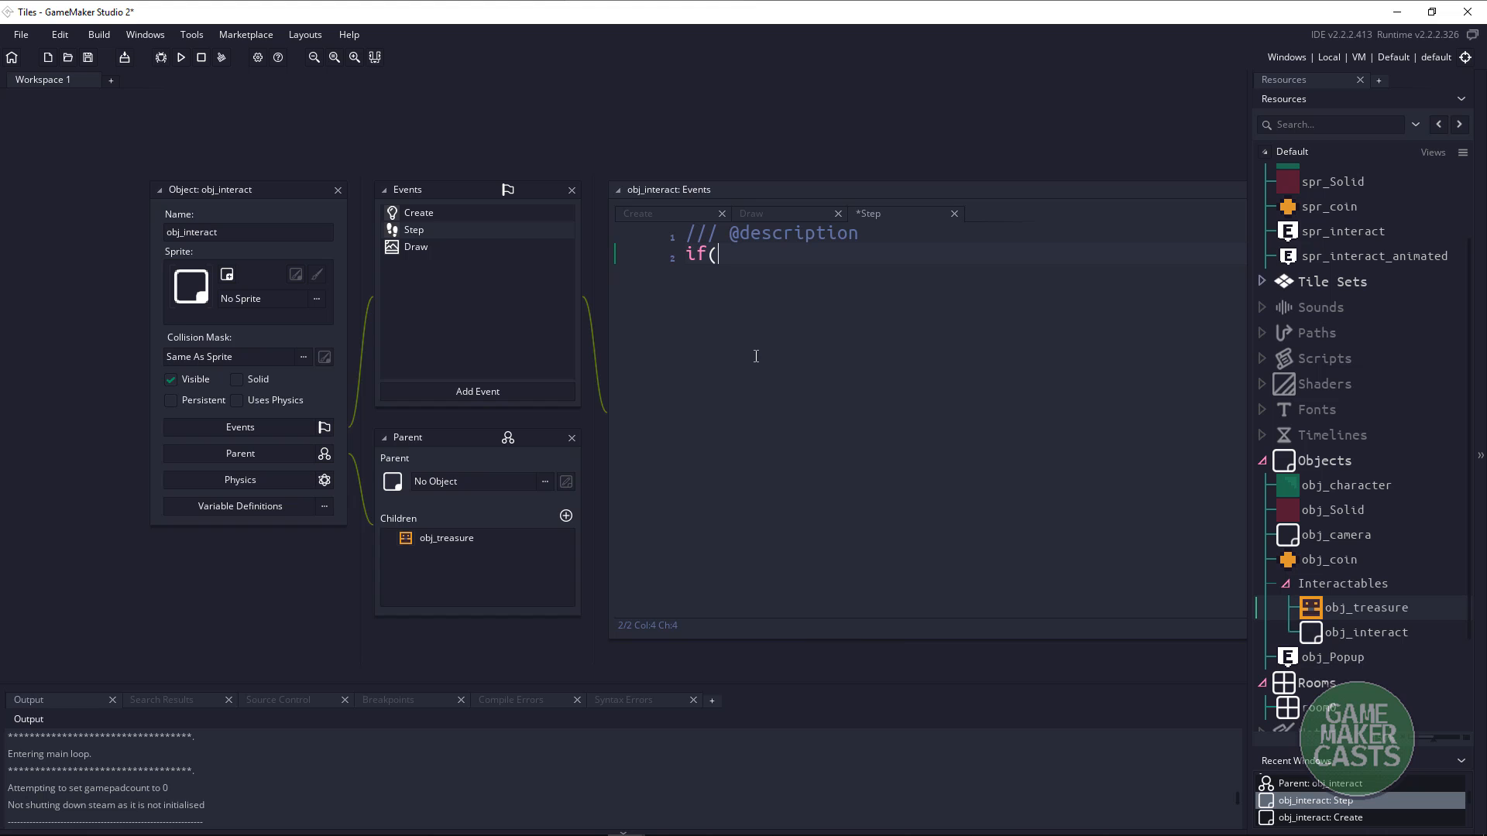
{"action": "type", "text": "! has_"}
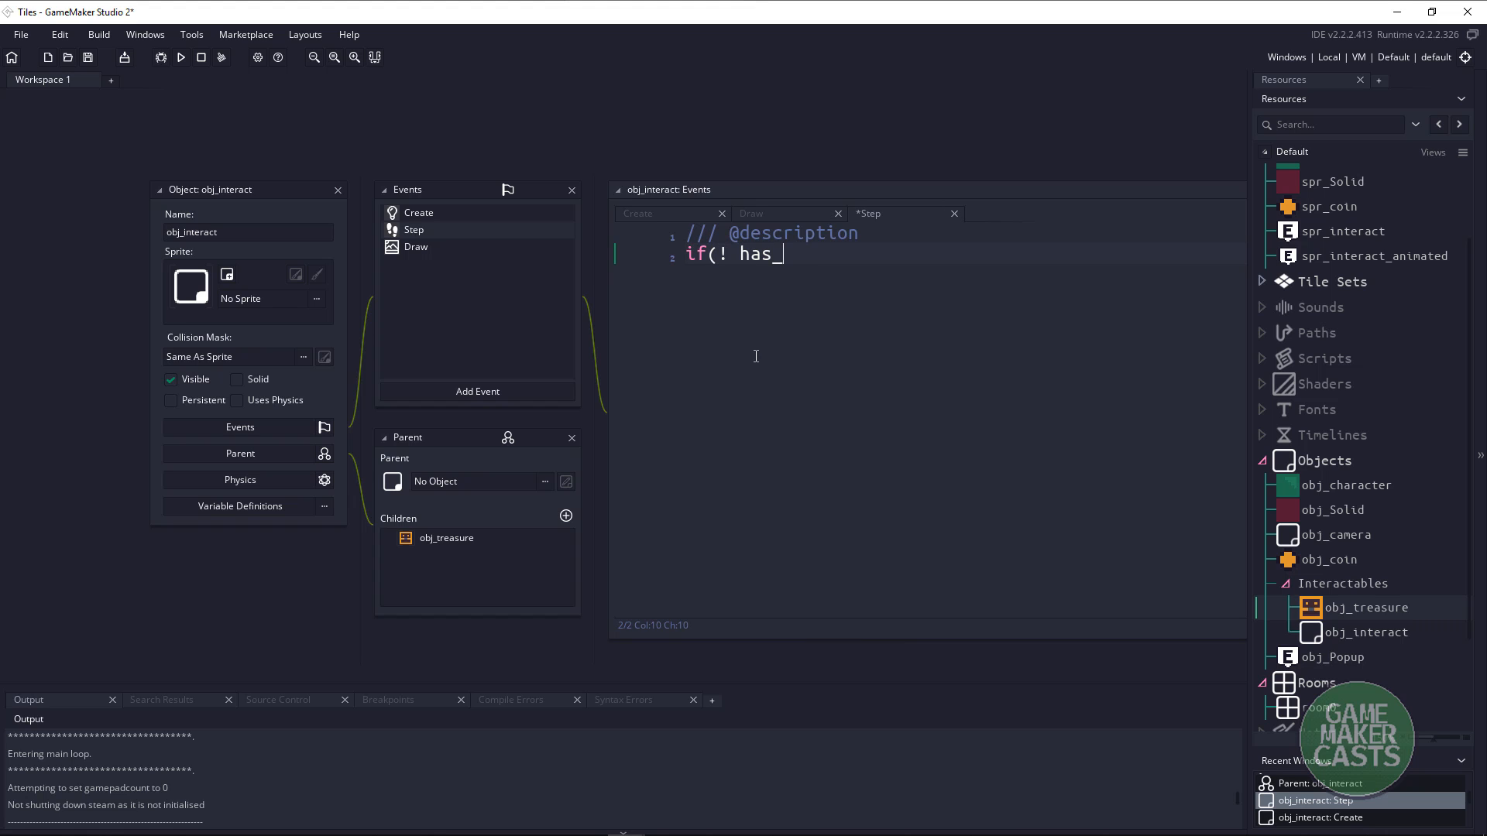
{"action": "type", "text": "been_inter"}
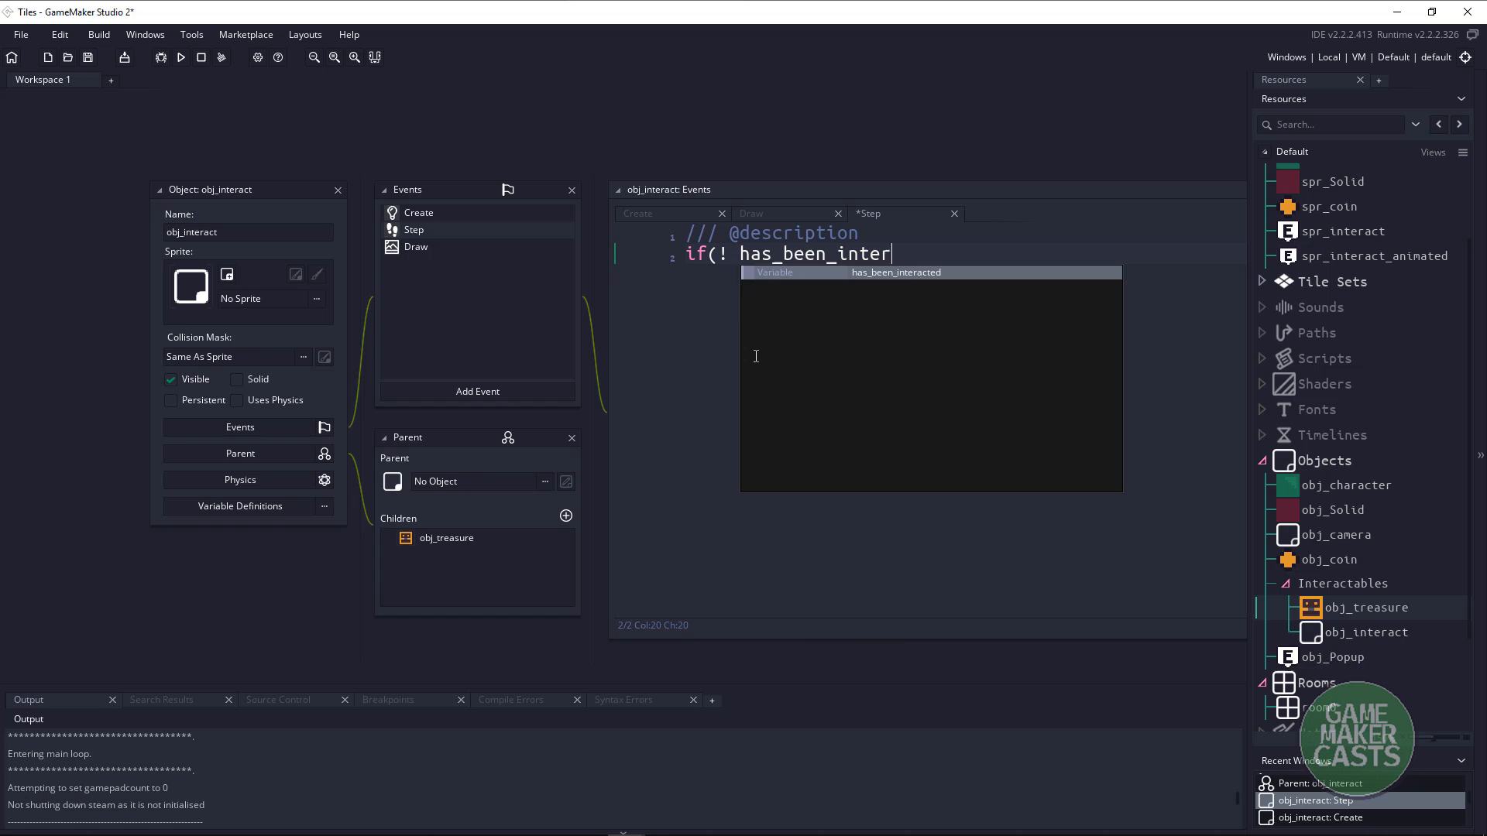
{"action": "type", "text": "acted) {"}
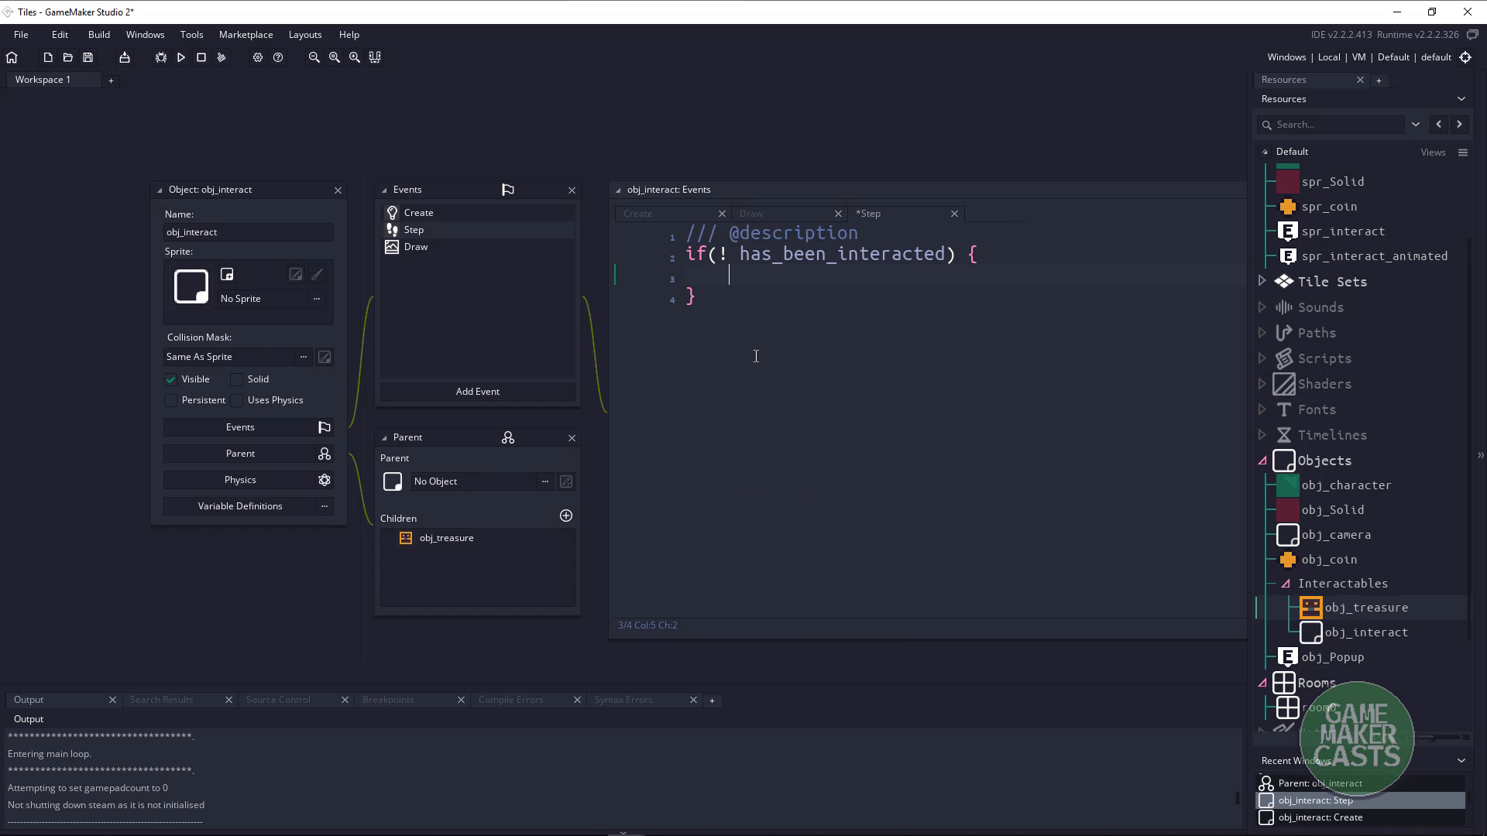
{"action": "type", "text": "if(collision_circle("}
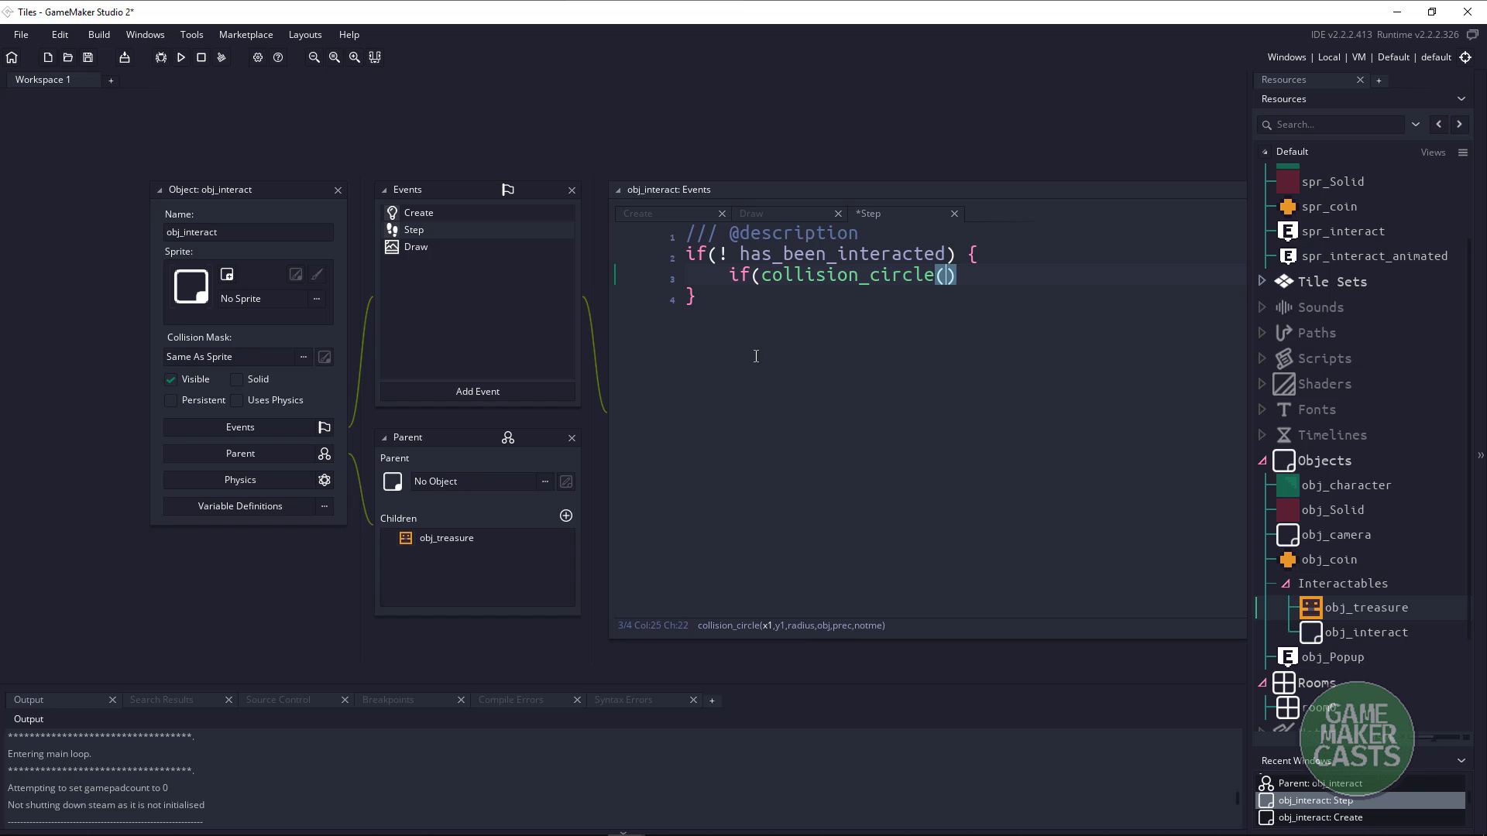
{"action": "type", "text": "x"}
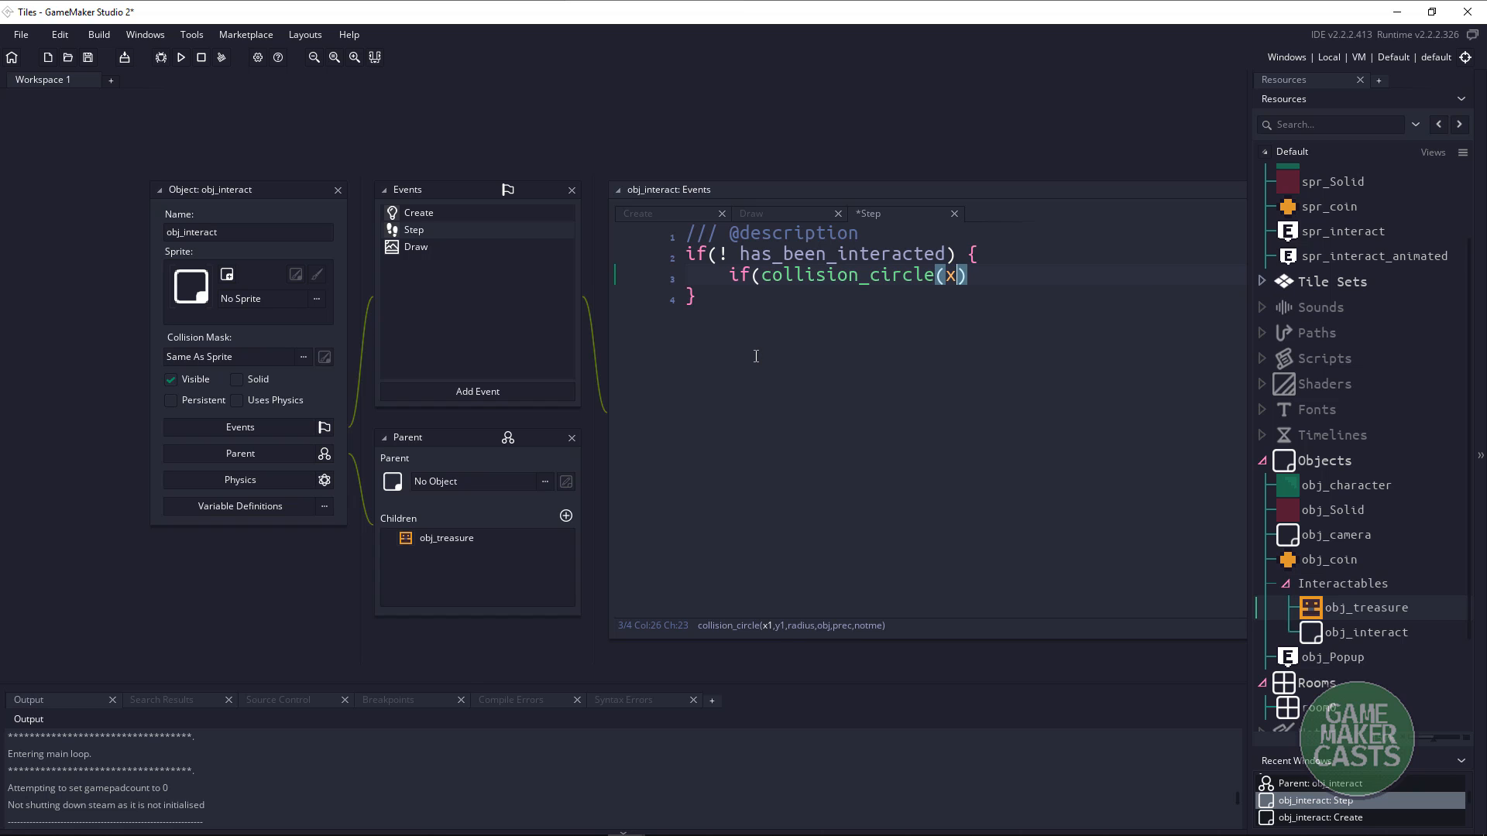
{"action": "type", "text": ", y, radi"}
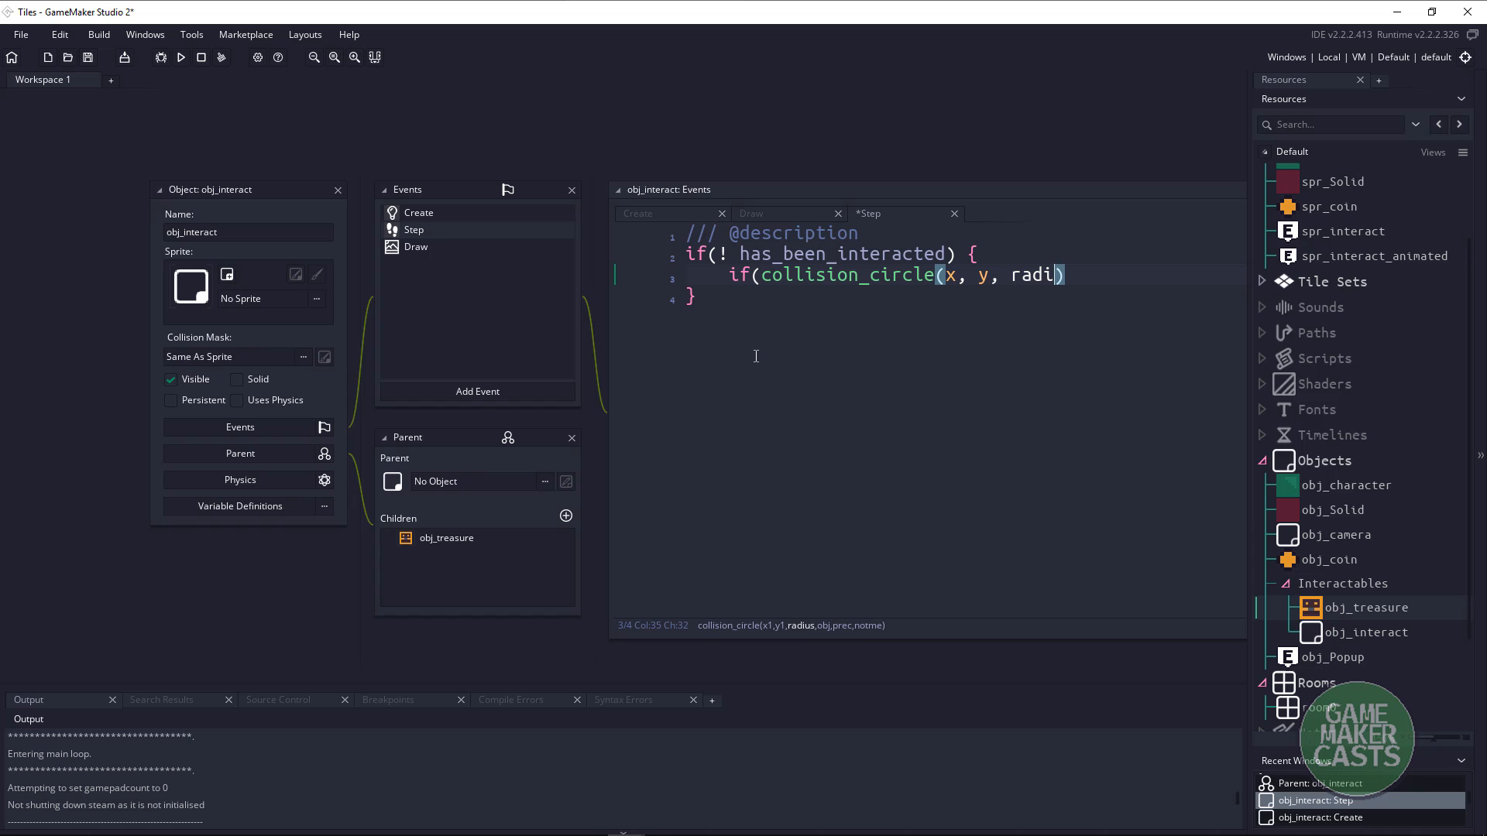
{"action": "type", "text": "us, obj_character,"}
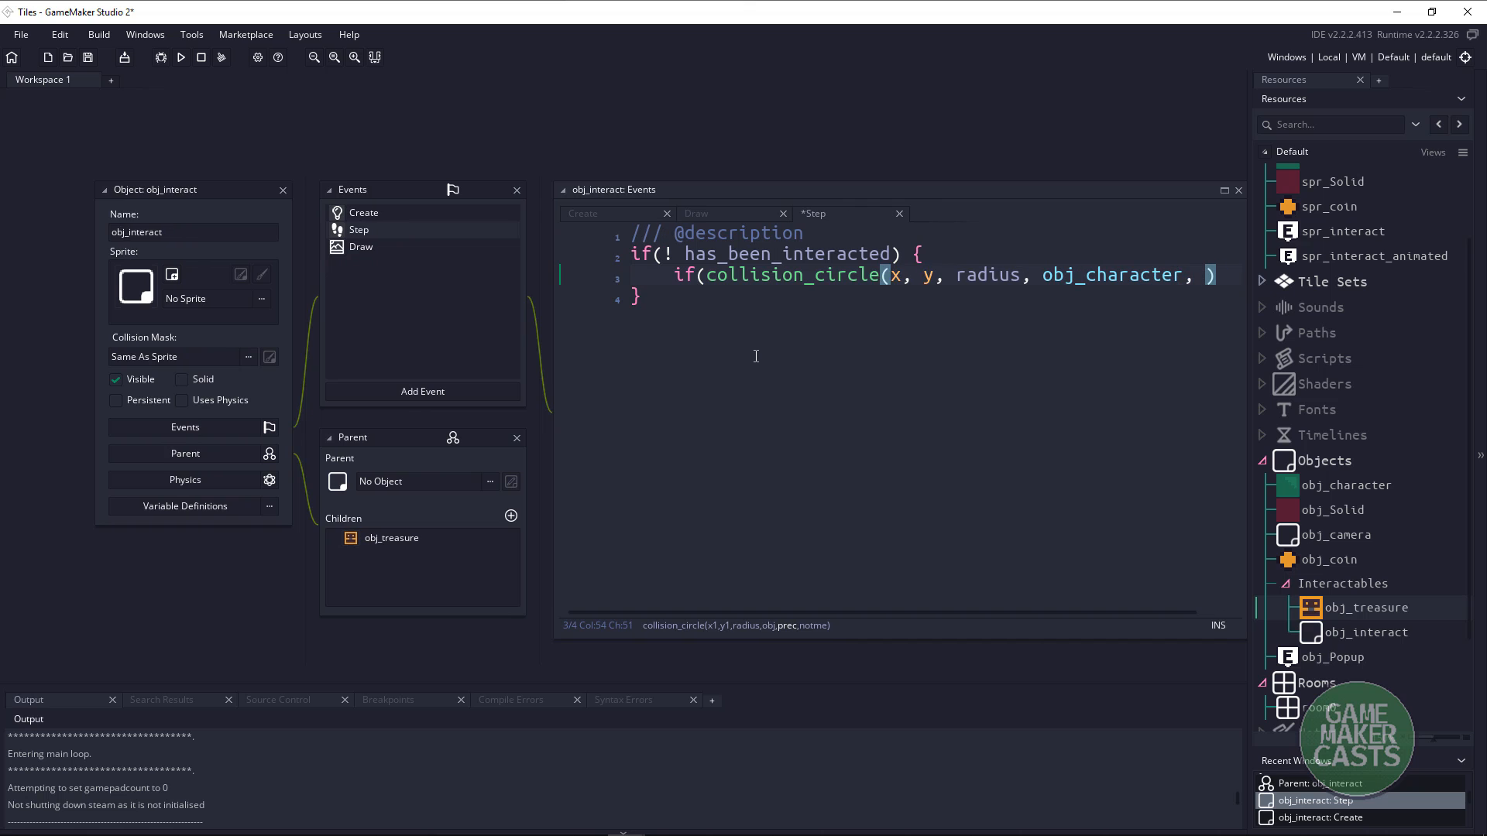
{"action": "type", "text": "false,"}
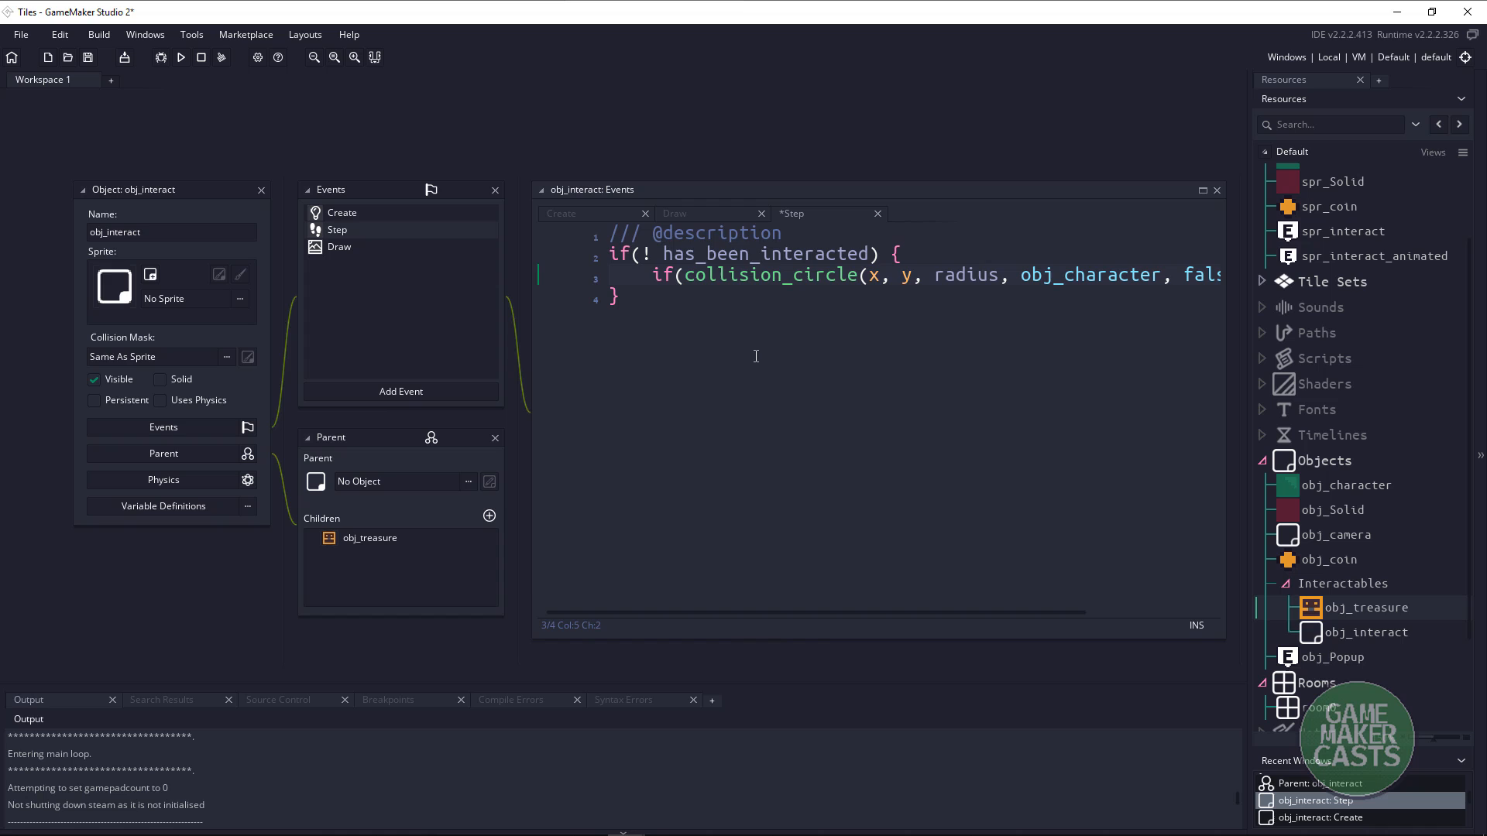
{"action": "key", "text": "enter"}
{"action": "type", "text": "{"}
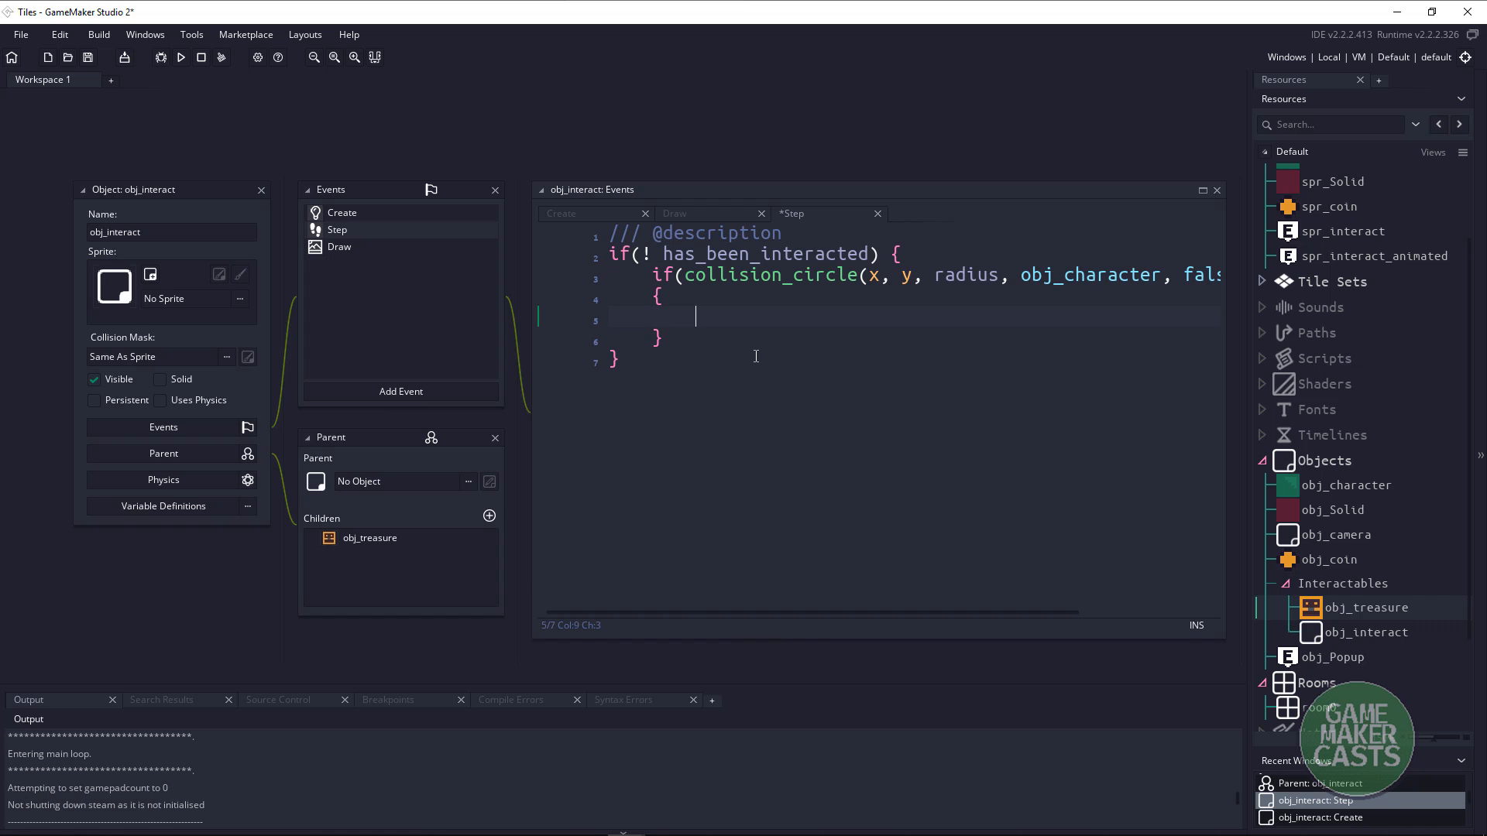
{"action": "type", "text": "popup_id.visible = true;"}
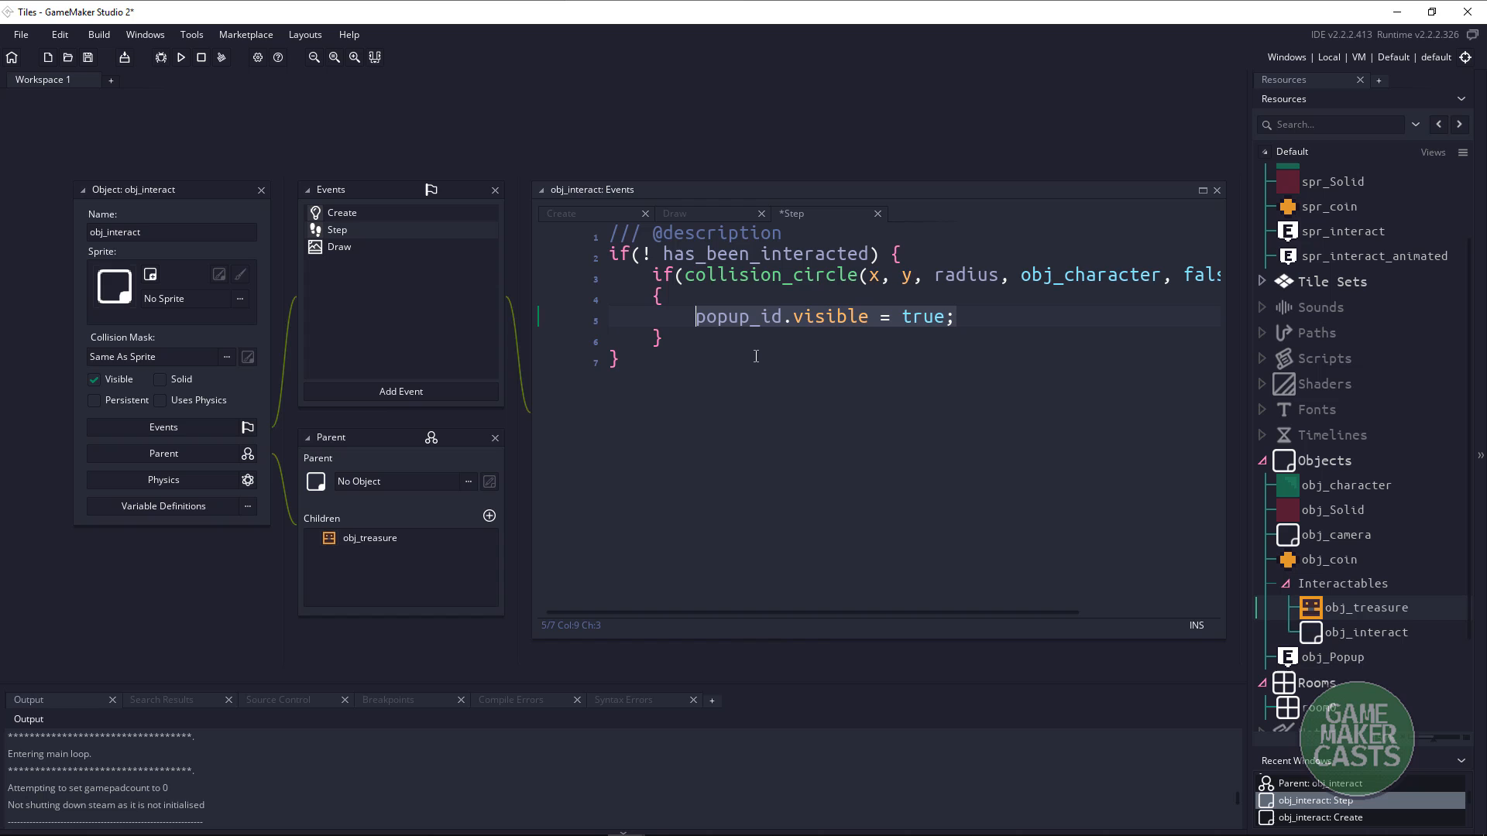
Add an else branch setting popup_id.visible = false when the character is out of range.
{"action": "type", "text": "else {"}
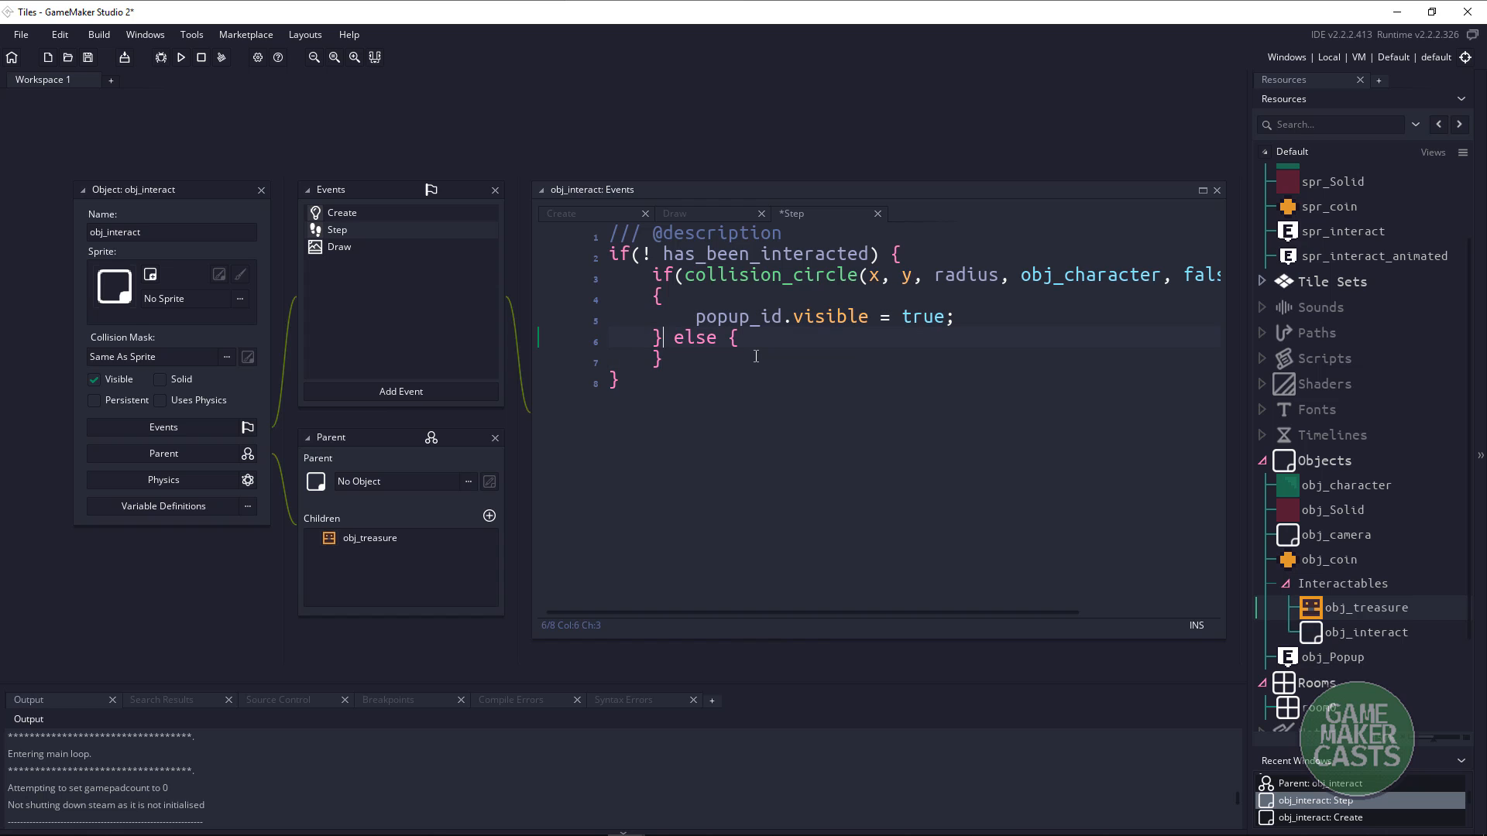
{"action": "type", "text": "popup_id.visible = false;"}
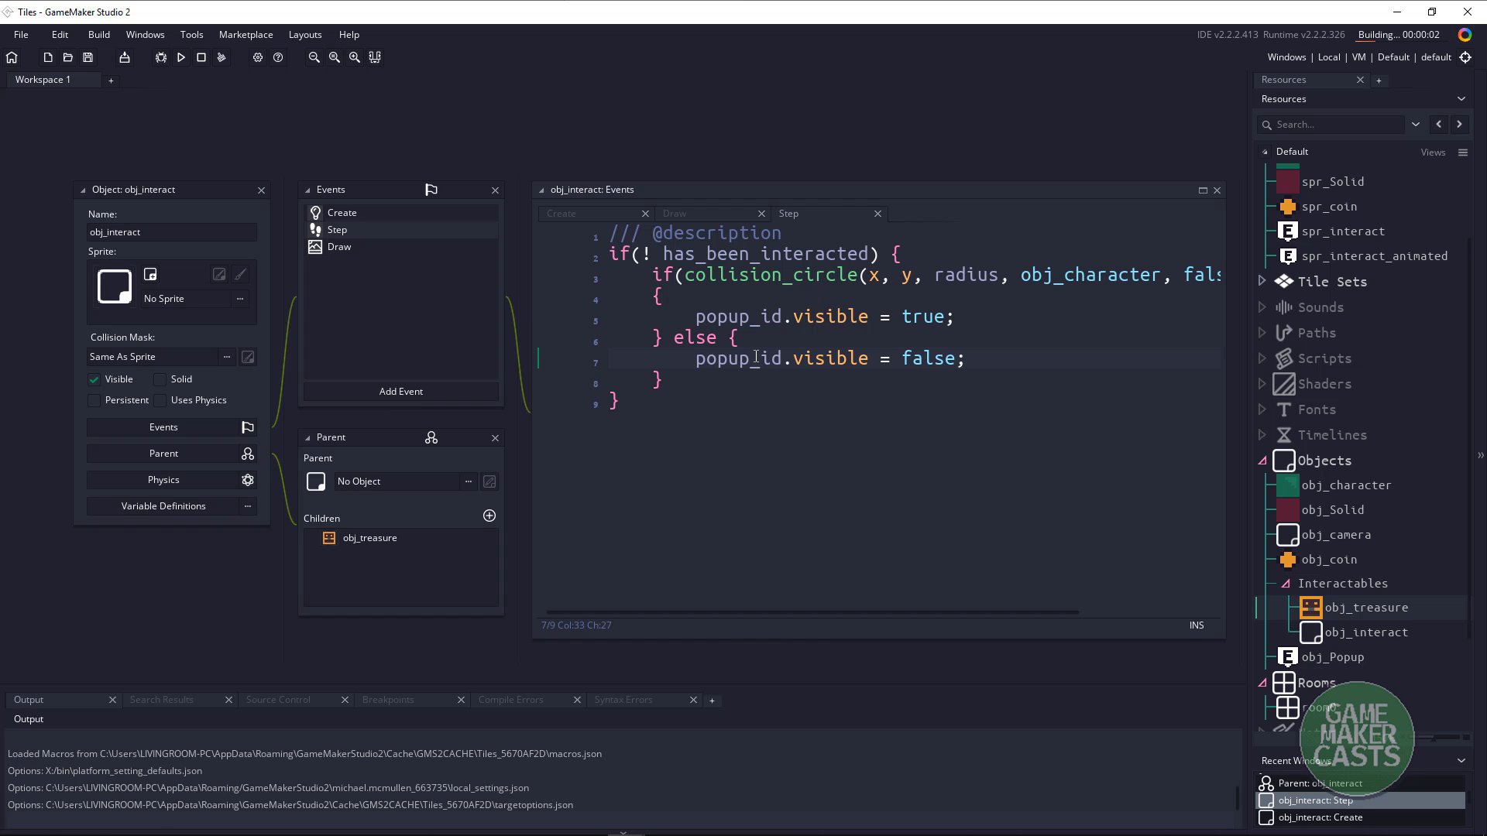
{"action": "left_click", "coordinate": [179, 58]}
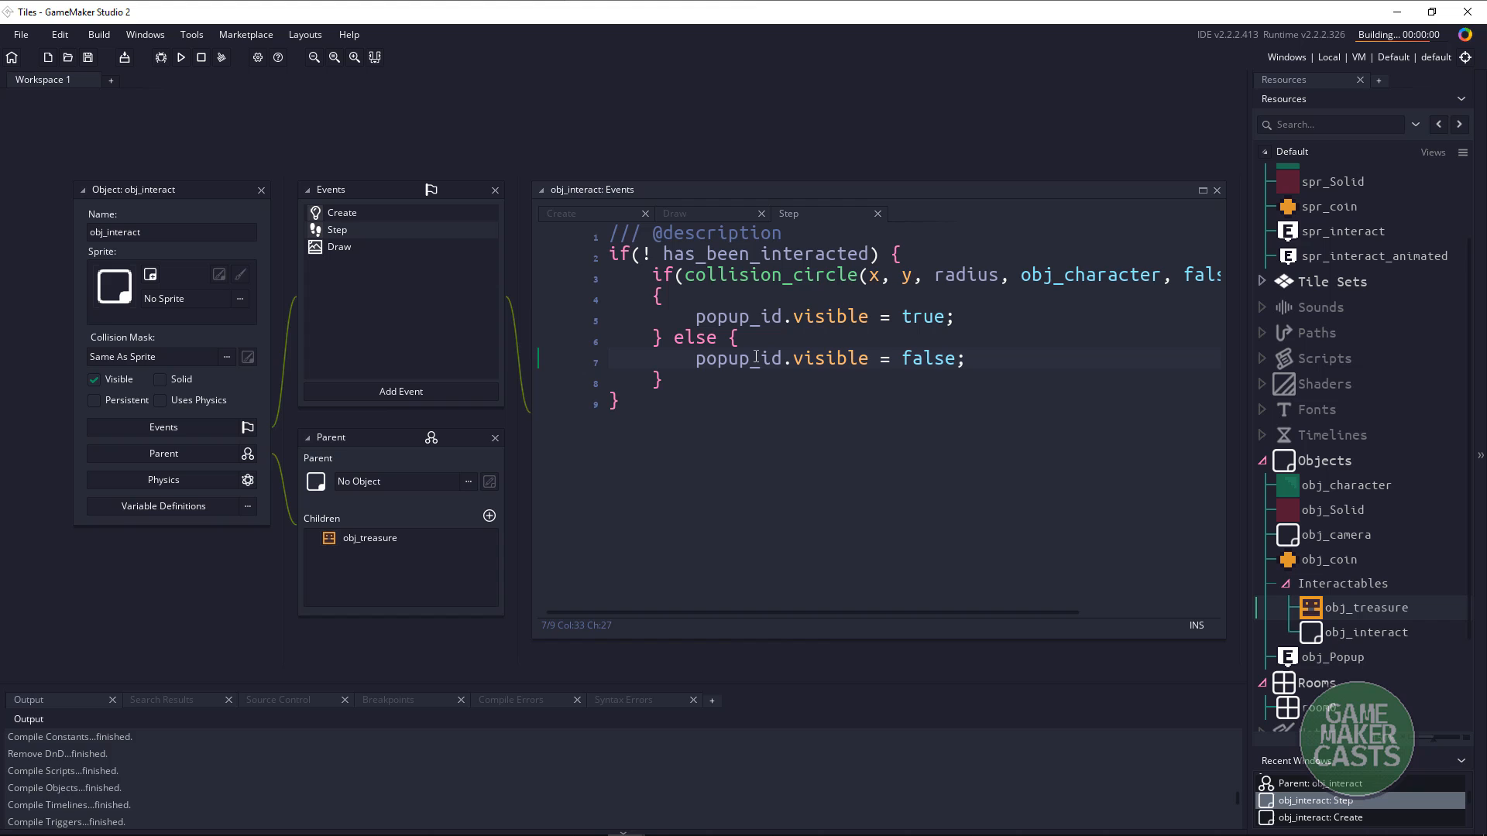
{"action": "left_click", "coordinate": [180, 57]}
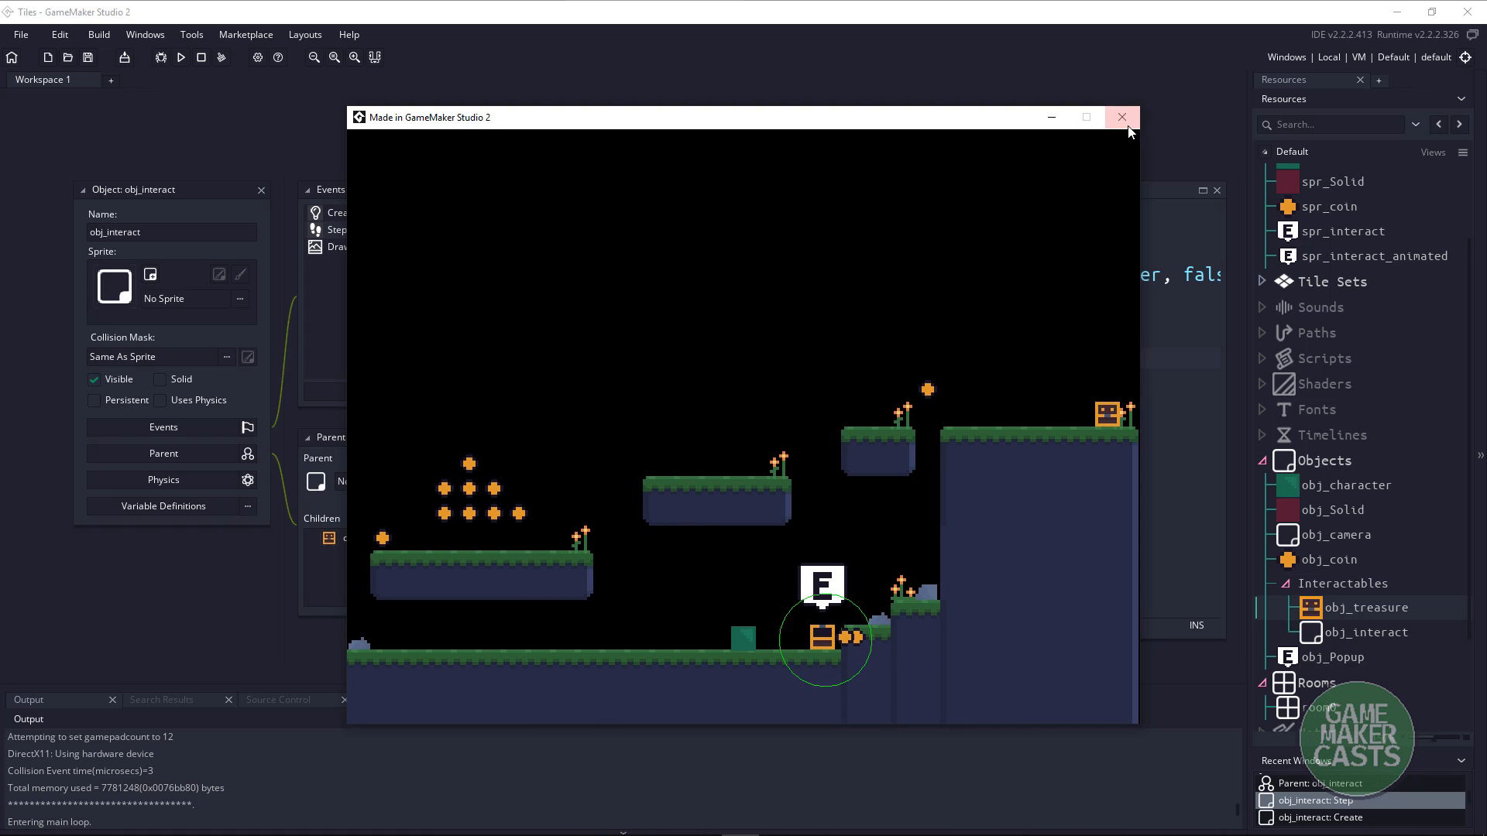
{"action": "left_click", "coordinate": [1123, 116]}
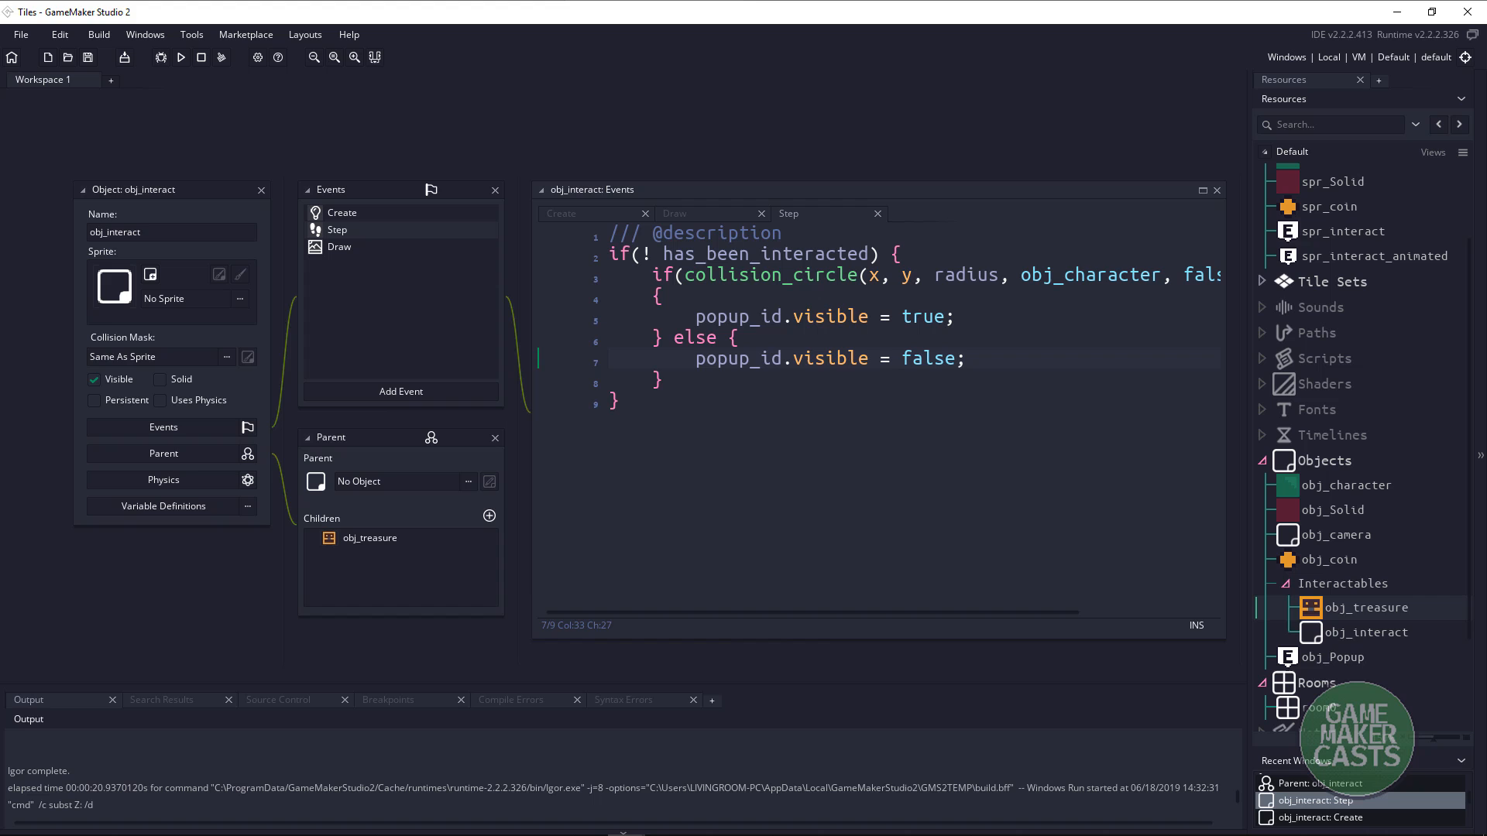
{"action": "mouse_move", "coordinate": [370, 545]}
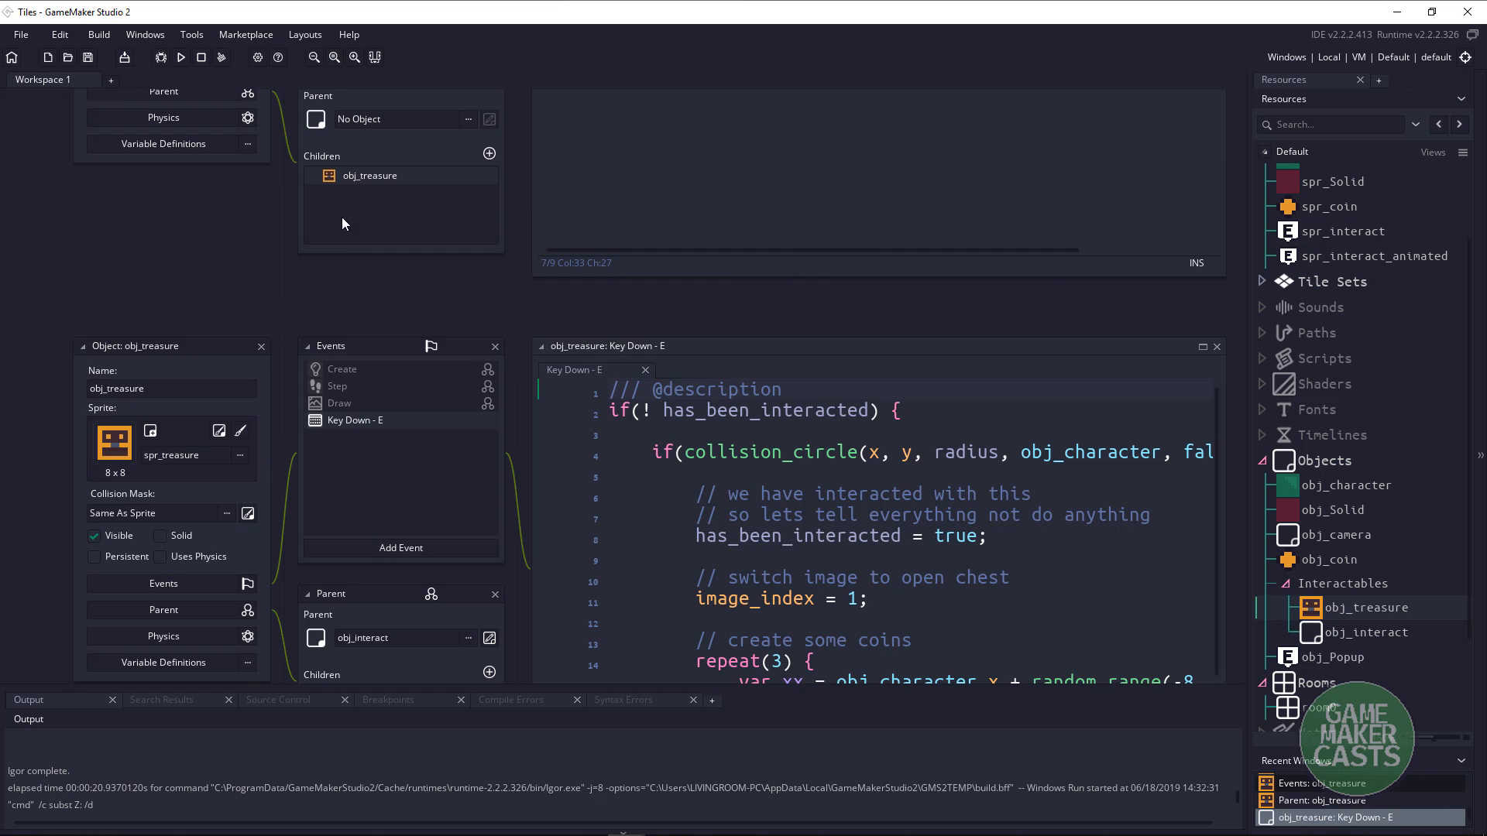
{"action": "mouse_move", "coordinate": [352, 428]}
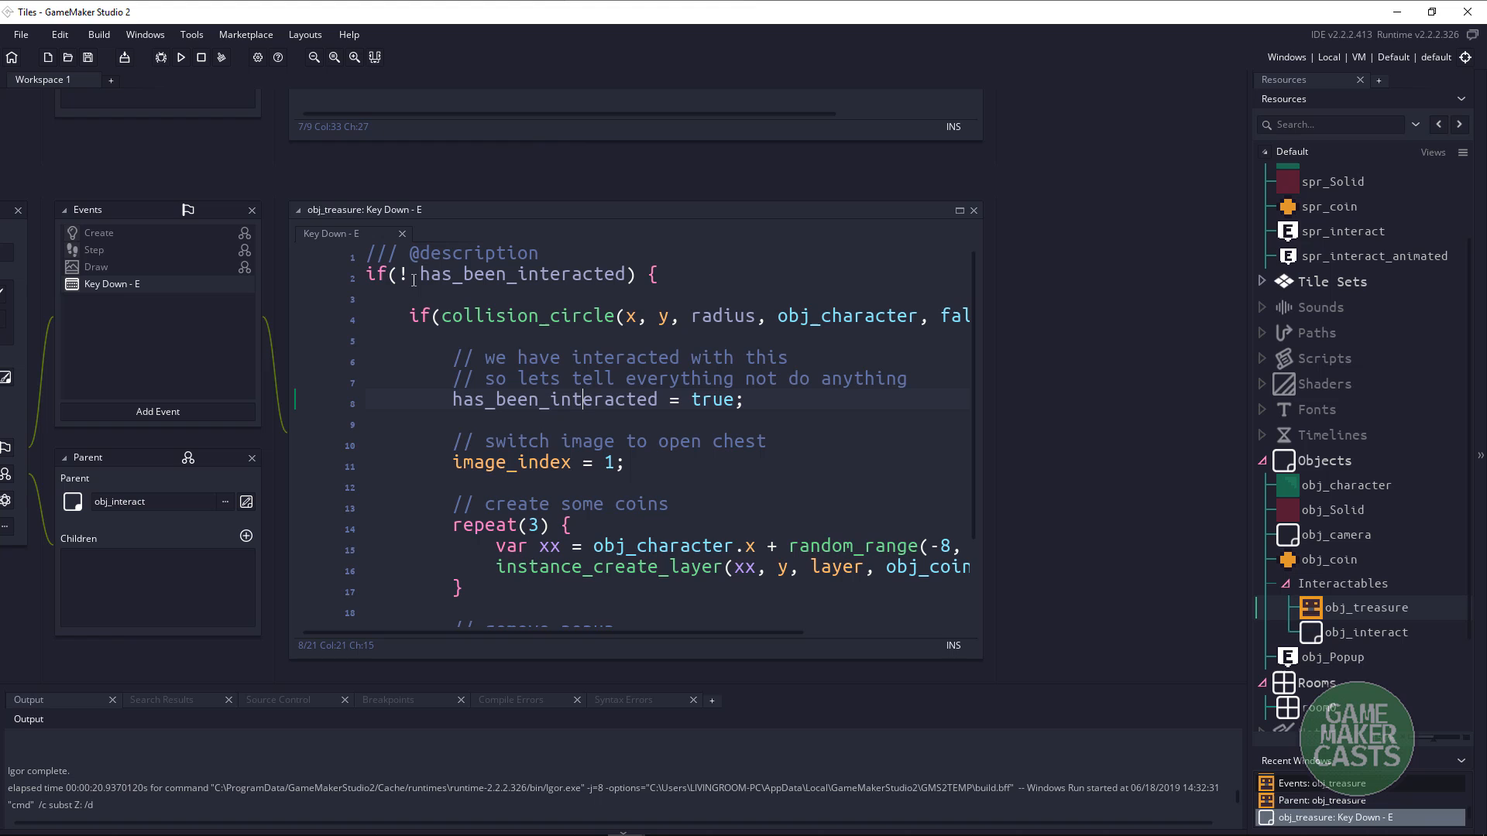
Change the coin spawn spread in obj_treasure's Key Down - E loop from random_range(-8, 8) to (-4, 4).
{"action": "left_click", "coordinate": [730, 314]}
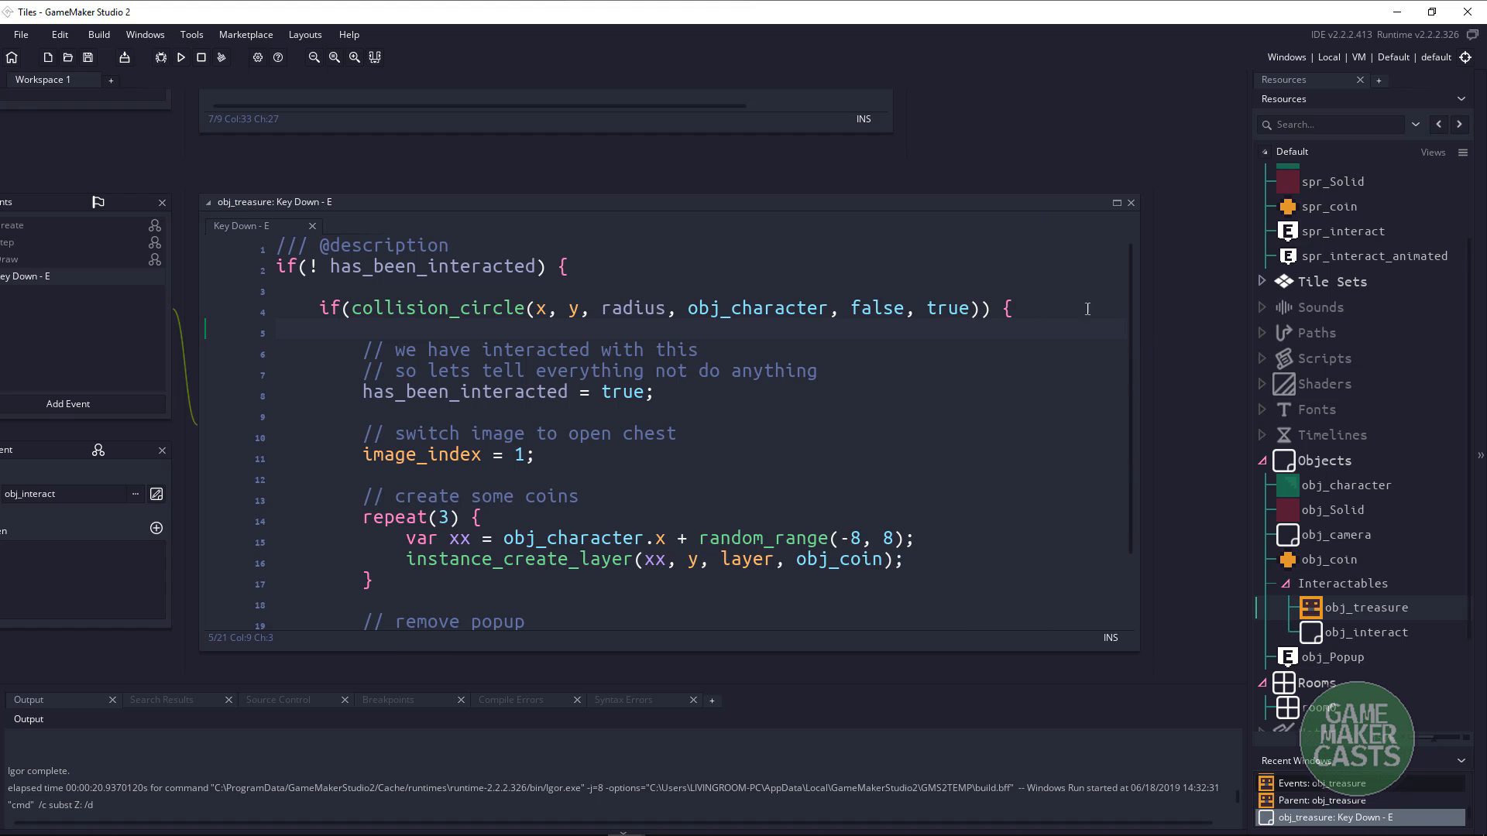
{"action": "double_click", "coordinate": [465, 392]}
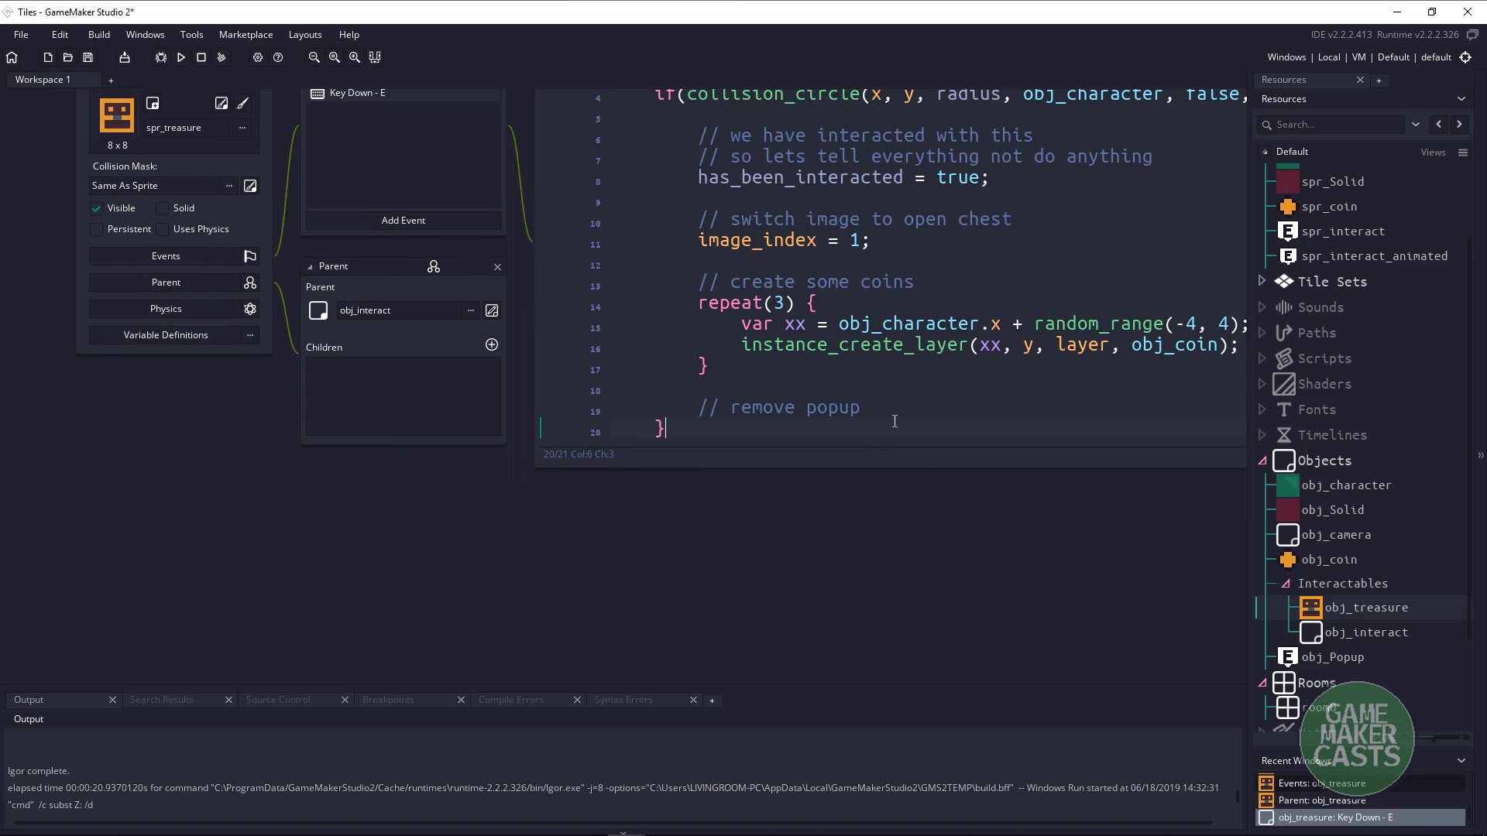
{"action": "left_click", "coordinate": [835, 407]}
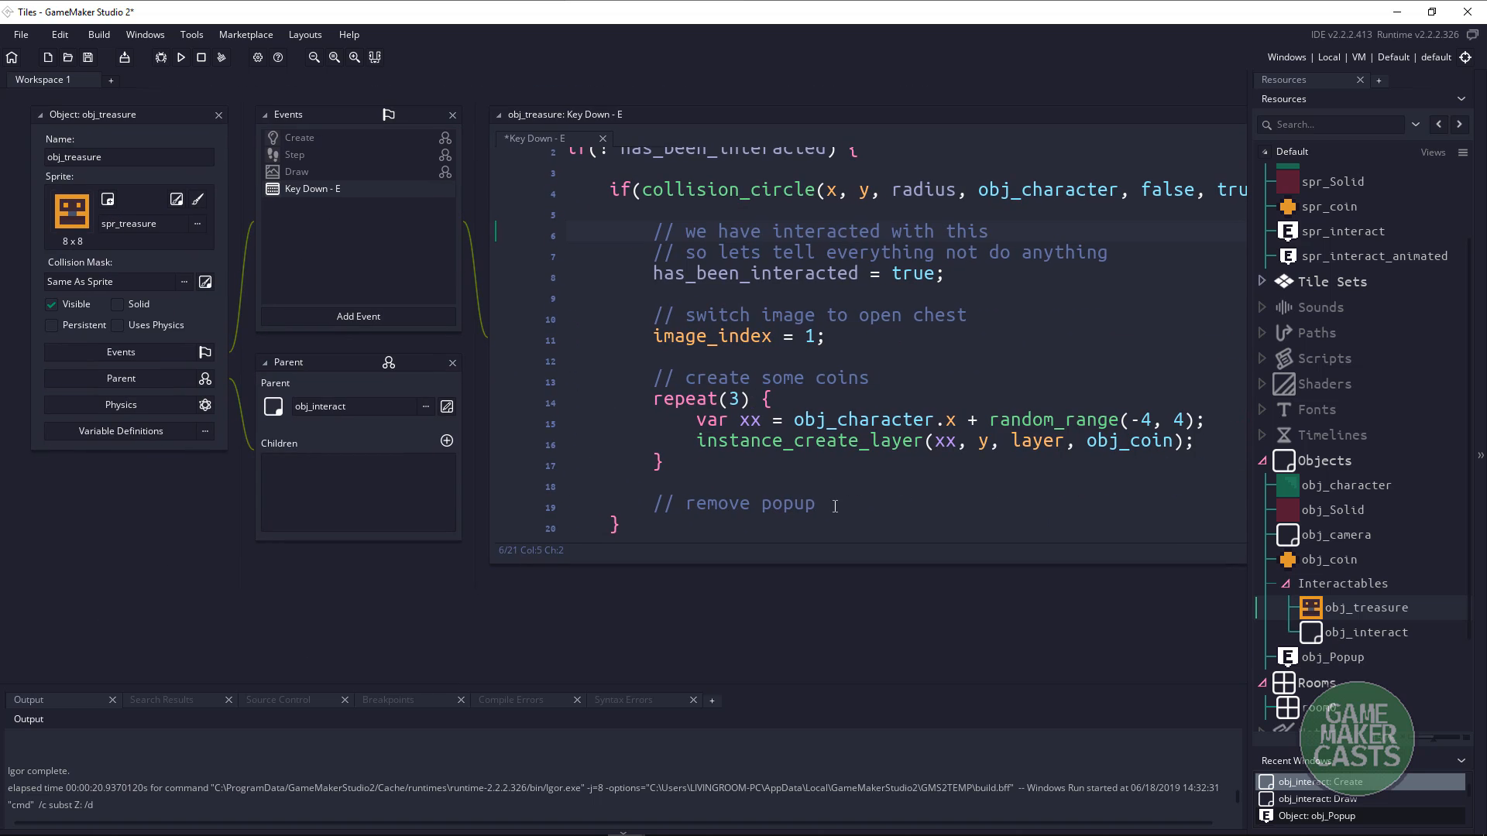
Under '// remove popup', destroy popup_id with instance_destroy, then run the game to test the chest.
{"action": "left_click", "coordinate": [925, 189]}
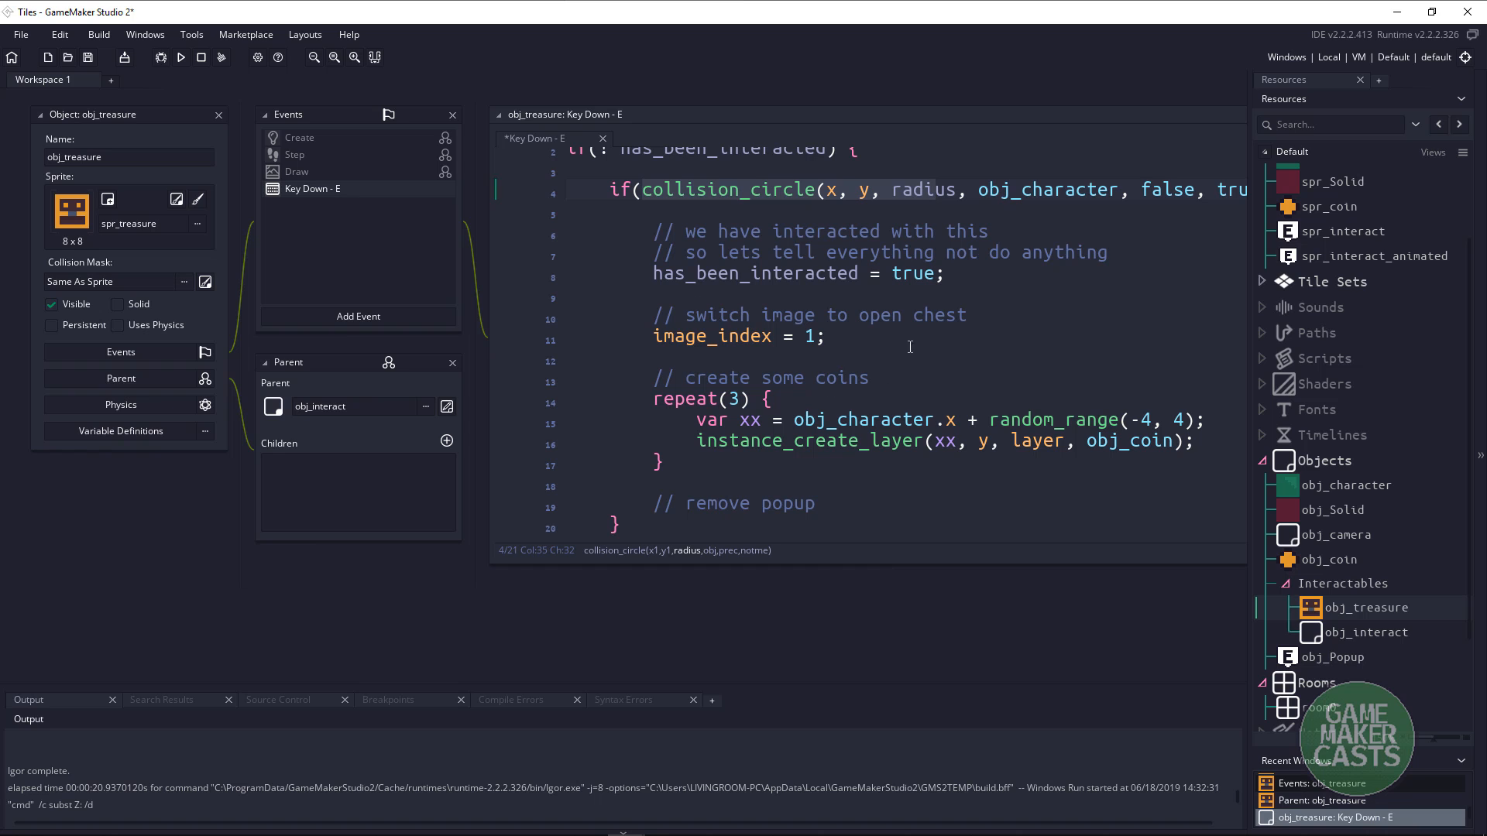
{"action": "left_click", "coordinate": [817, 502]}
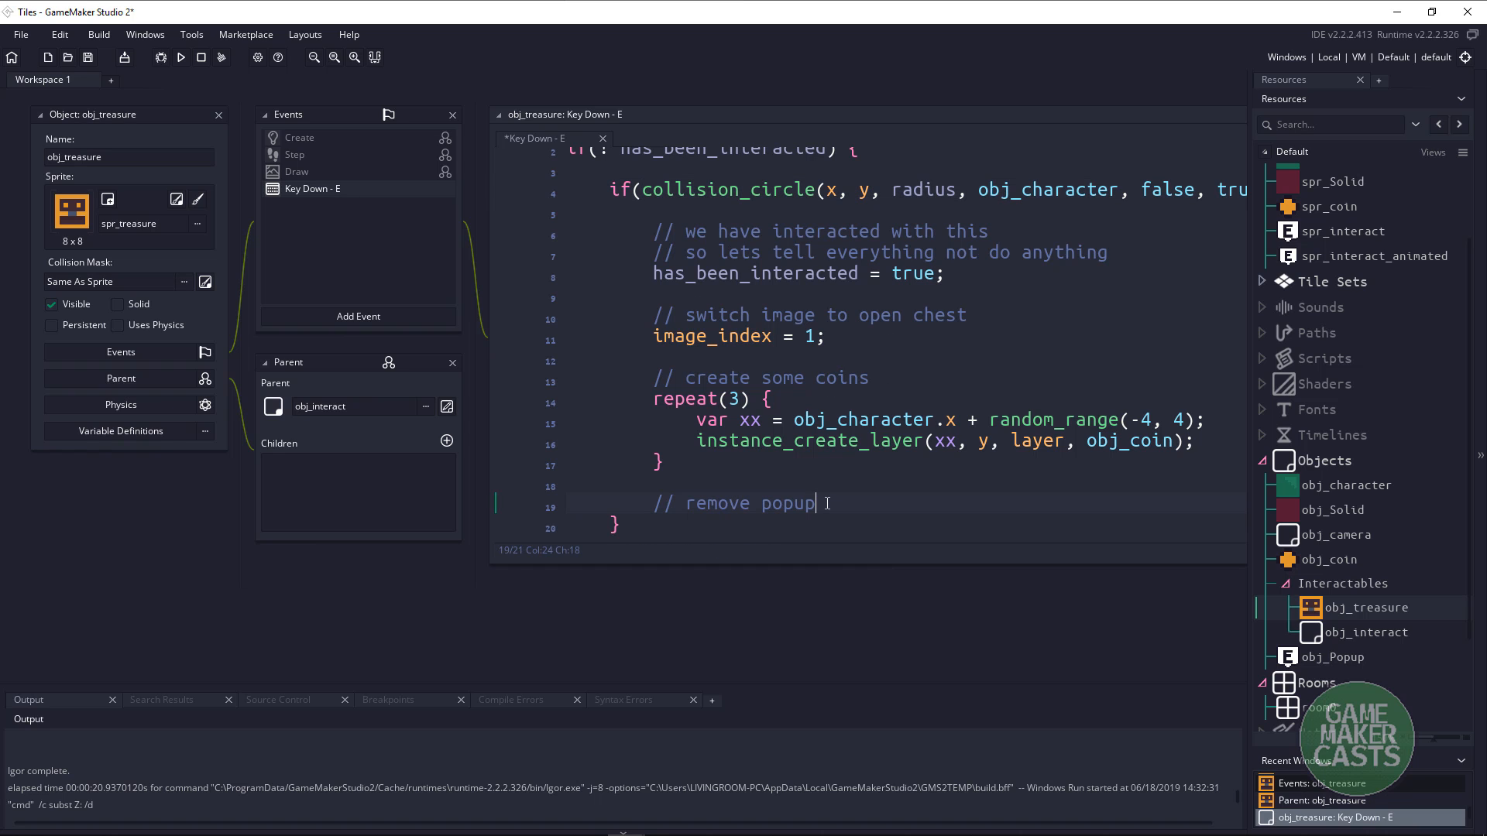
{"action": "type", "text": "instance_de"}
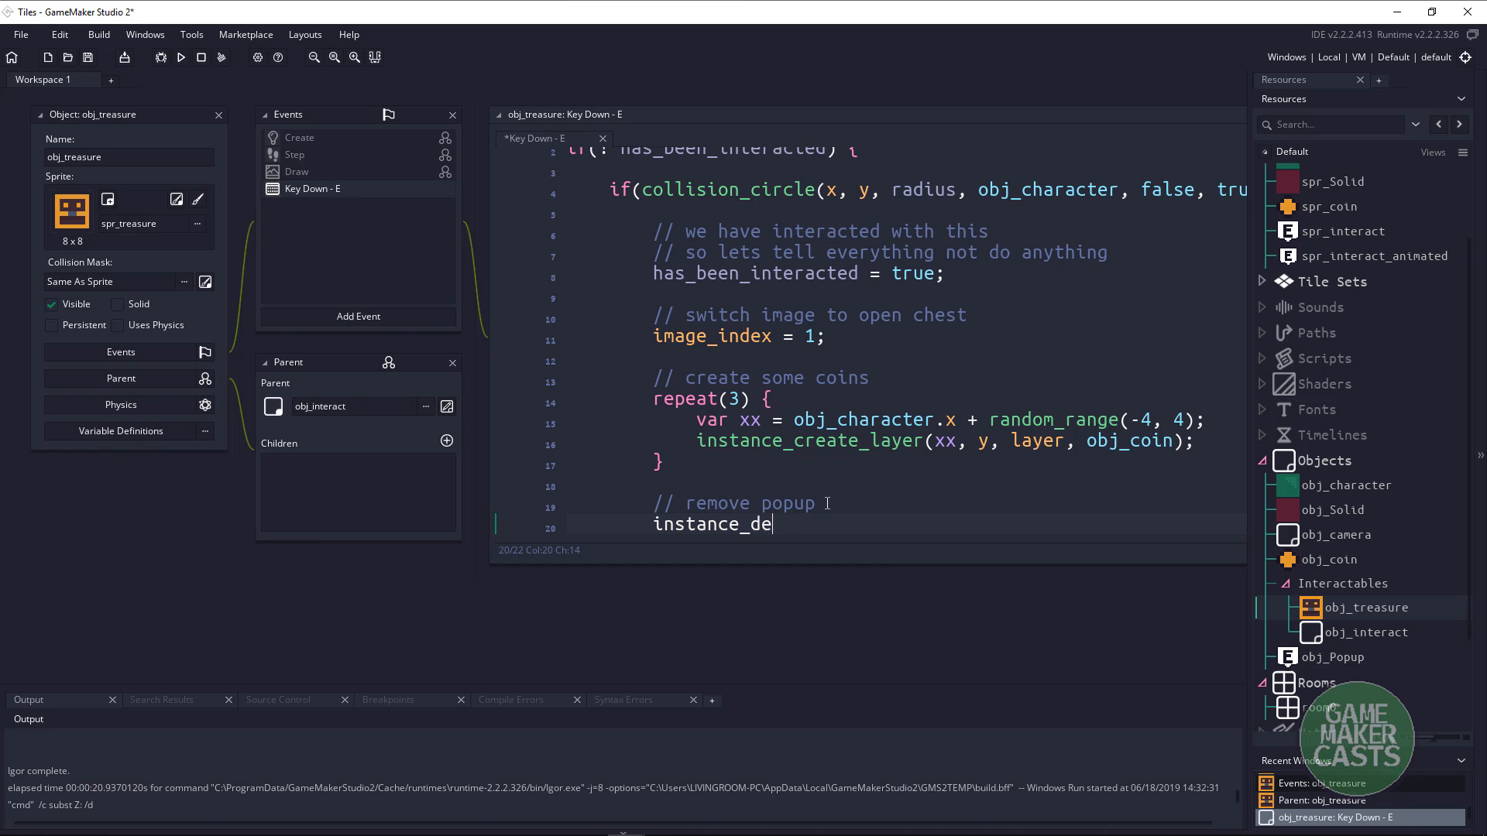
{"action": "type", "text": "stroy(popup_id);"}
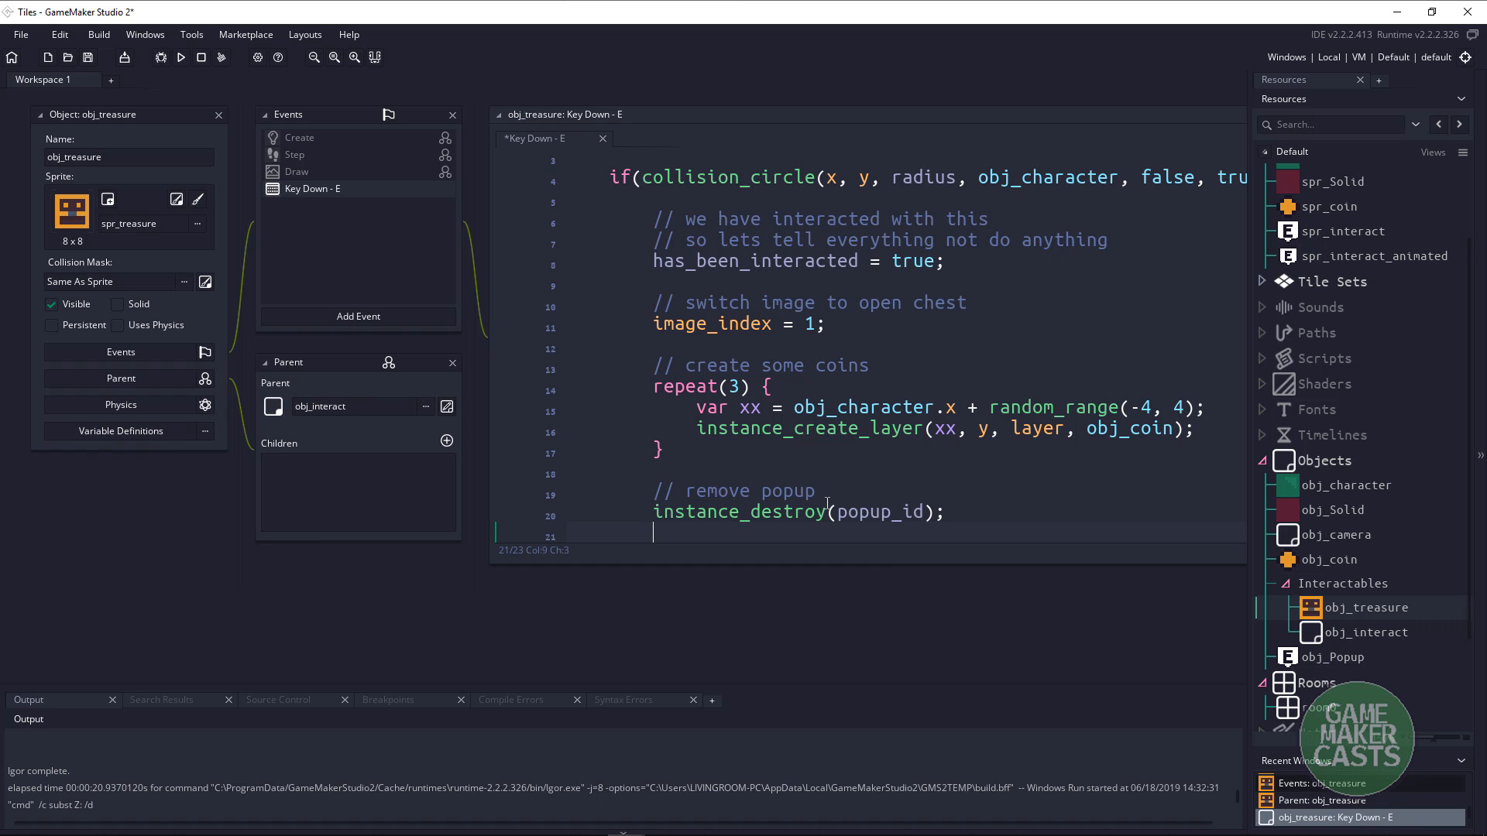
{"action": "type", "text": "with(popup_id"}
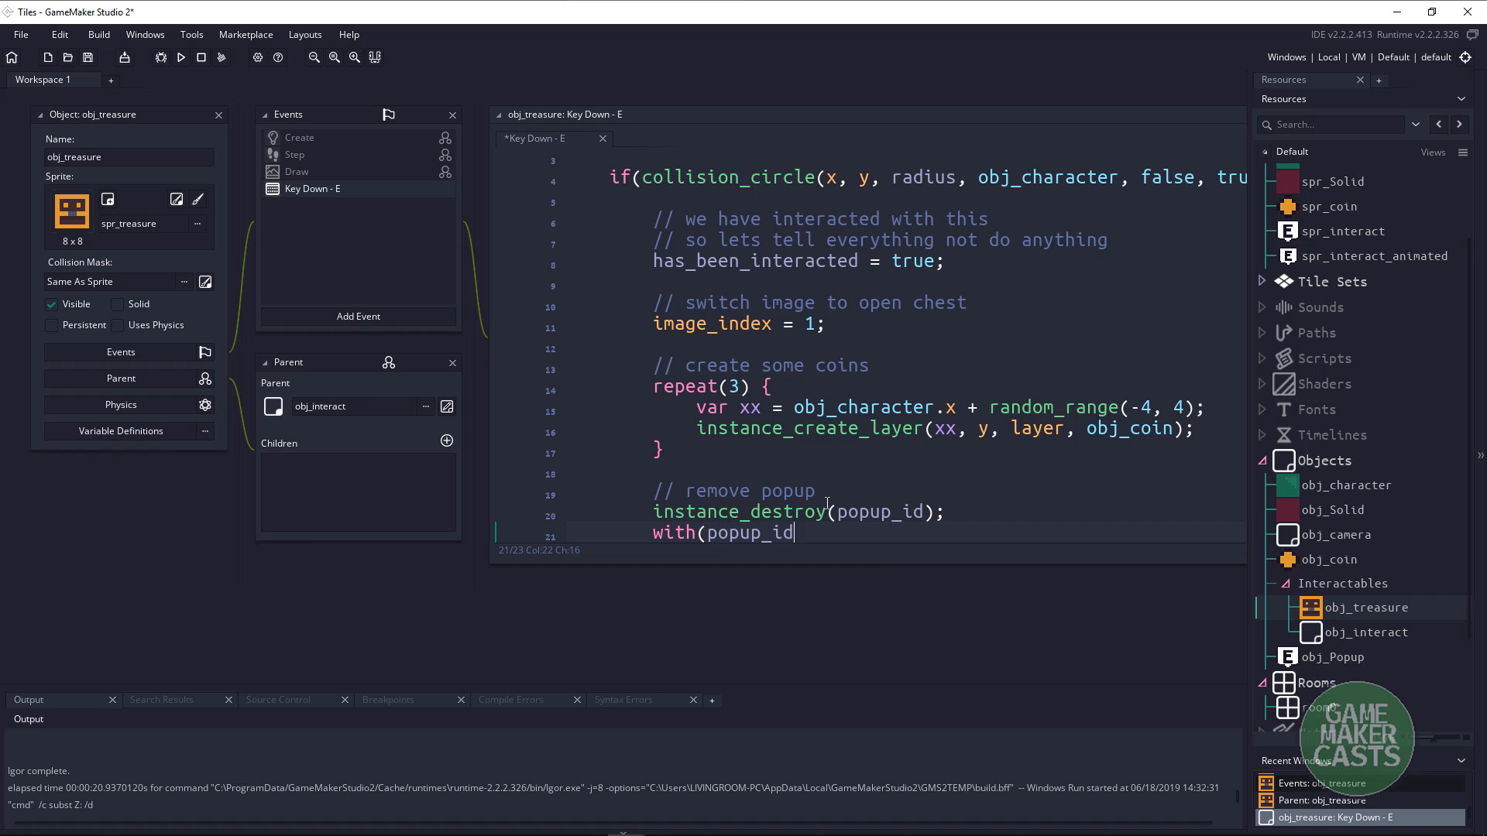
{"action": "type", "text": ") {"}
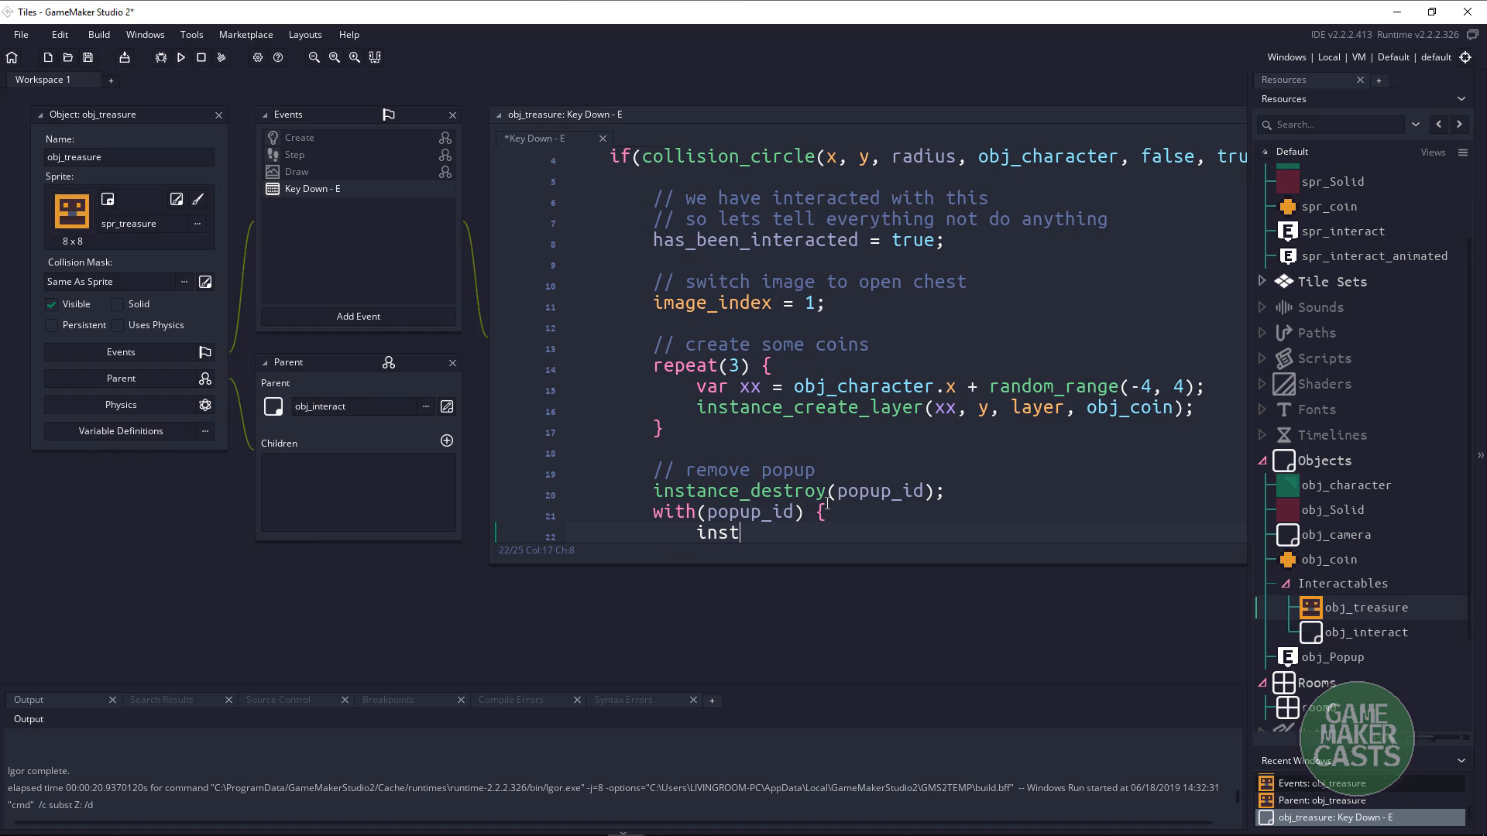
{"action": "type", "text": "ance_destroy();"}
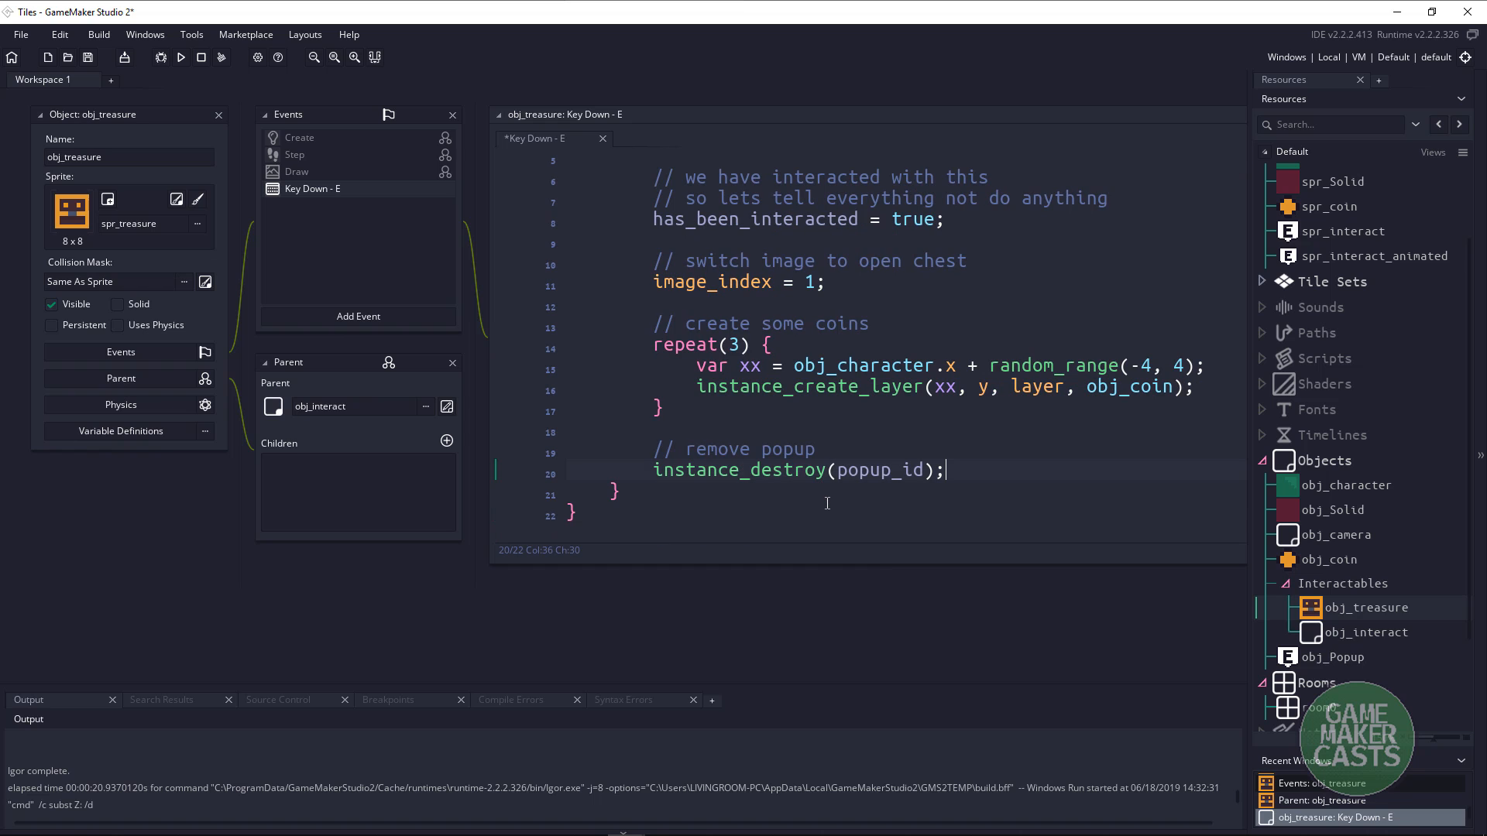
{"action": "left_click", "coordinate": [179, 57]}
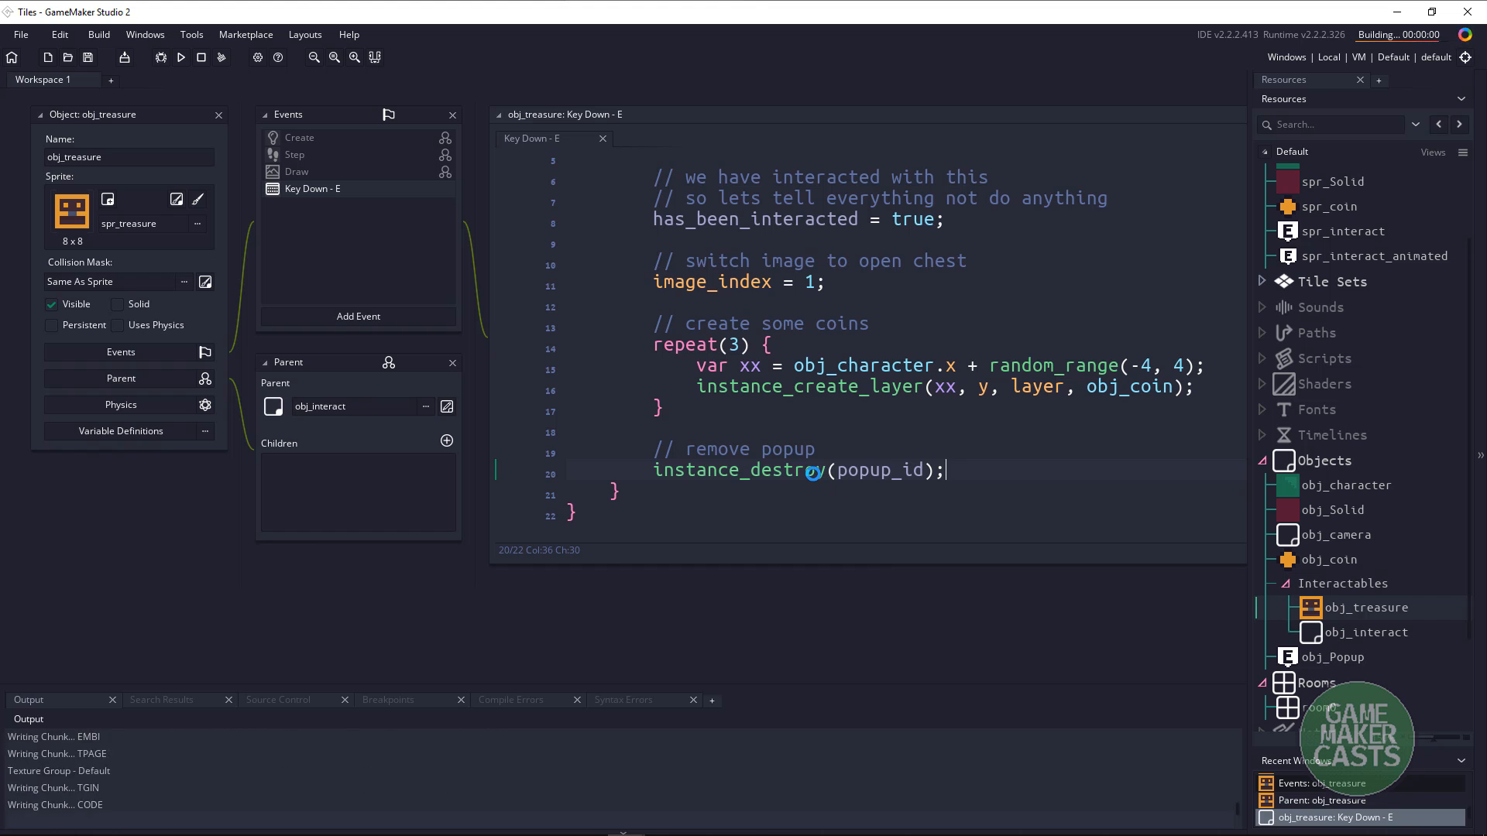
{"action": "left_click", "coordinate": [181, 57]}
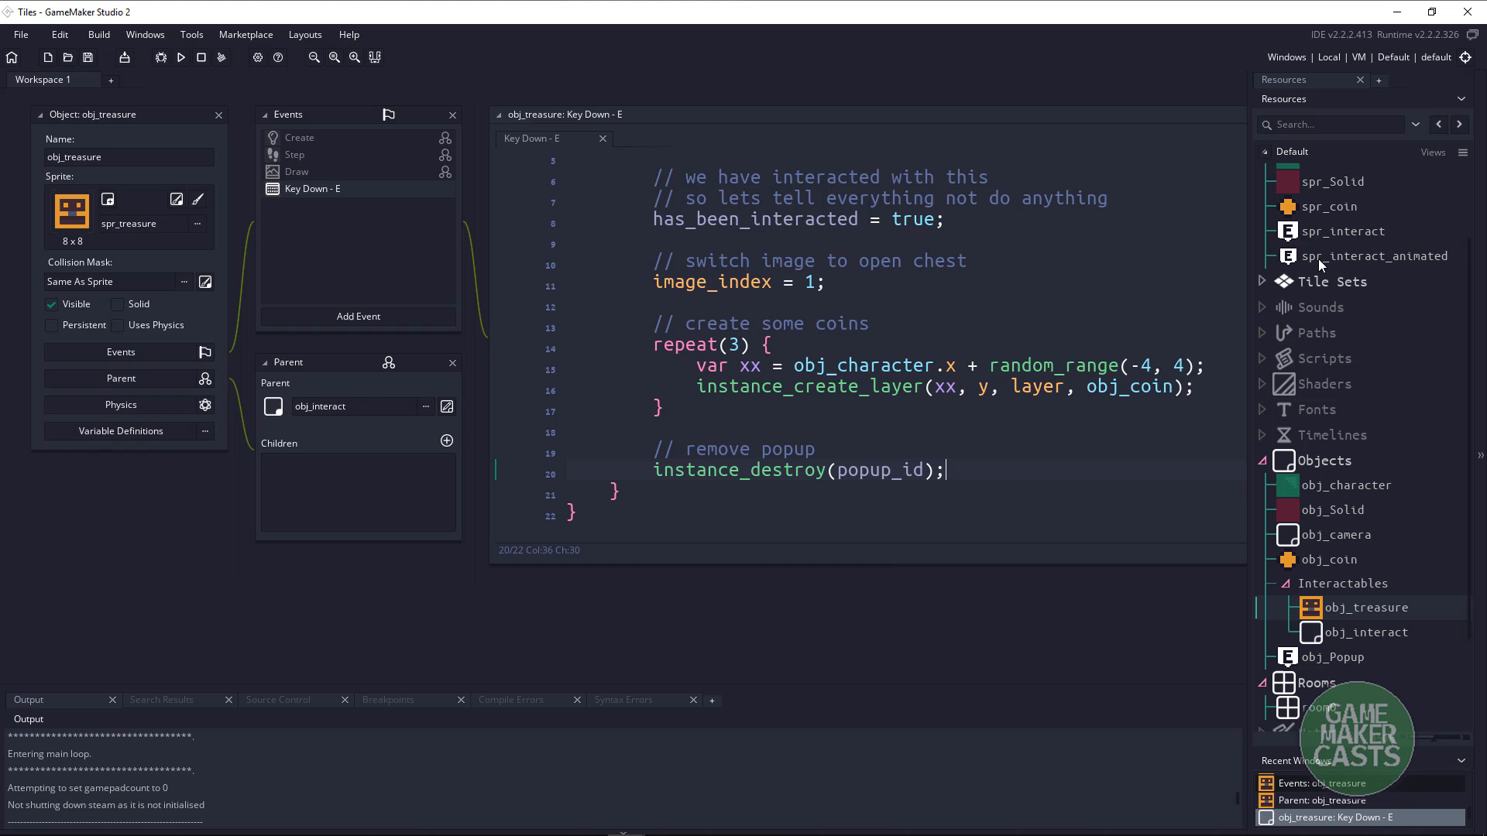
Preview the 59-frame spr_interact_animated sprite's animation and close it.
{"action": "double_click", "coordinate": [1371, 256]}
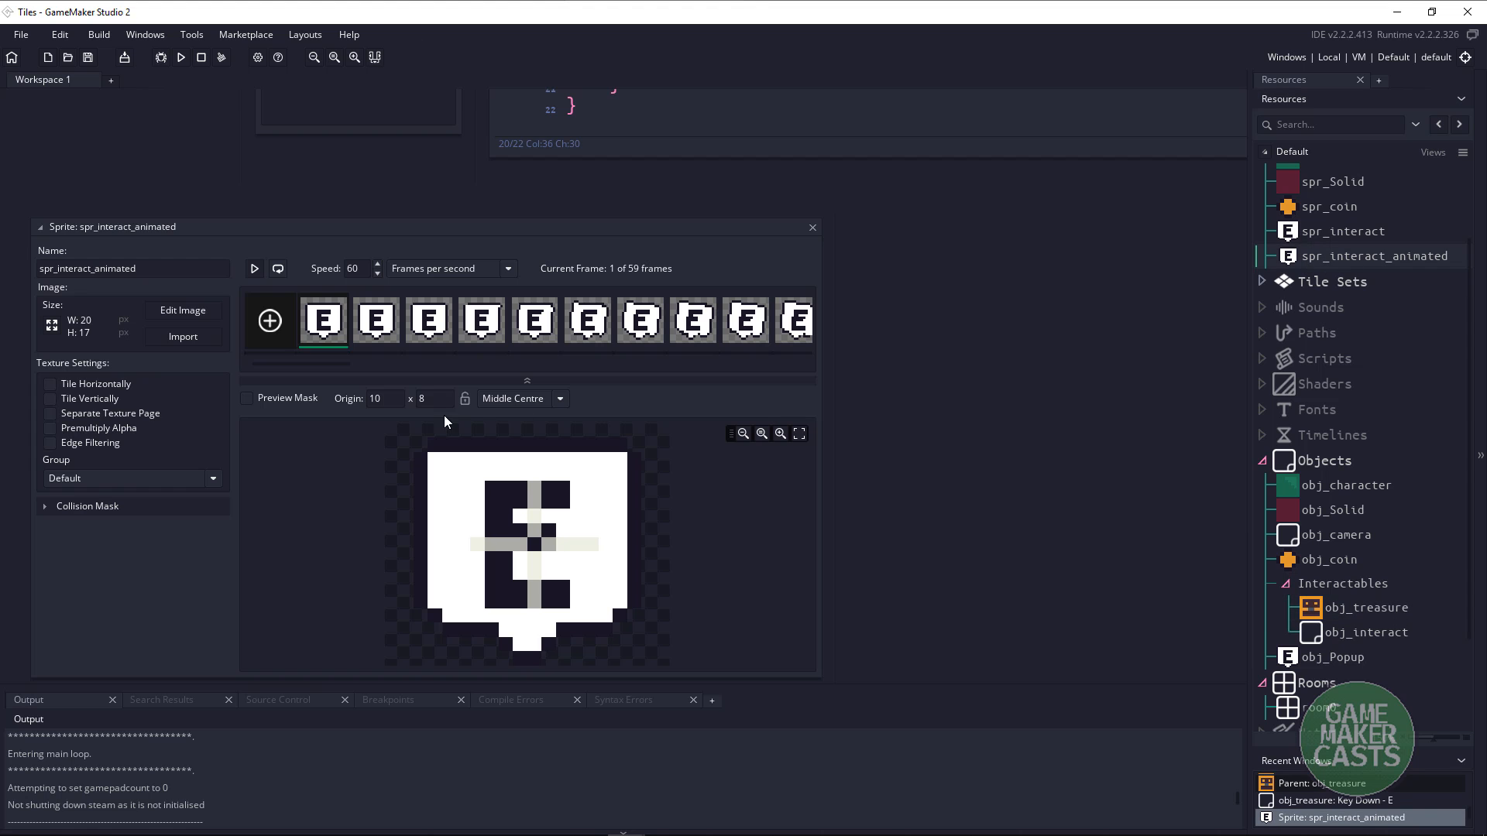
{"action": "left_click", "coordinate": [254, 268]}
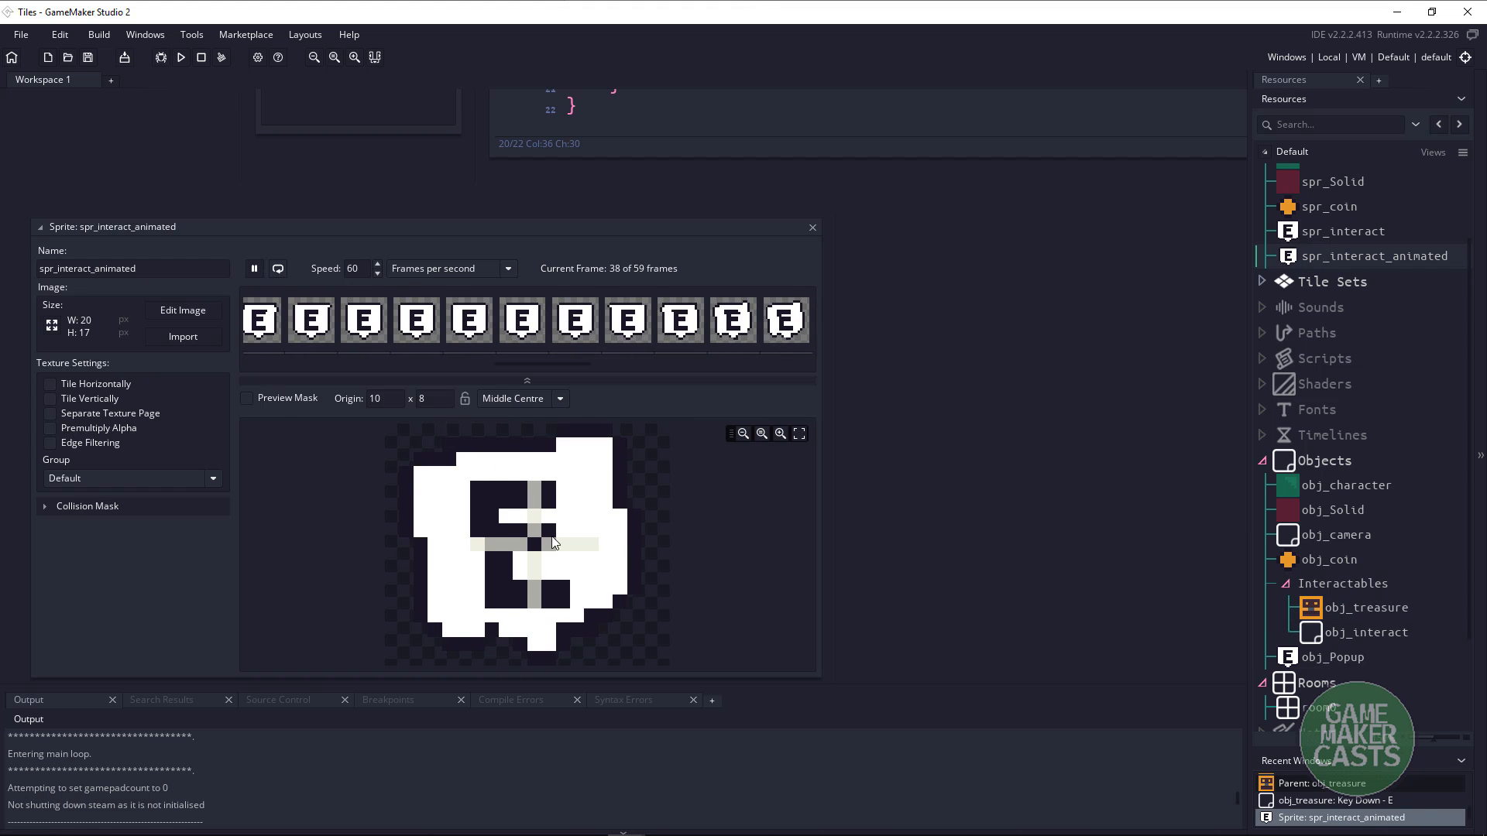
{"action": "left_click", "coordinate": [810, 226]}
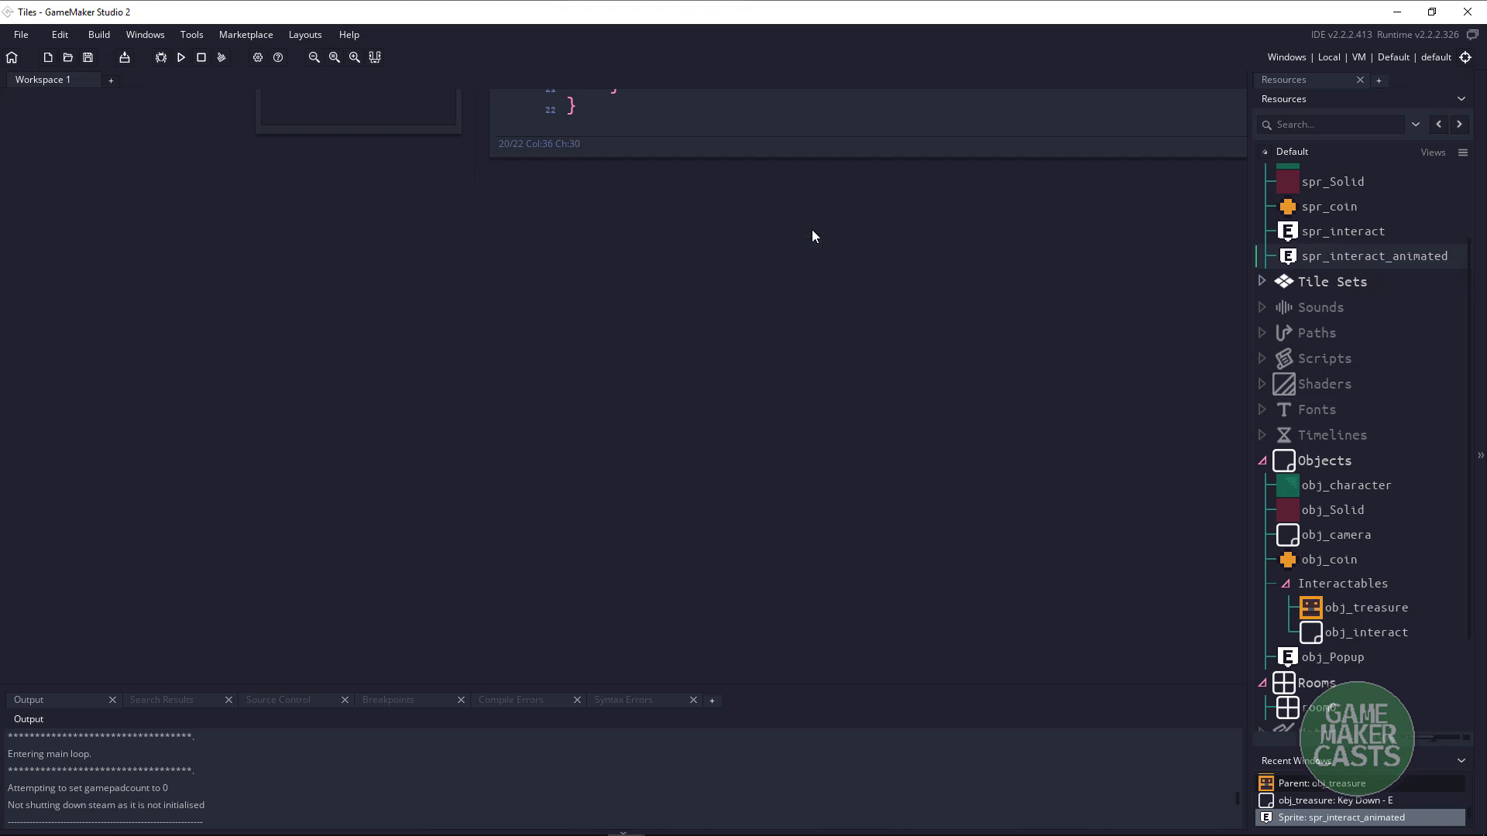
Confirm obj_Popup uses spr_interact_animated and run the rebuilt level.
{"action": "double_click", "coordinate": [1332, 657]}
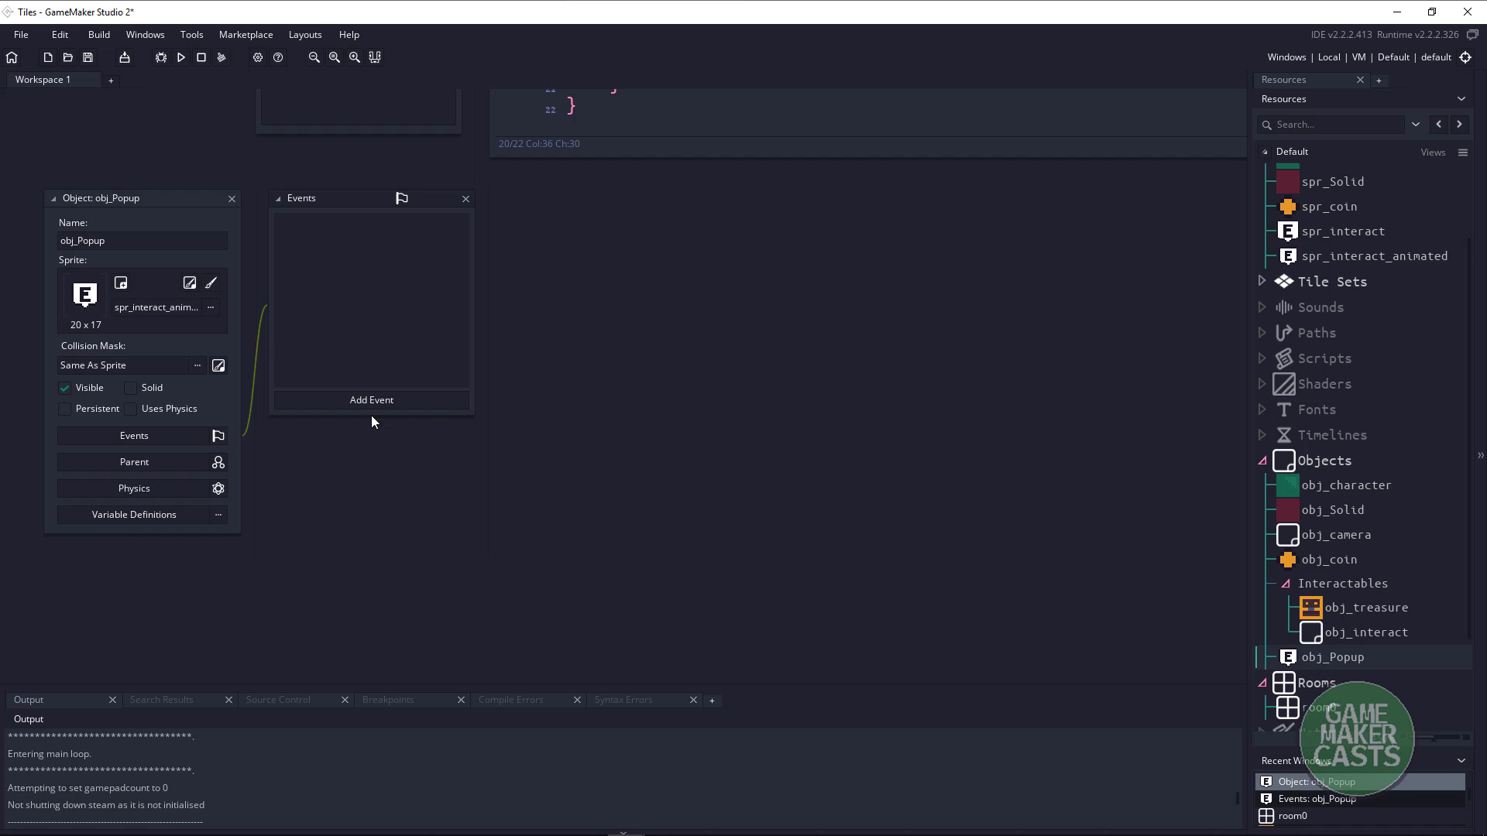
{"action": "left_click", "coordinate": [180, 57]}
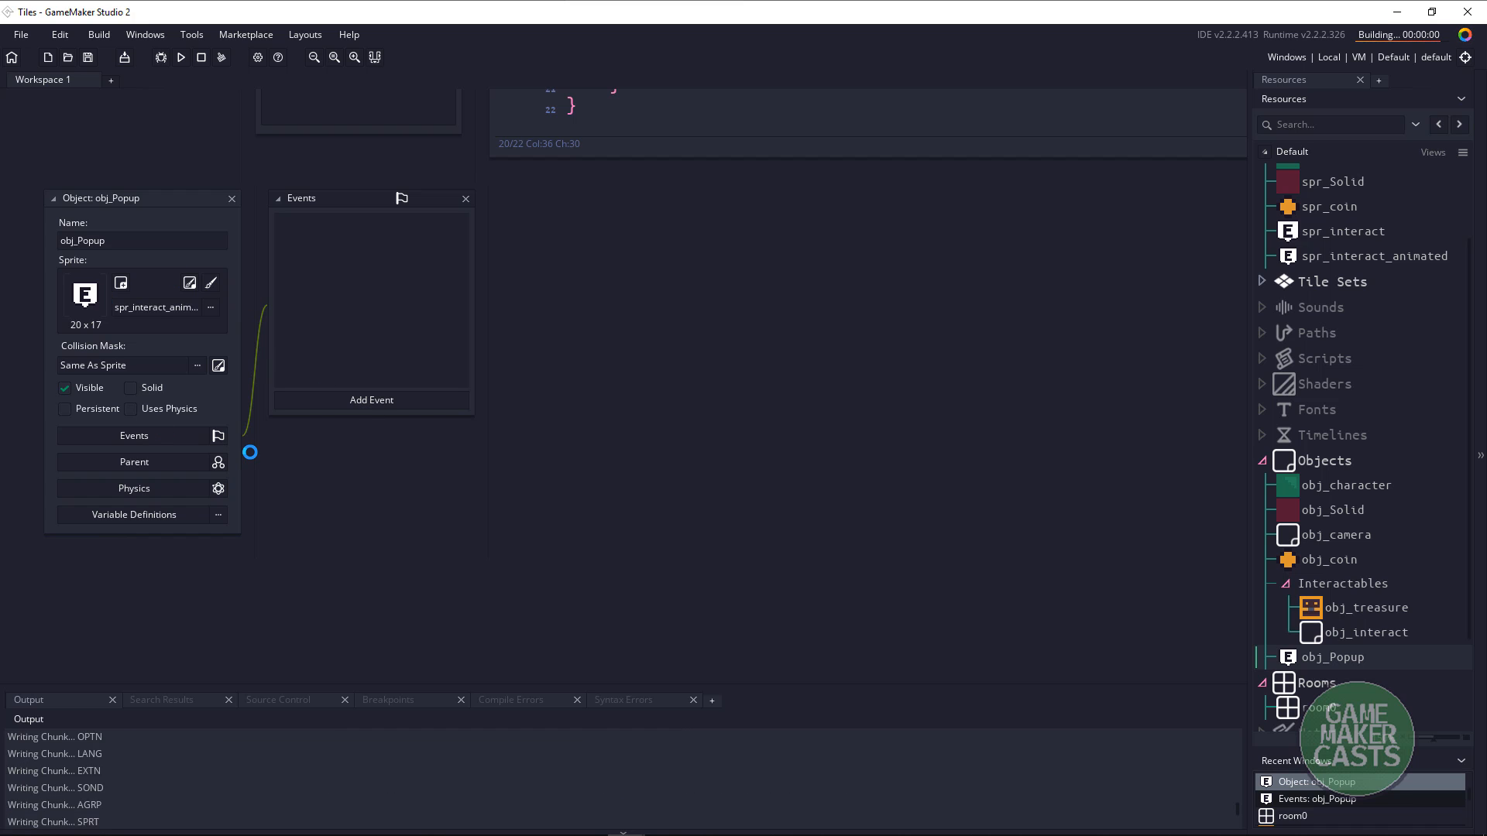
{"action": "left_click", "coordinate": [180, 57]}
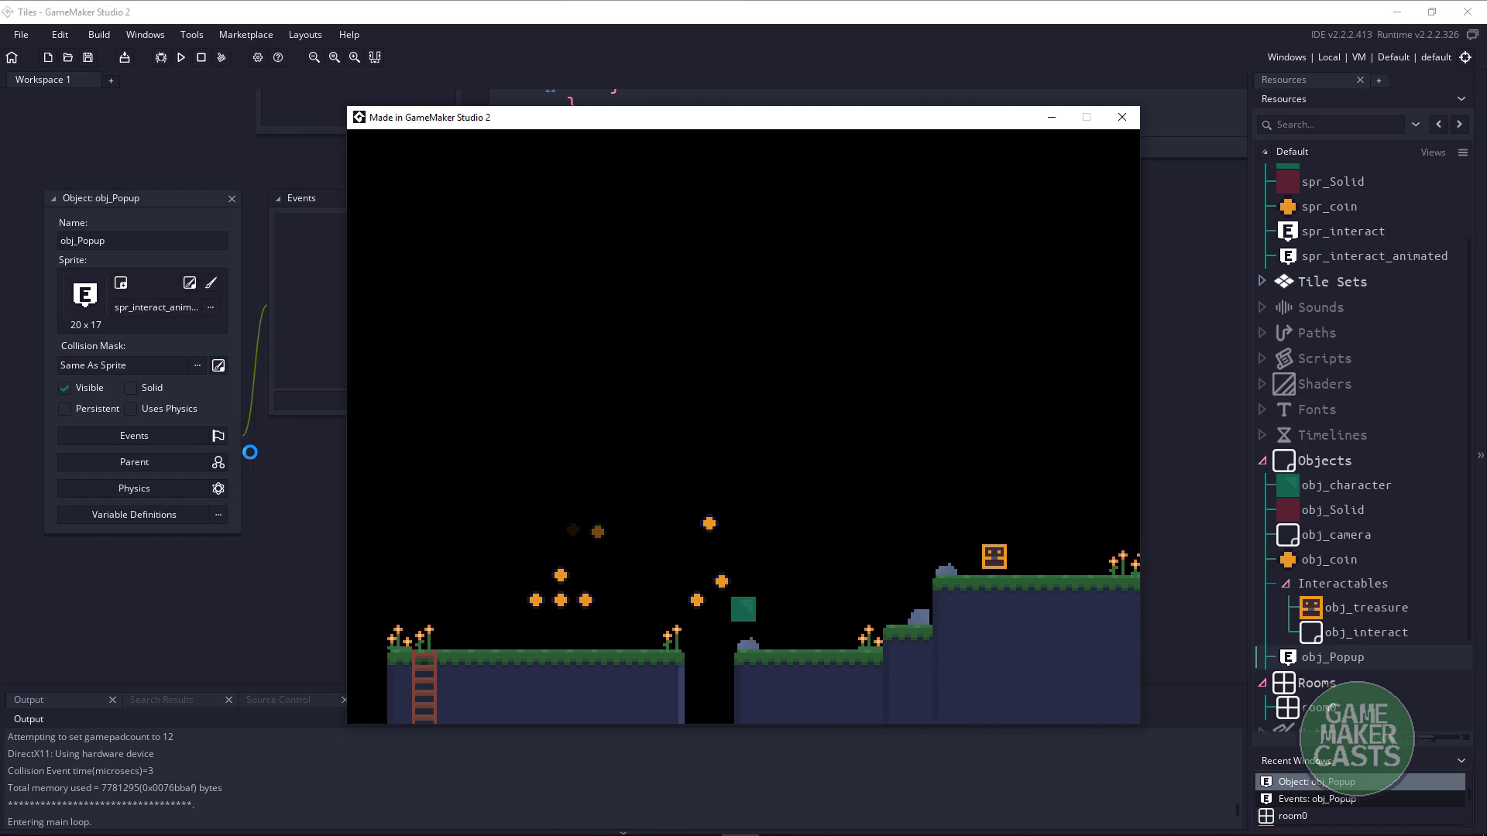